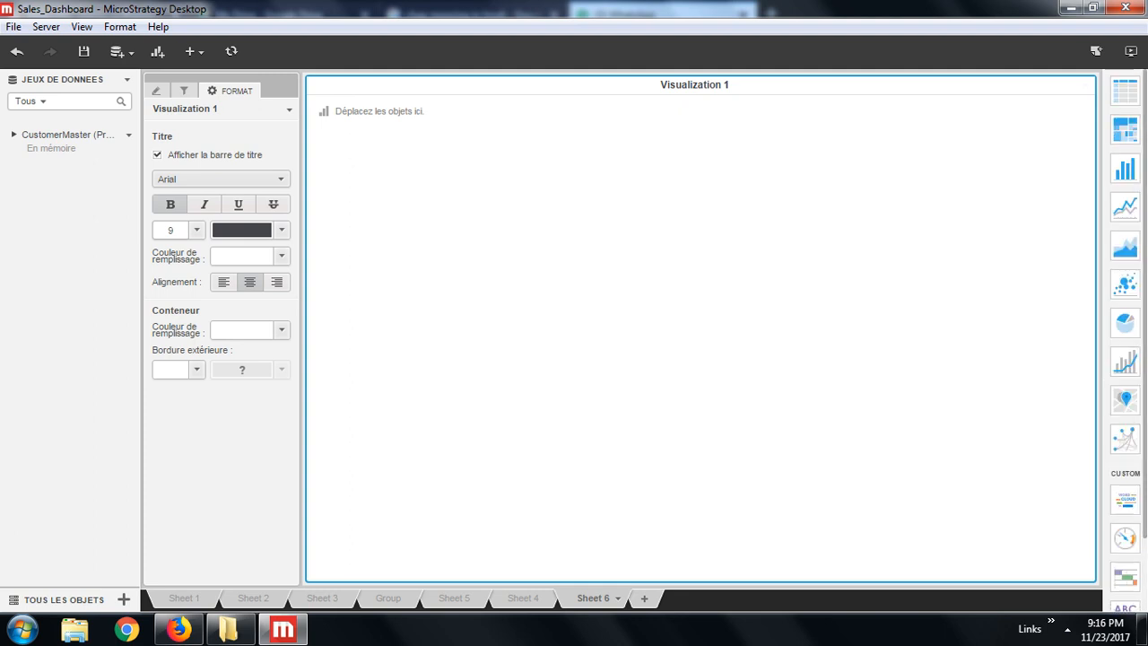
mouse_move(1122, 90)
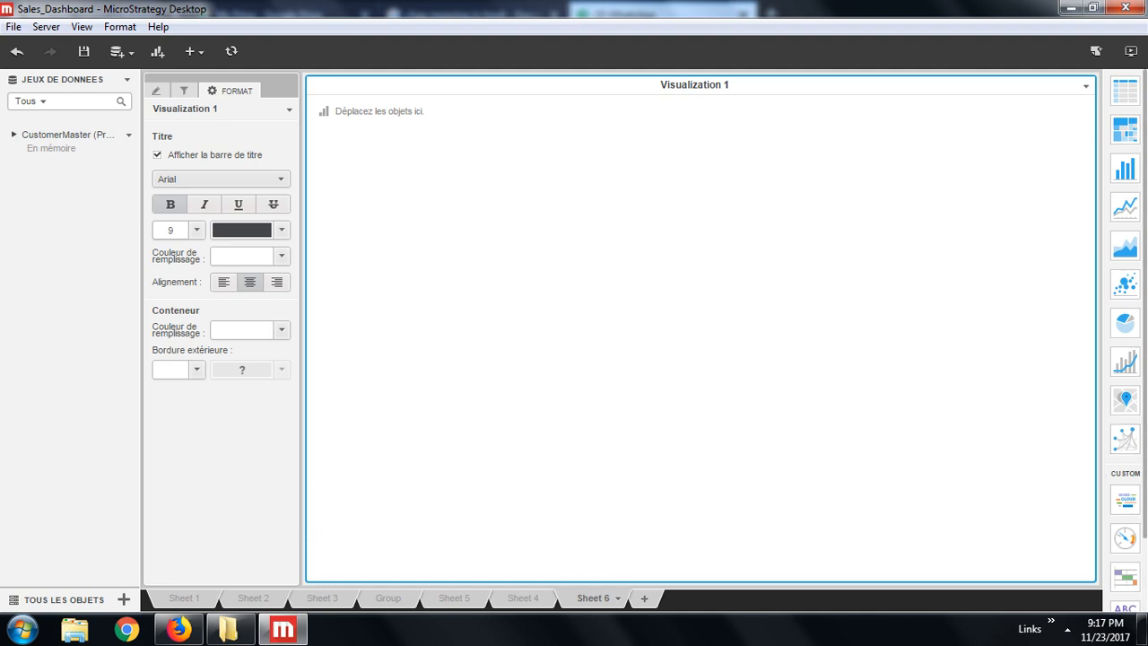
- Glance at the Revenue by Week sheet, then scroll the Community gallery list down past Box Plot toward Radar Chart
left_click(524, 599)
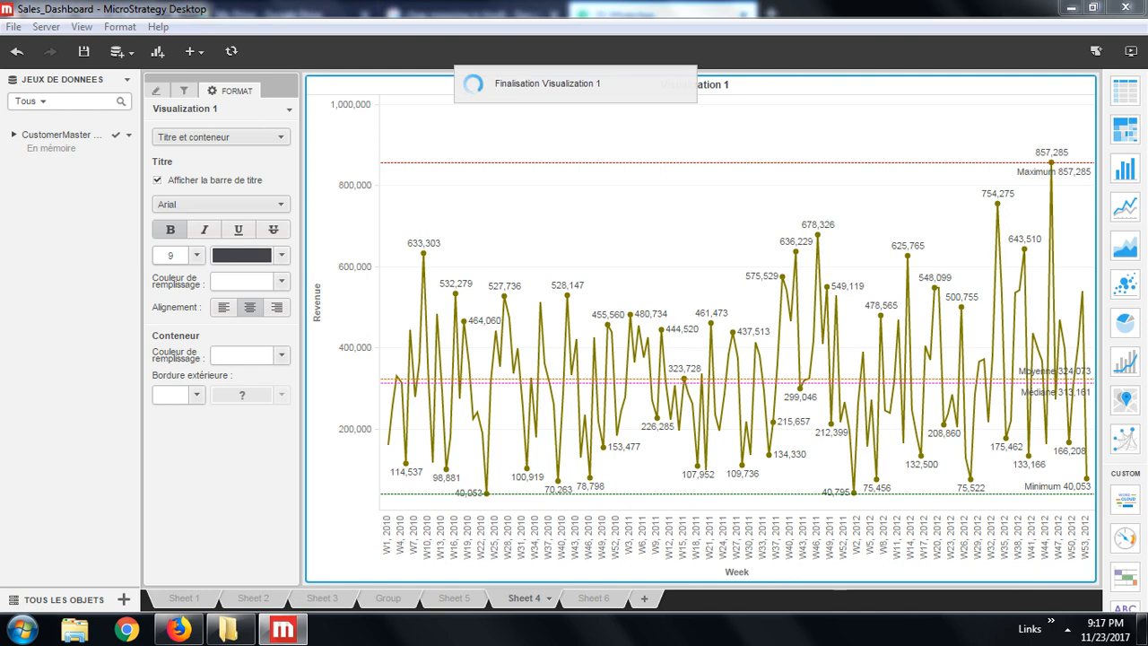
left_click(592, 599)
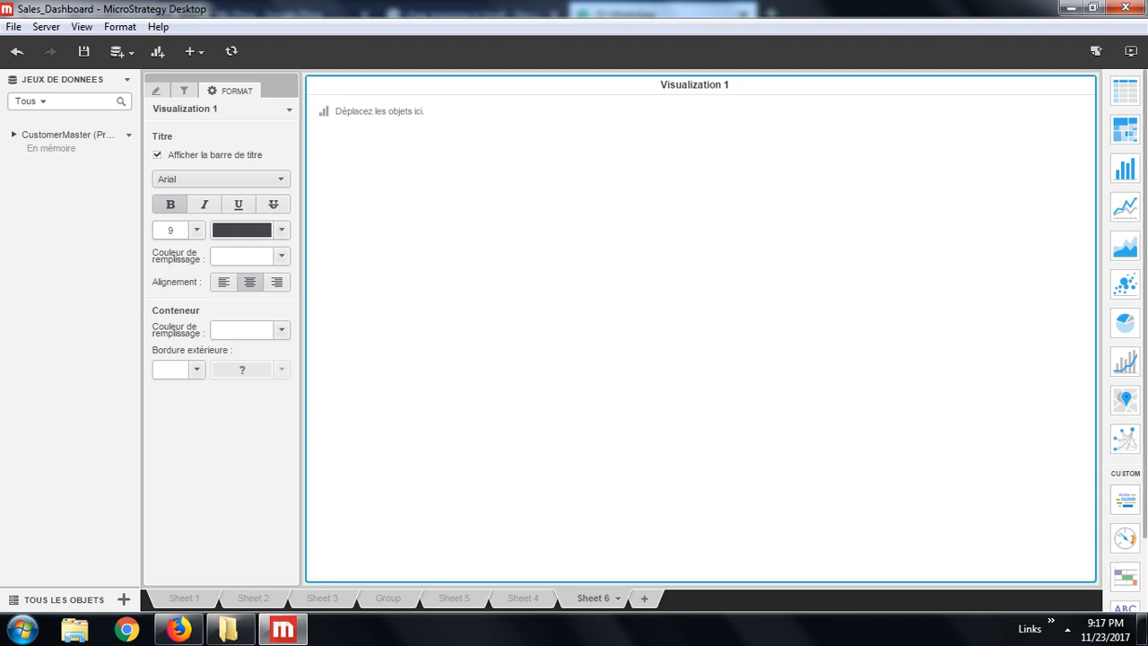
scroll("down", 3)
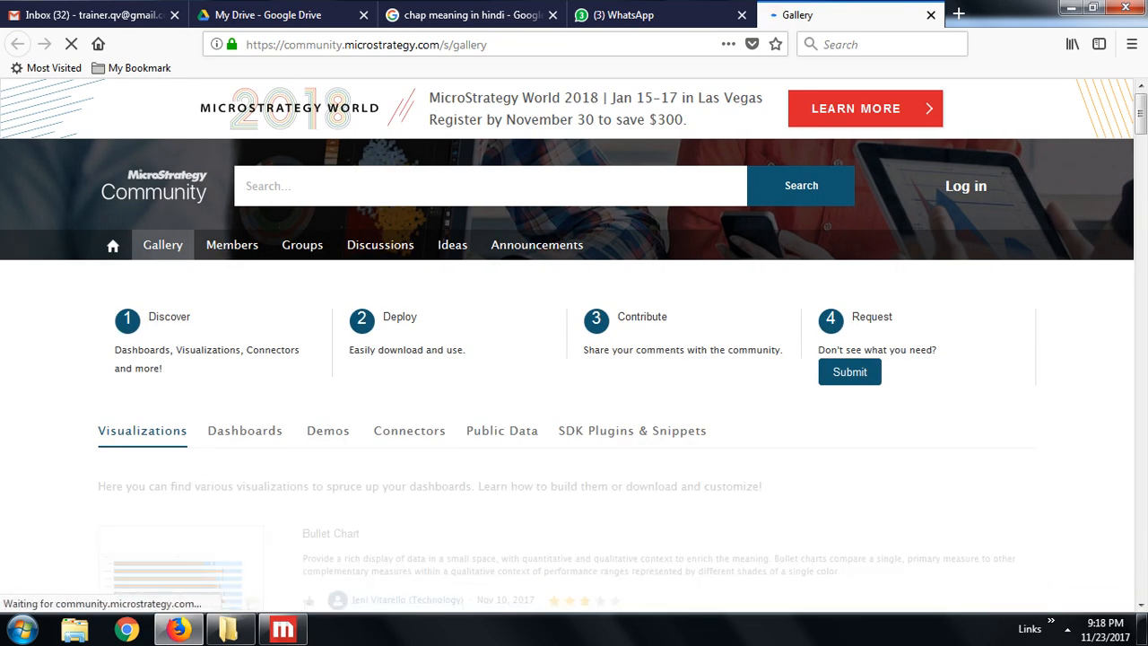
scroll("down", 3)
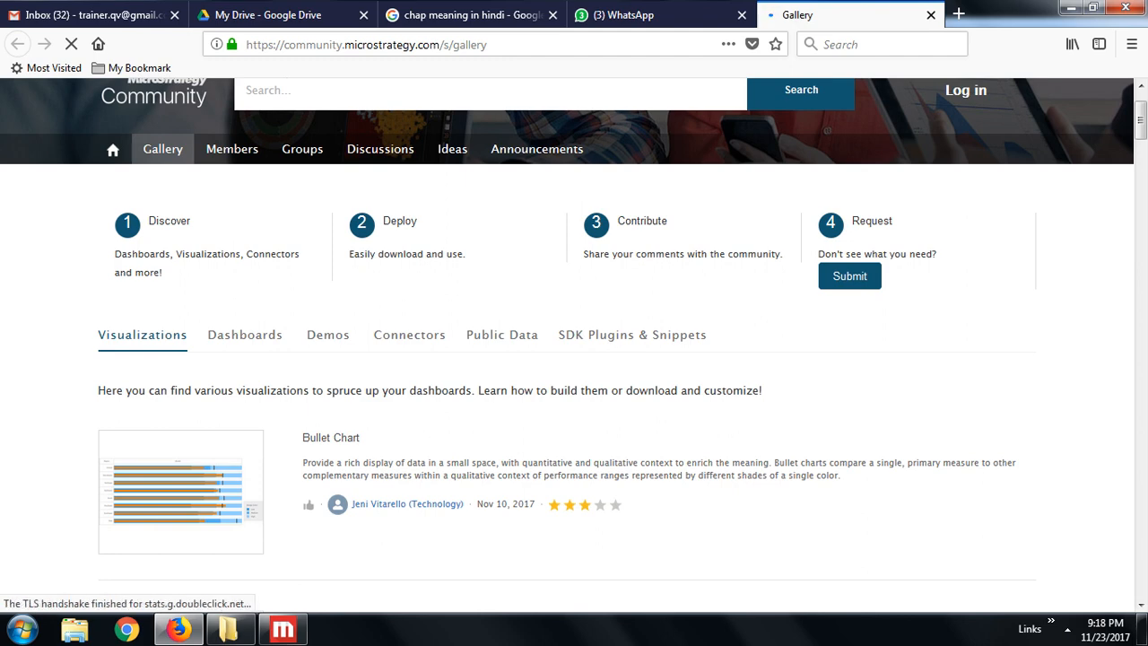
scroll("down", 3)
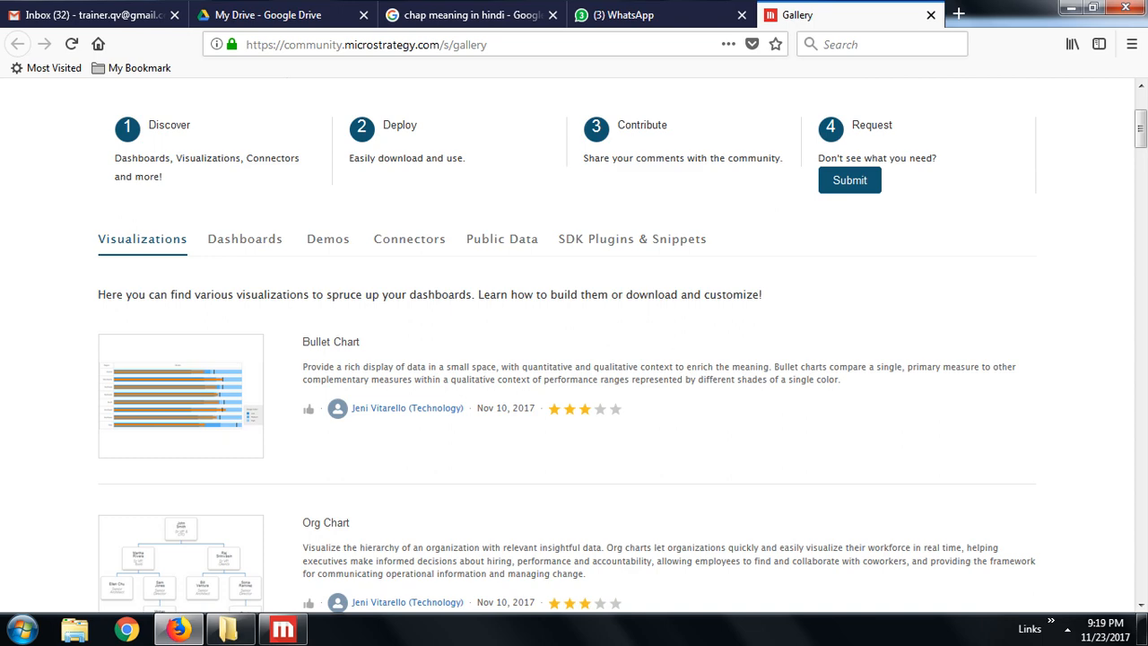
scroll("down", 3)
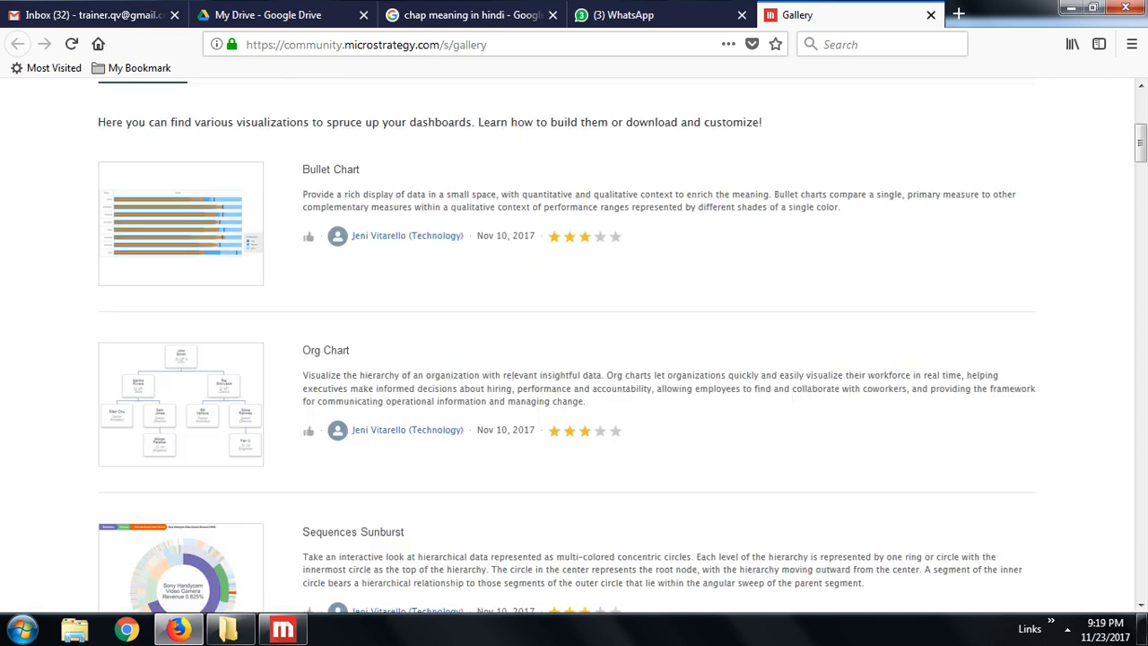
scroll("down", 3)
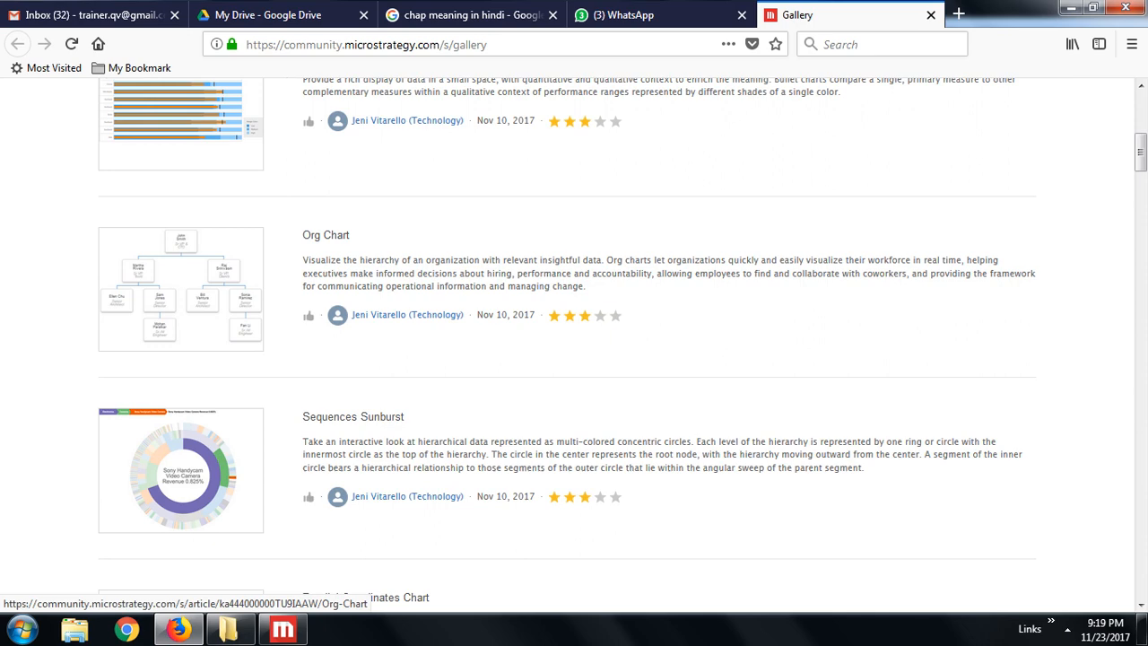
scroll("down", 3)
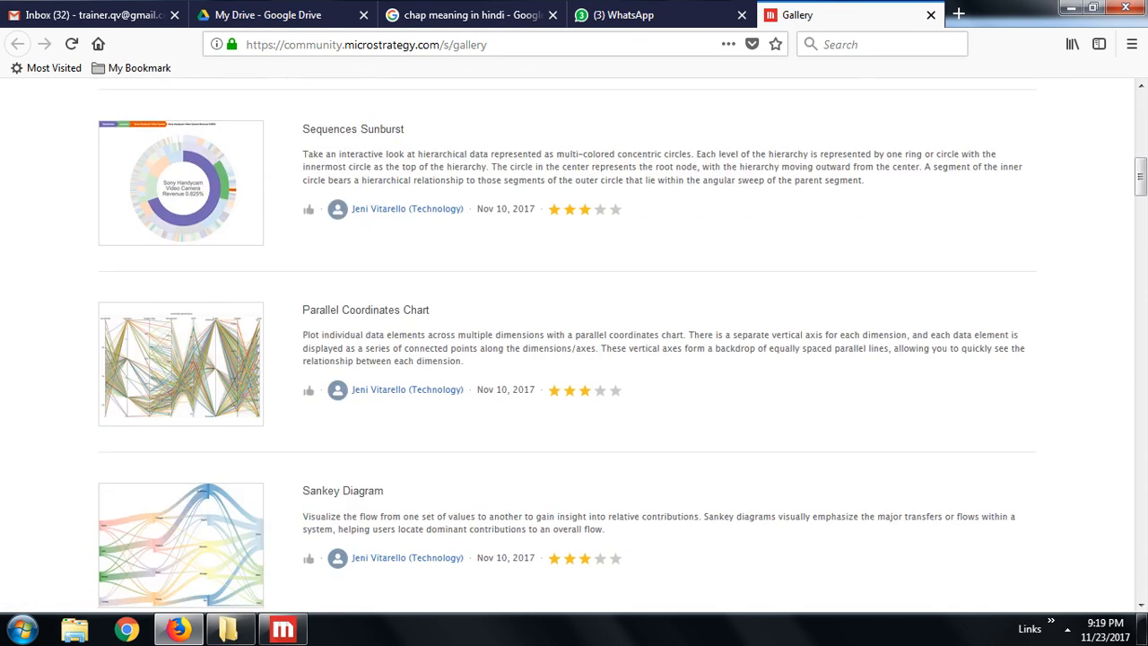
scroll("down", 3)
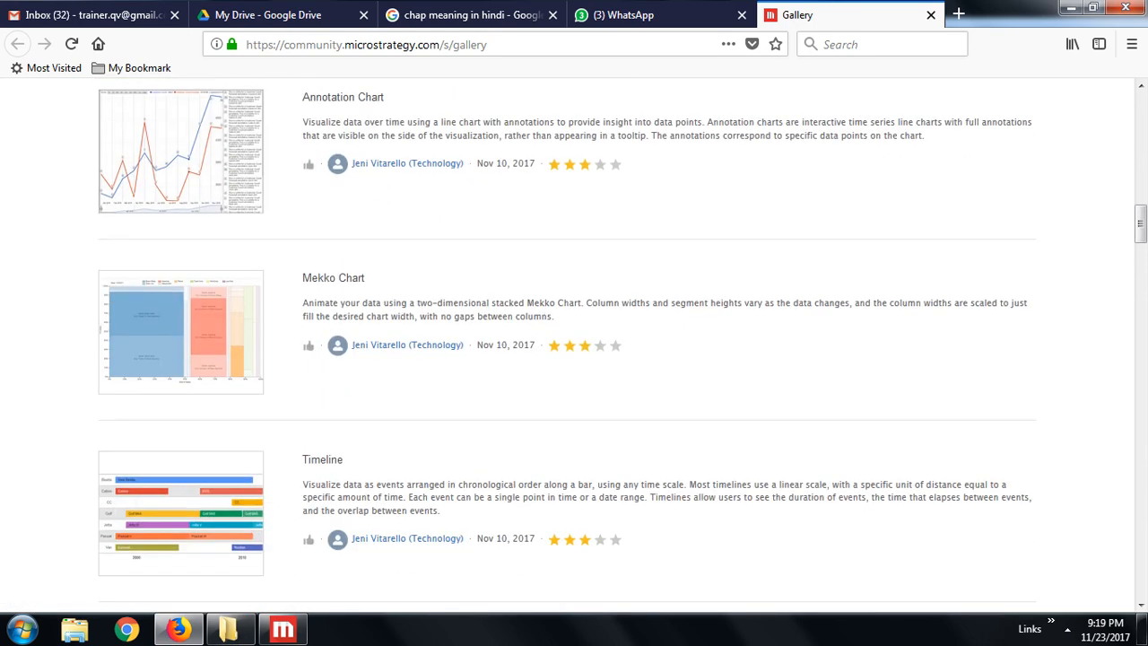
mouse_move(334, 276)
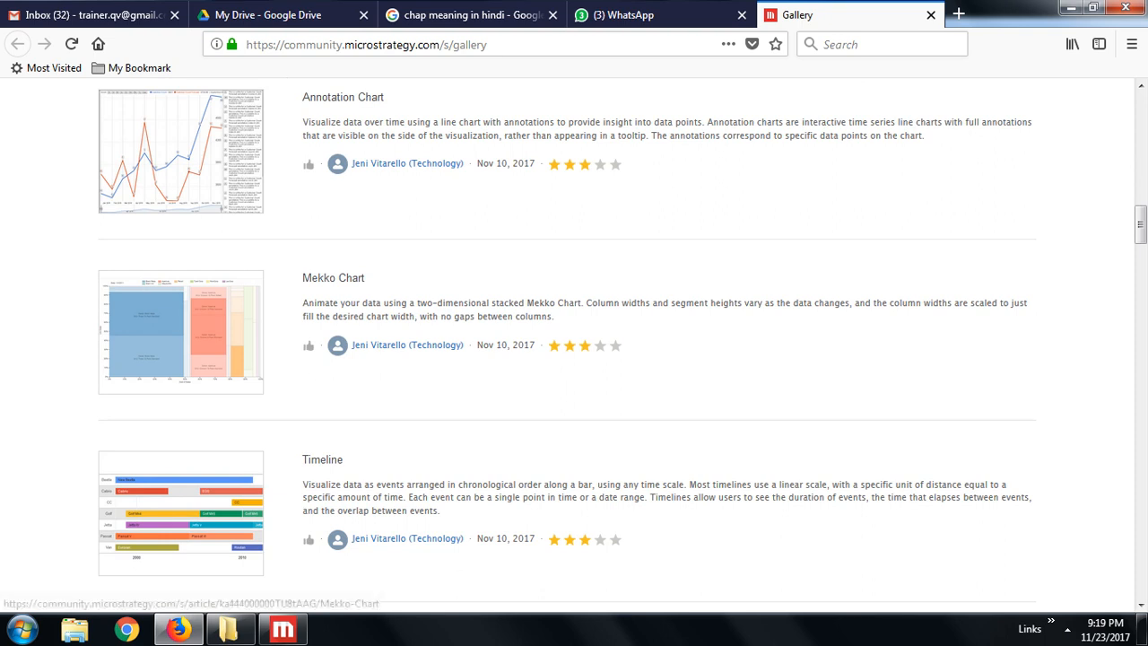
- Continue down past KPI, Word Cloud, Waterfall and Collibra entries, then scroll back up to Radar Chart
scroll("down", 3)
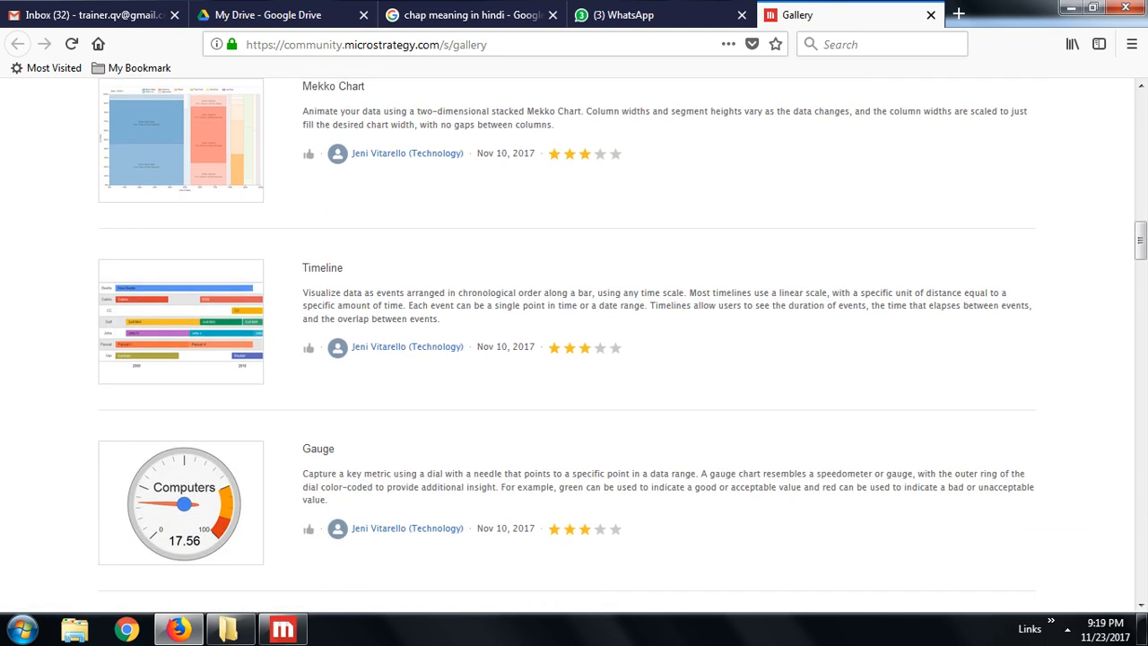
mouse_move(323, 268)
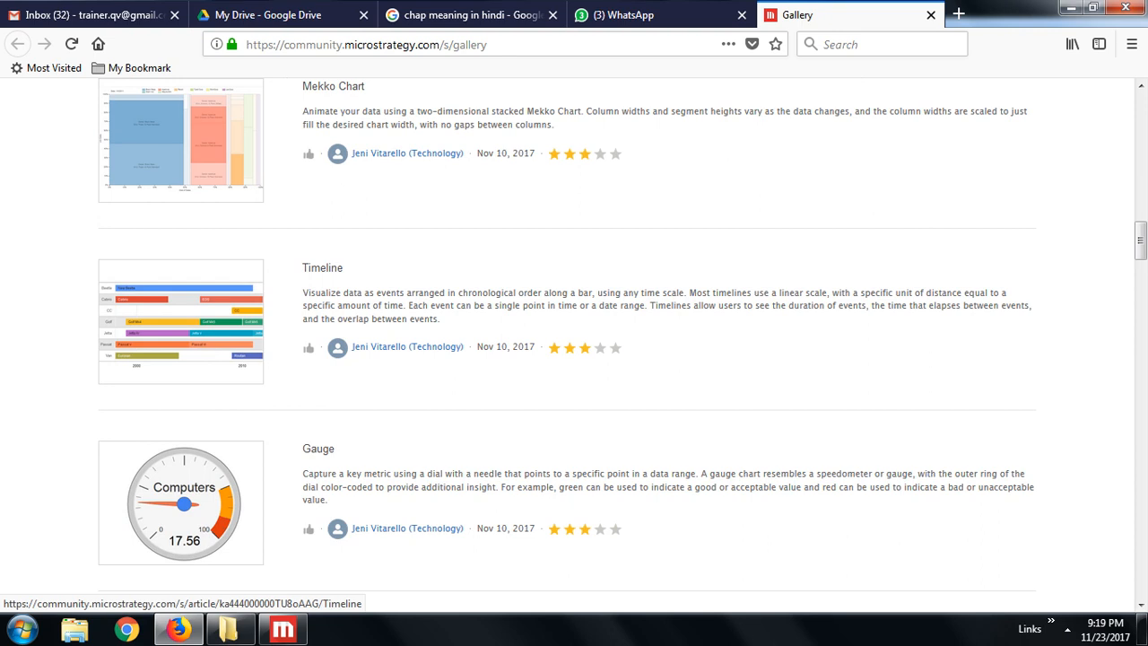
scroll("down", 3)
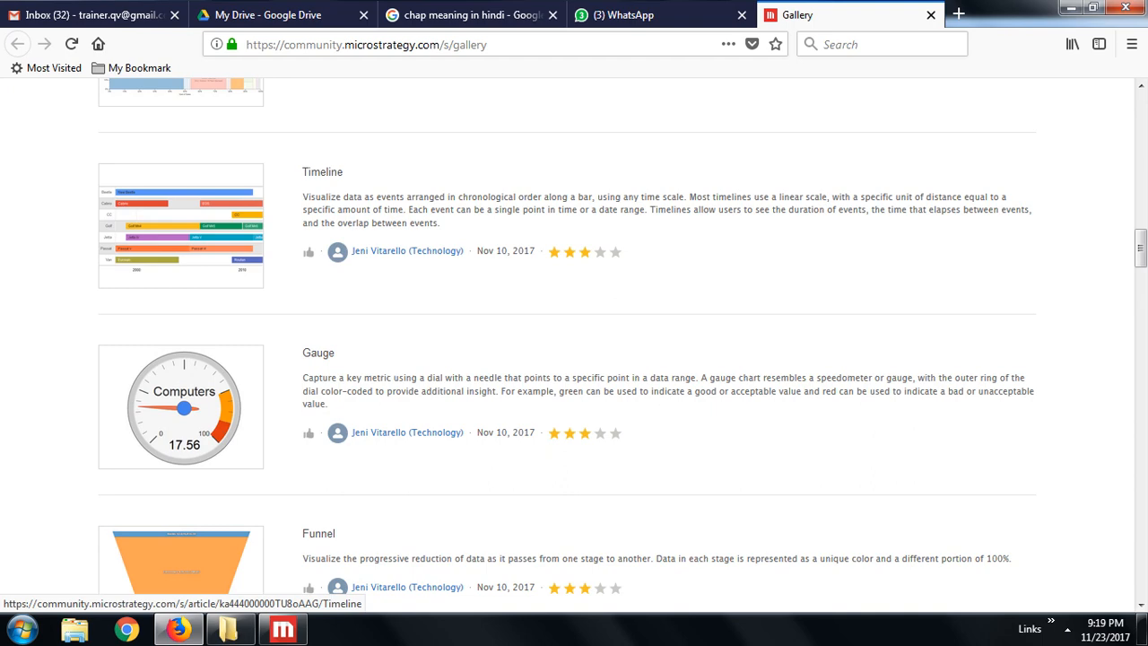
scroll("down", 3)
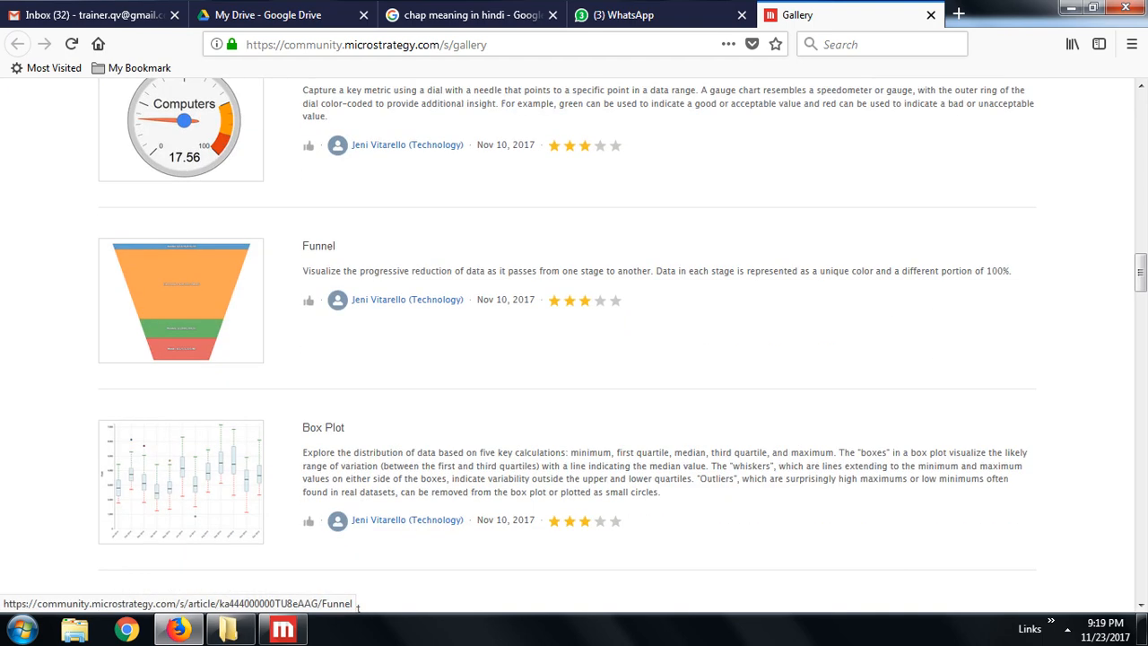
scroll("down", 3)
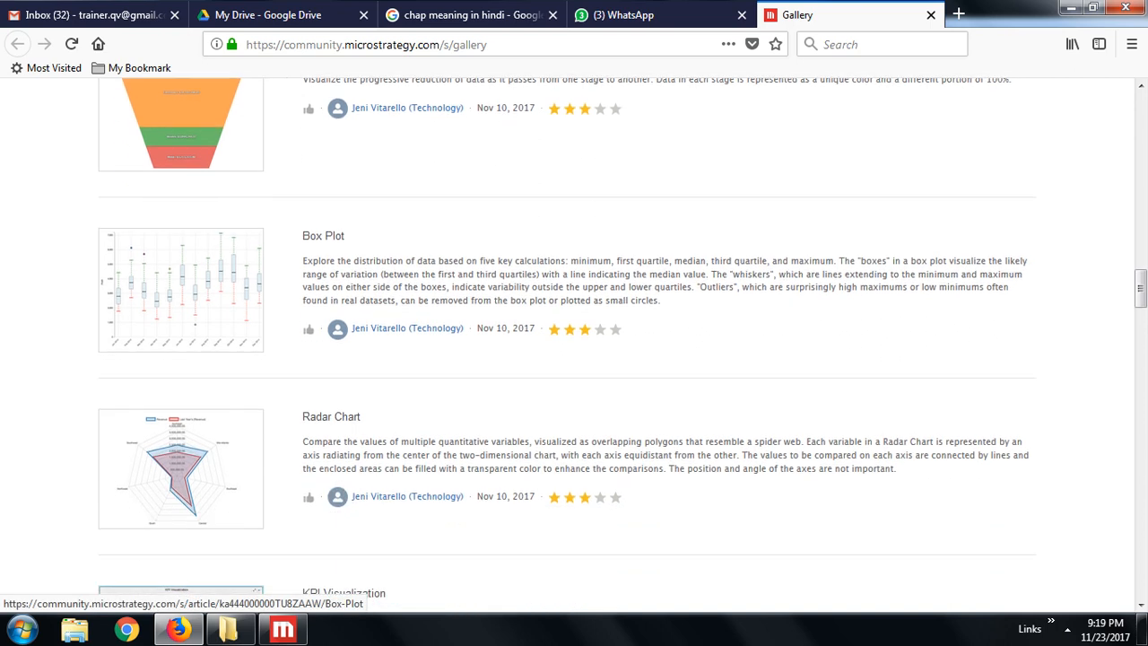
scroll("down", 3)
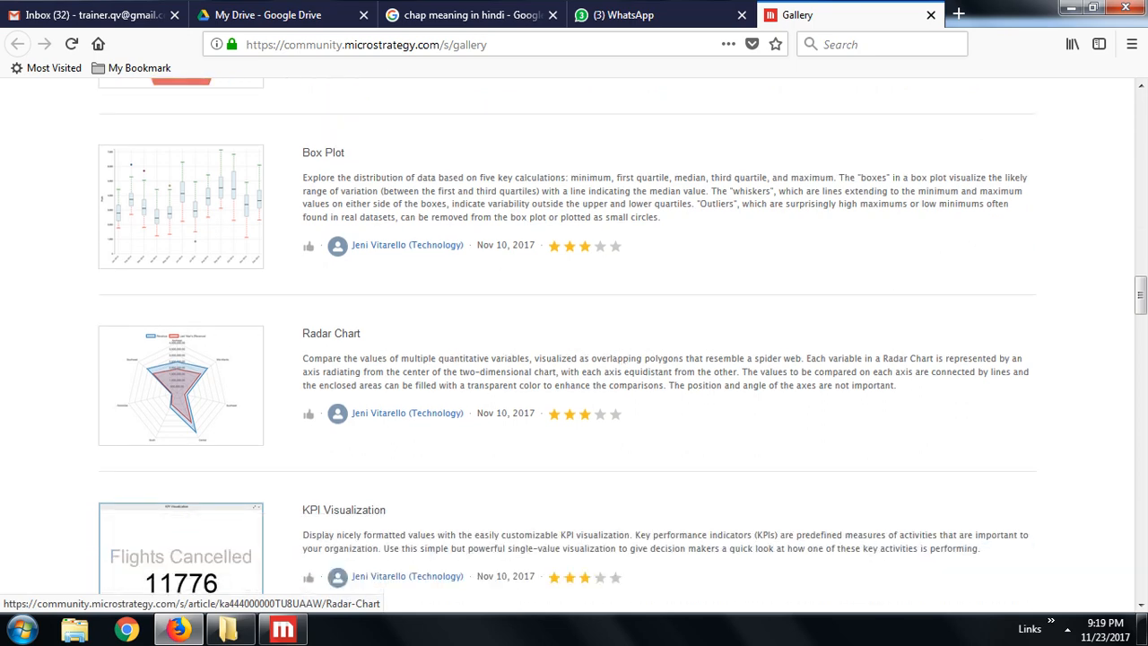
scroll("down", 3)
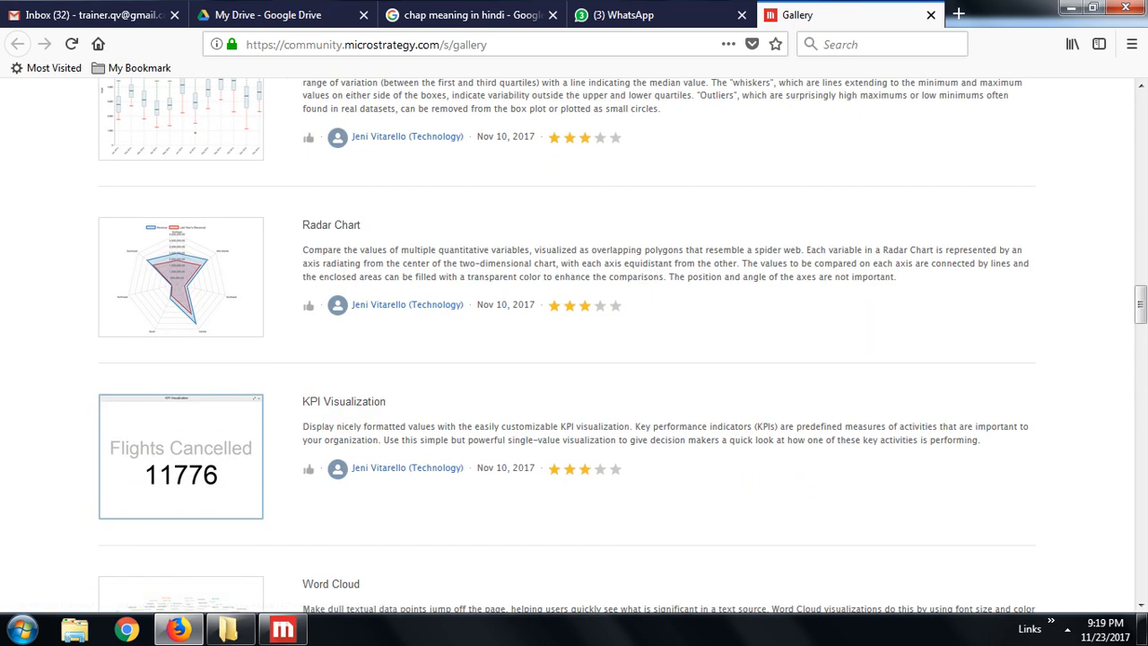
mouse_move(330, 224)
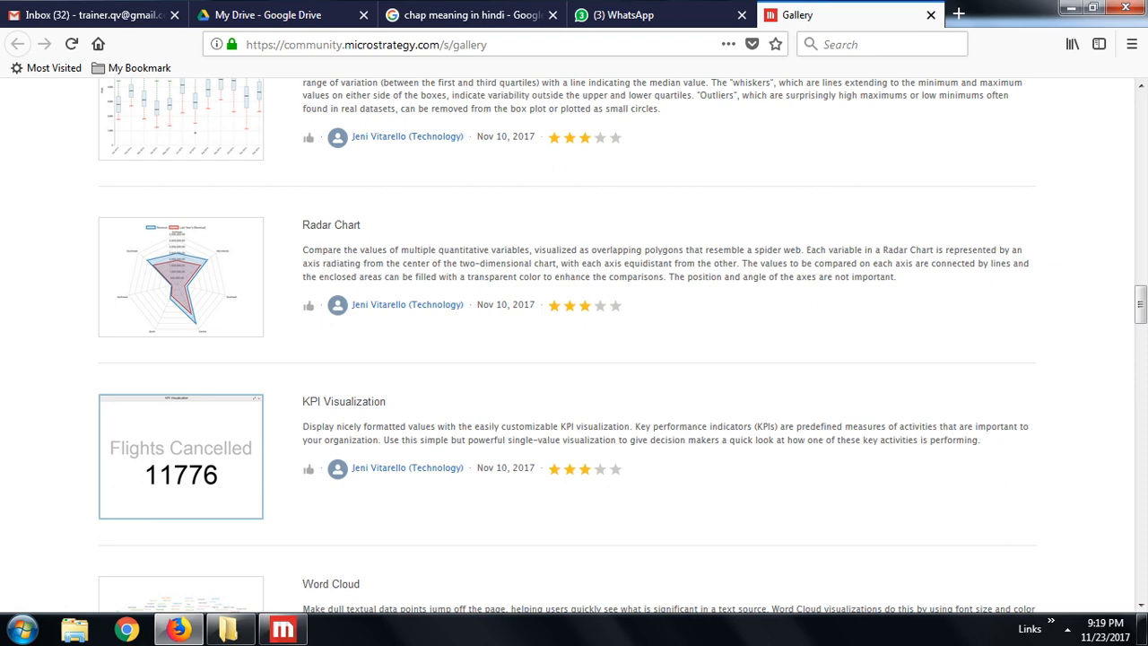
scroll("down", 3)
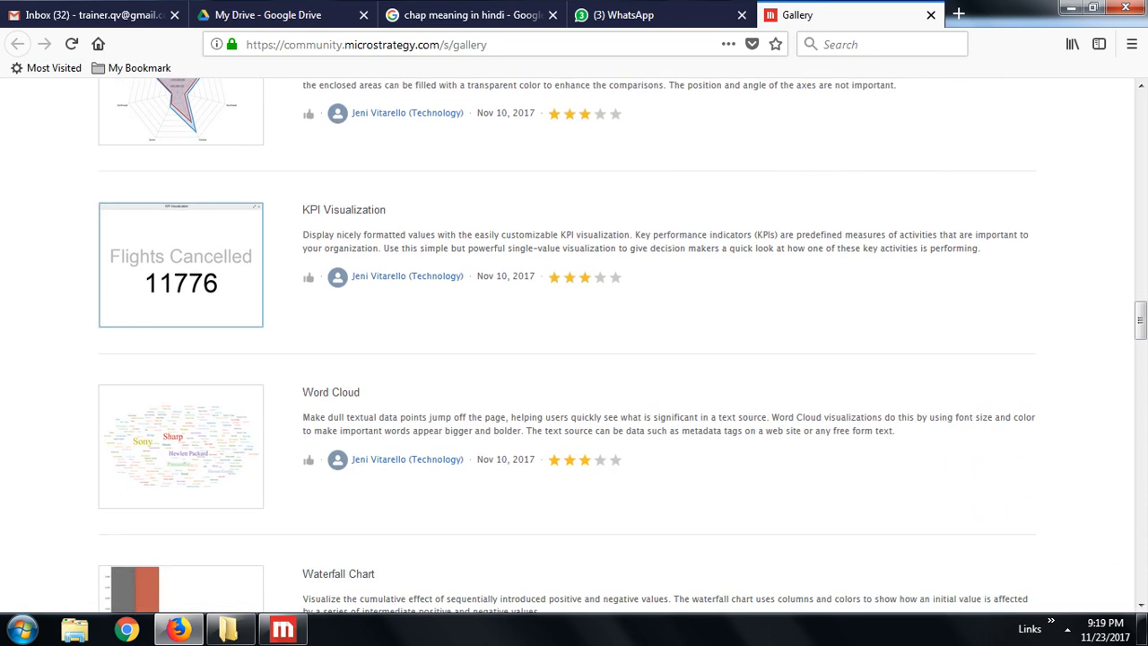
scroll("down", 3)
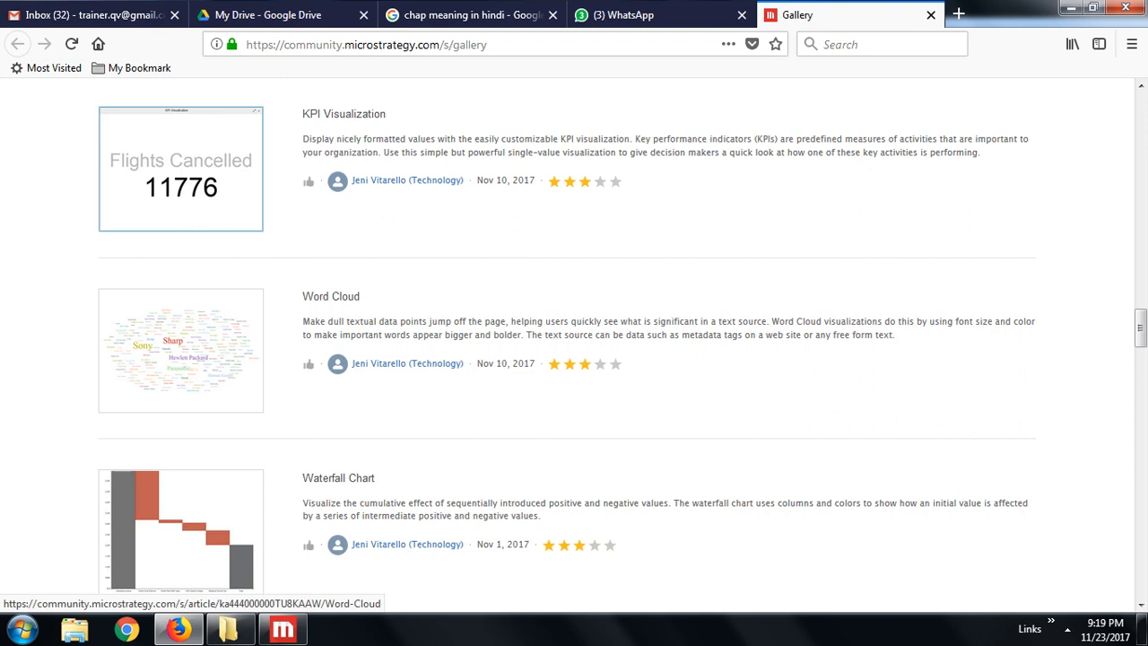
scroll("down", 3)
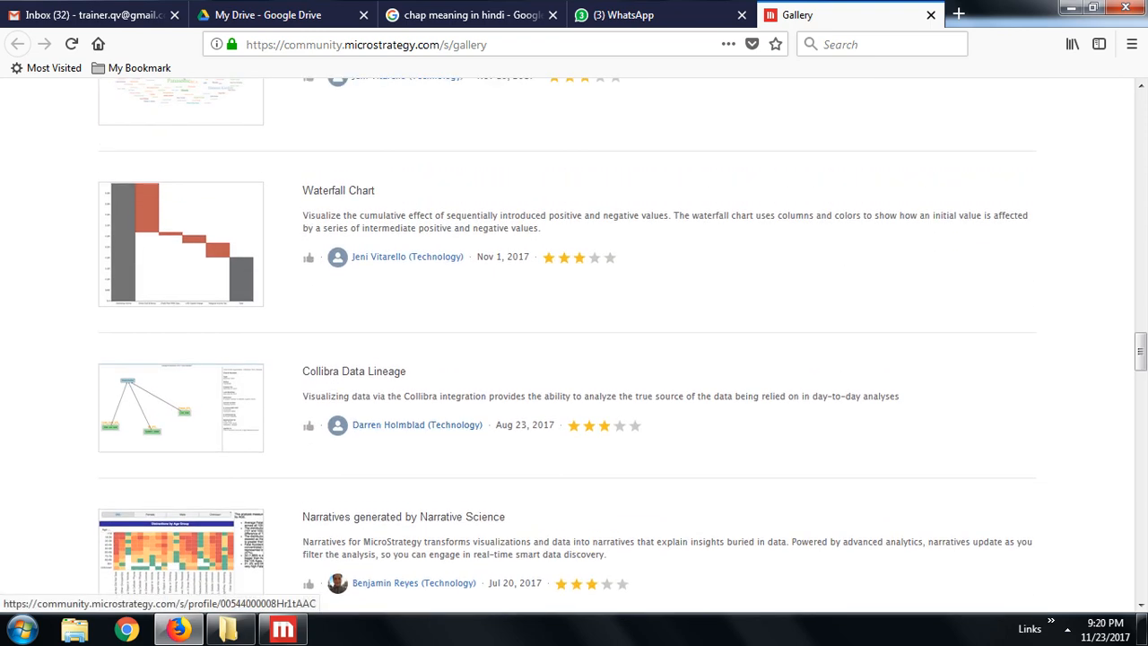
scroll("up", 3)
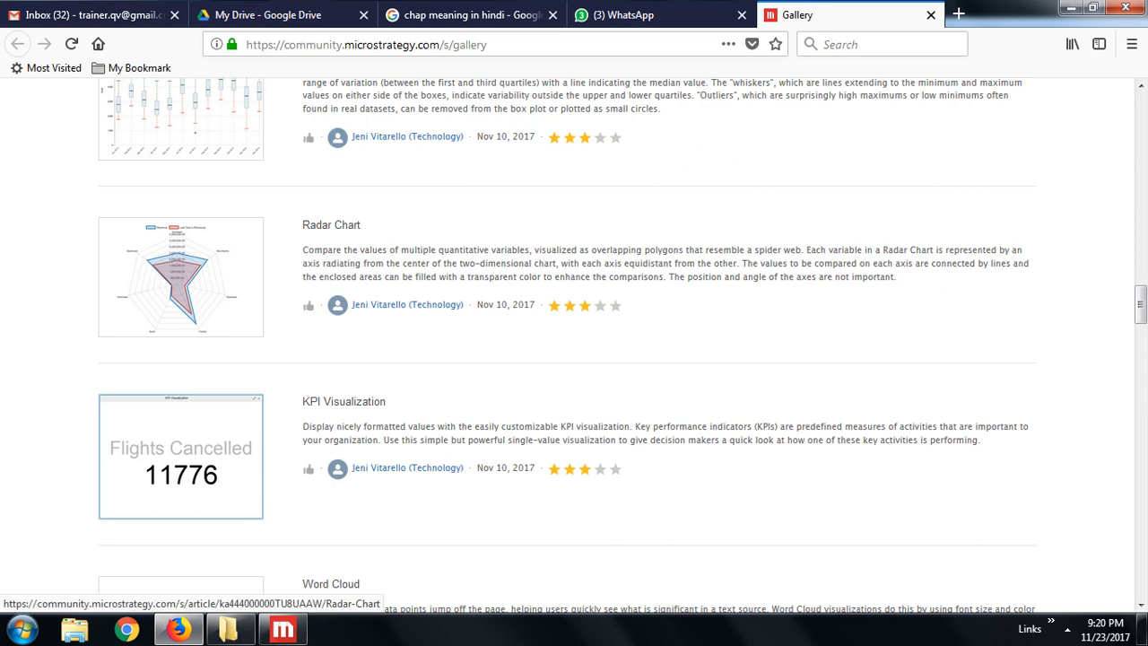
- Read the Radar Chart article down to its Download section and start downloading RadarChart.zip
left_click(330, 224)
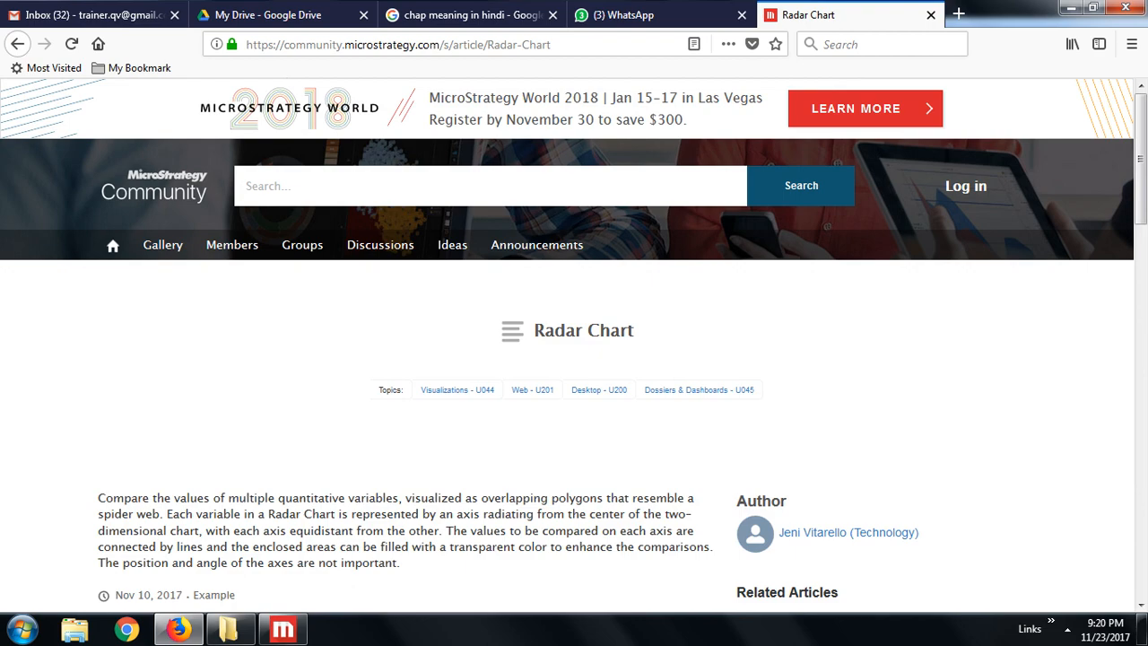
scroll("down", 3)
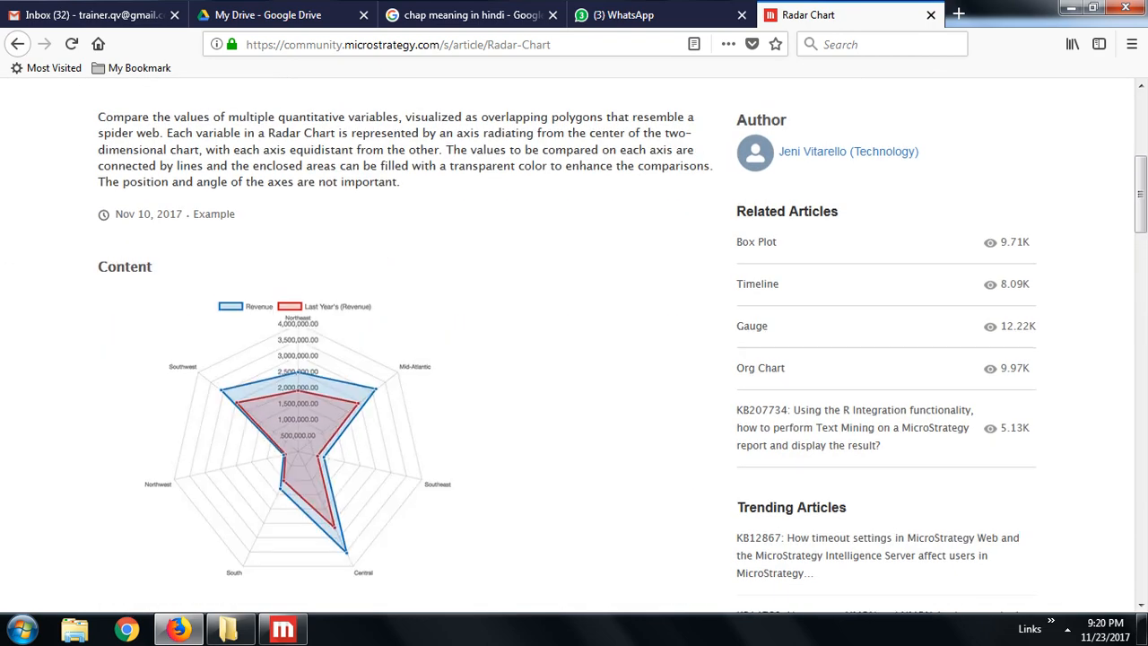
scroll("down", 3)
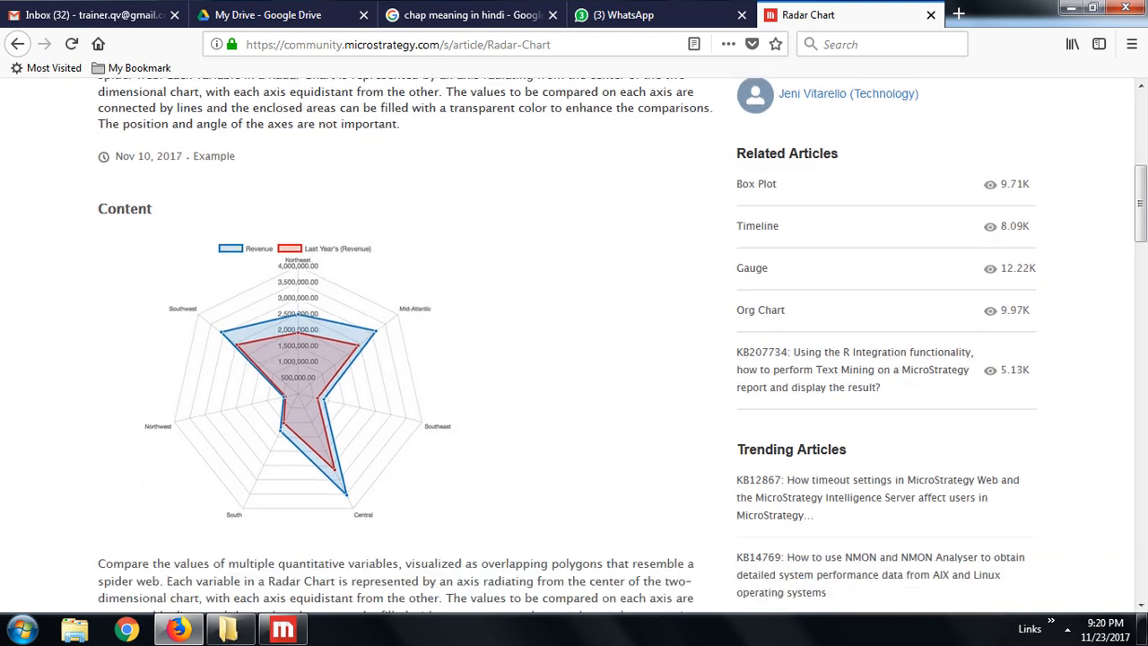
scroll("down", 3)
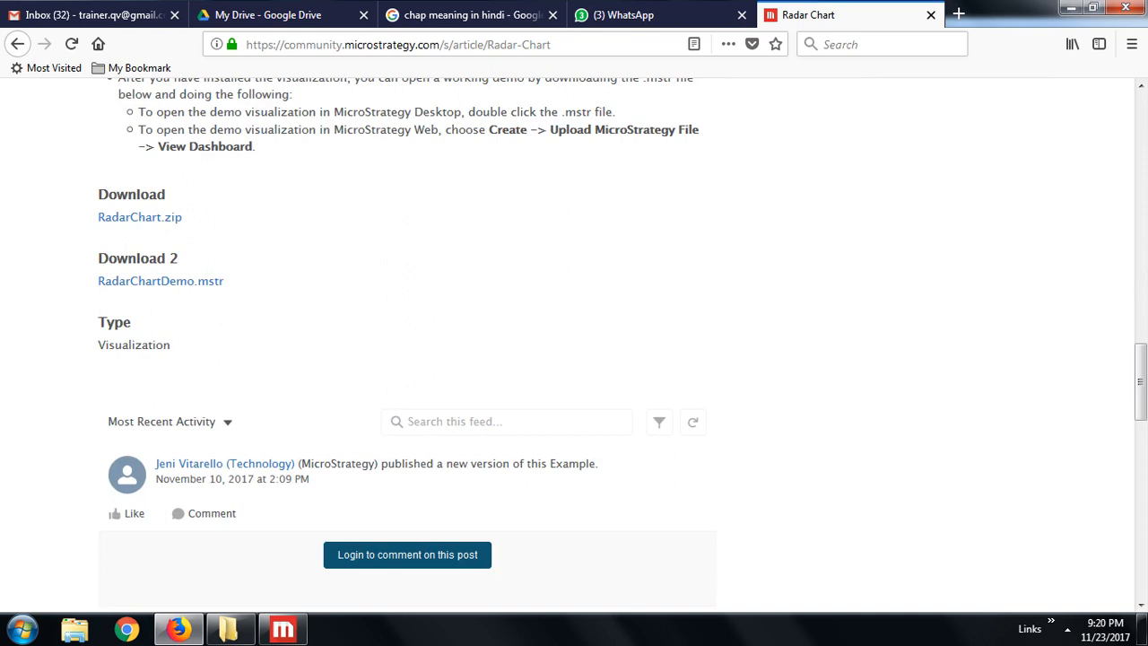
mouse_move(161, 280)
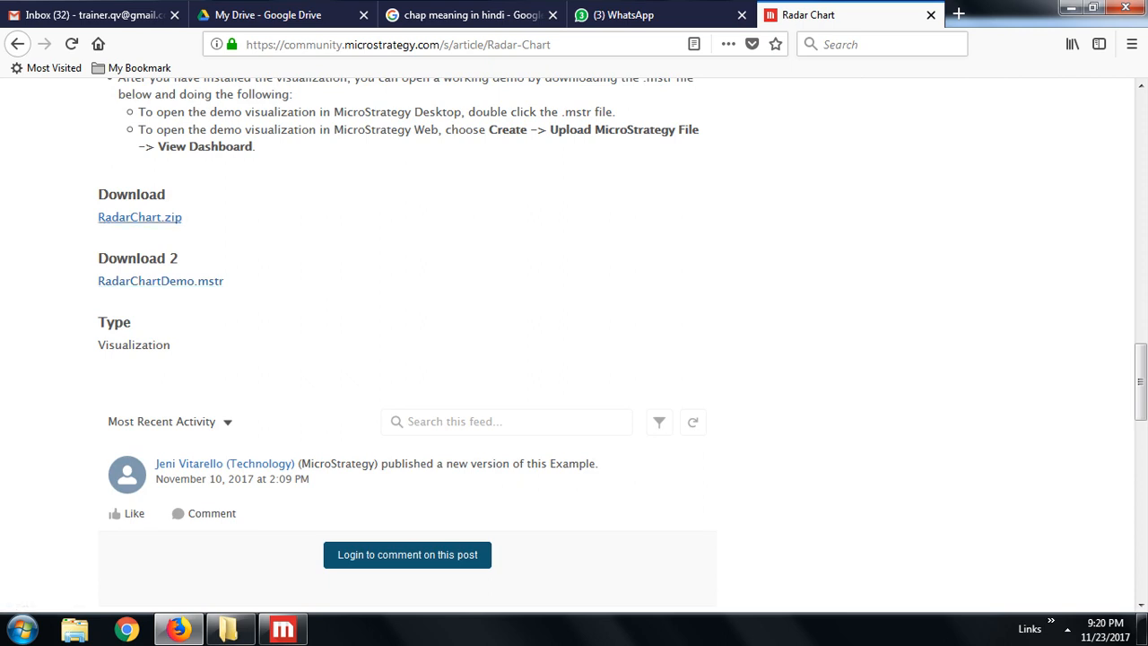
left_click(139, 217)
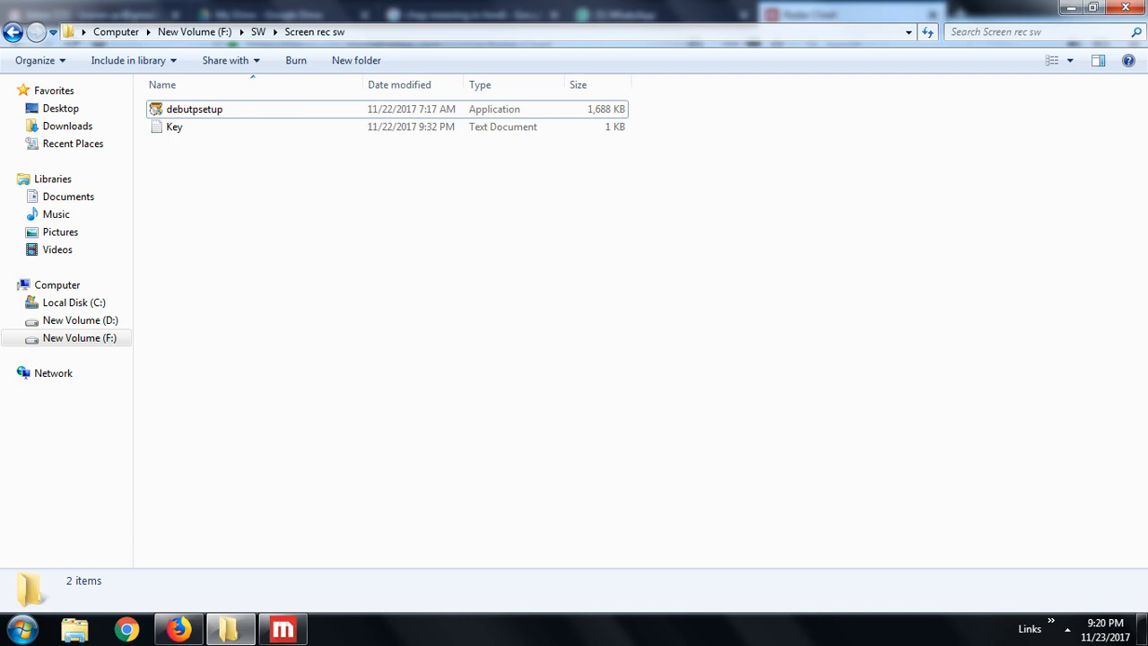
- Go to Business Intelligence > MicroStrategy > Projects > SalesDashboard and create a new folder named Source
right_click(229, 627)
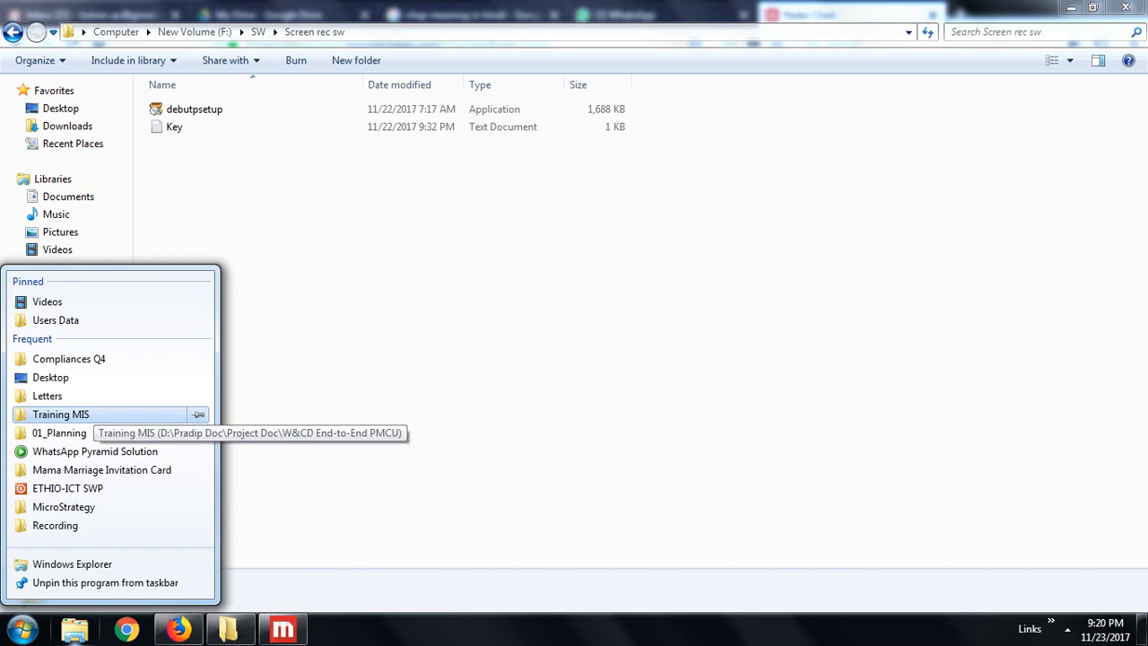
left_click(54, 523)
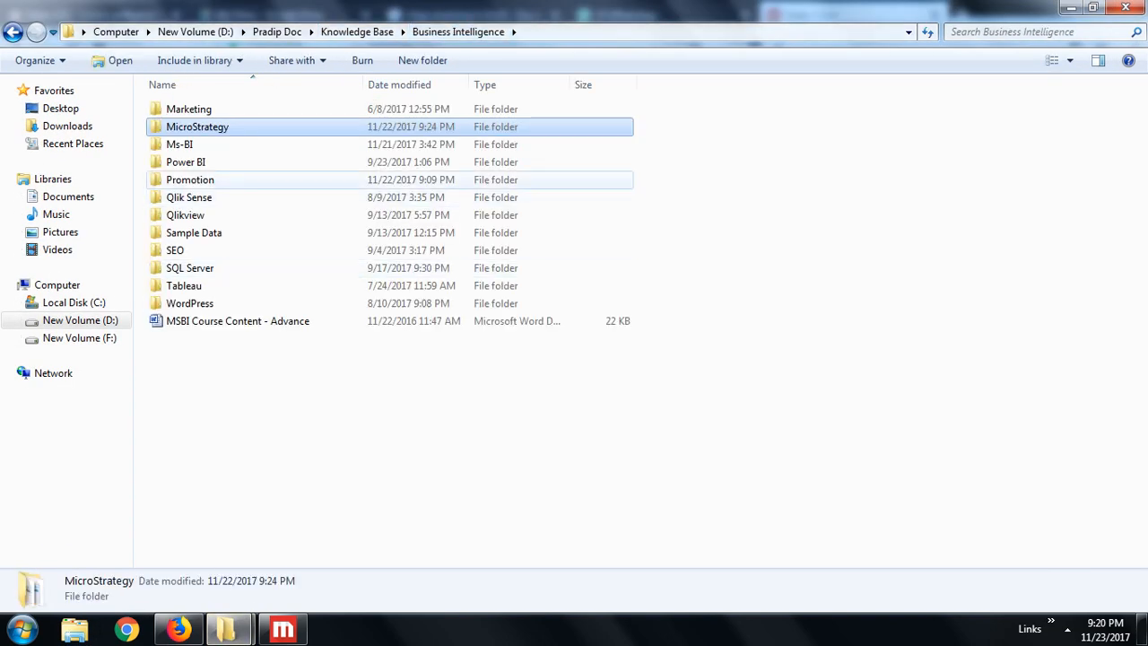
double_click(197, 125)
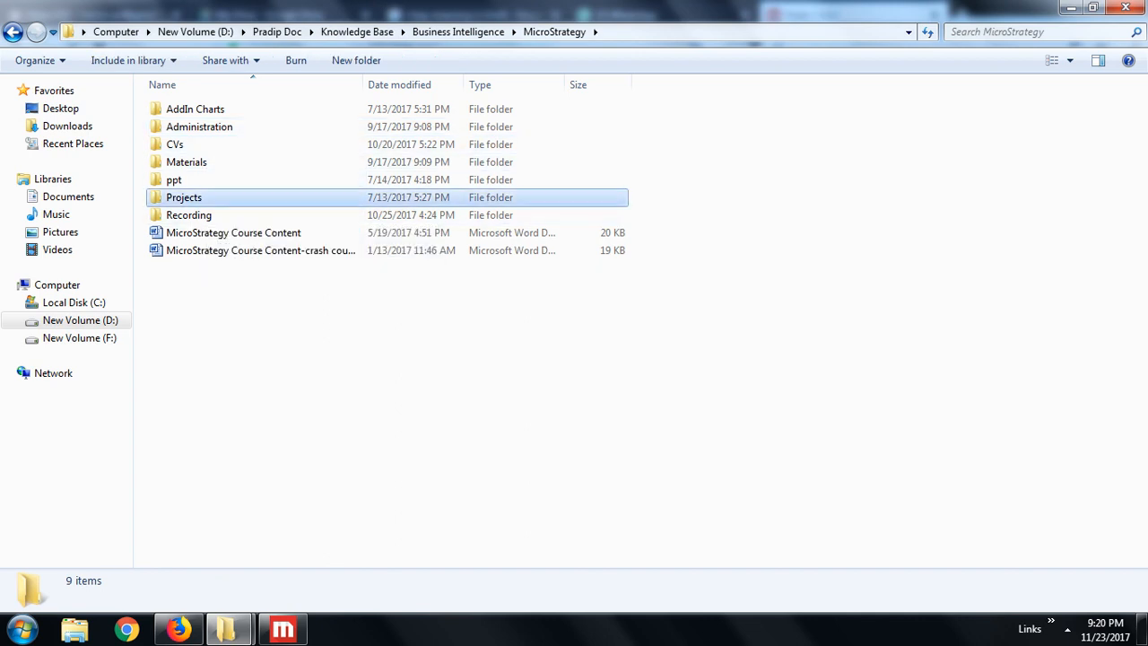
double_click(183, 197)
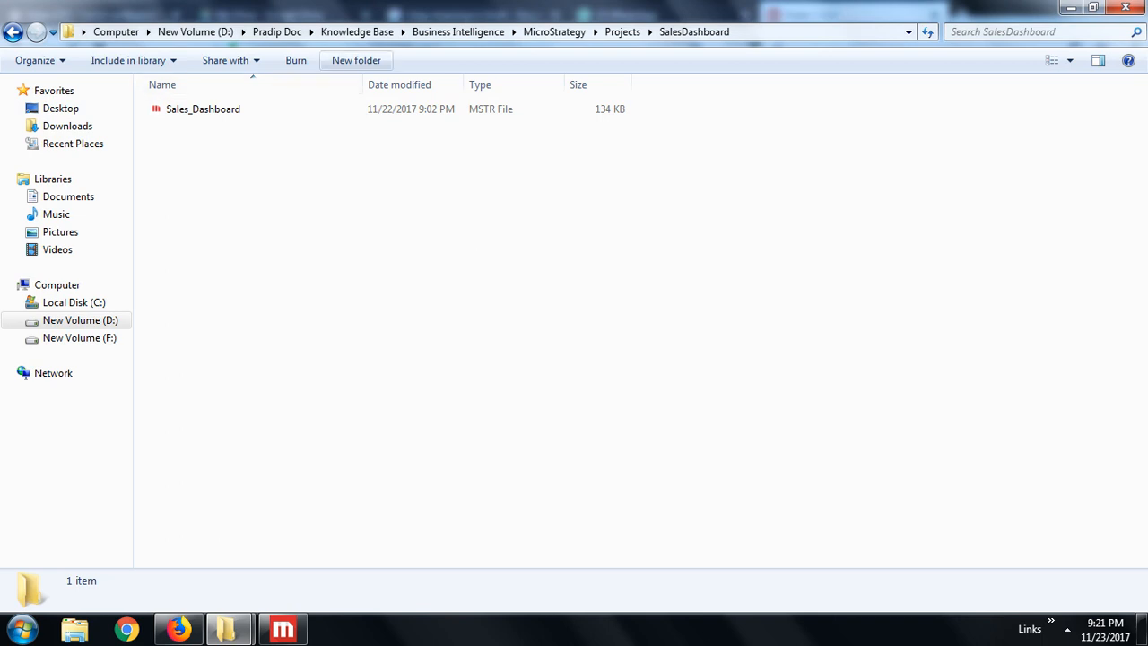
left_click(355, 61)
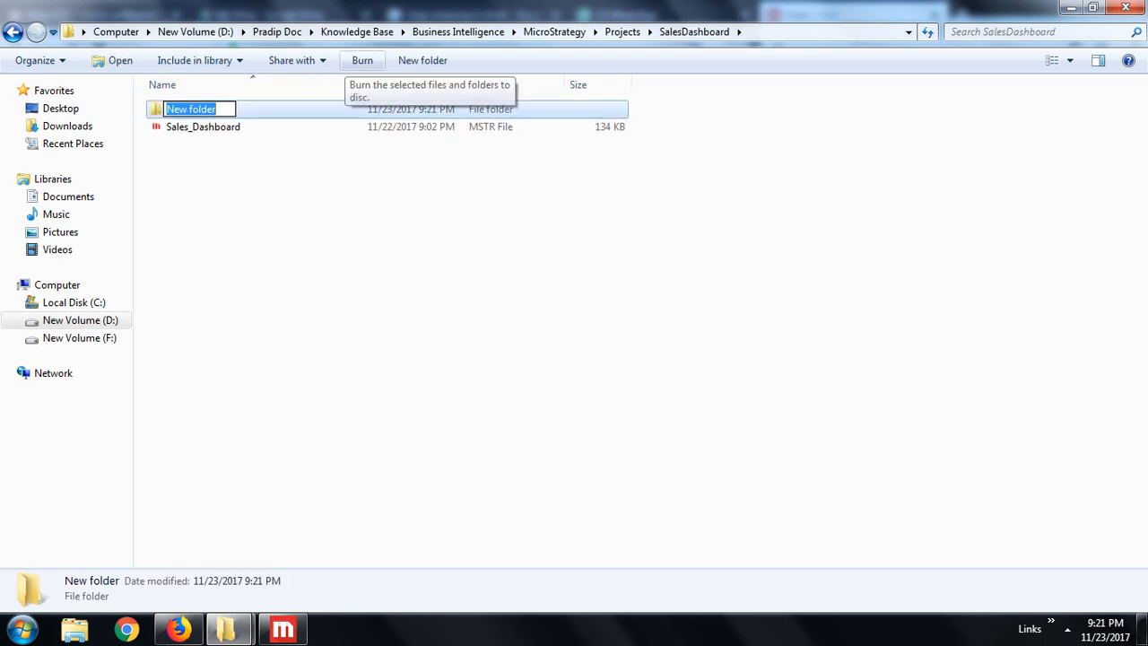
type("Sou")
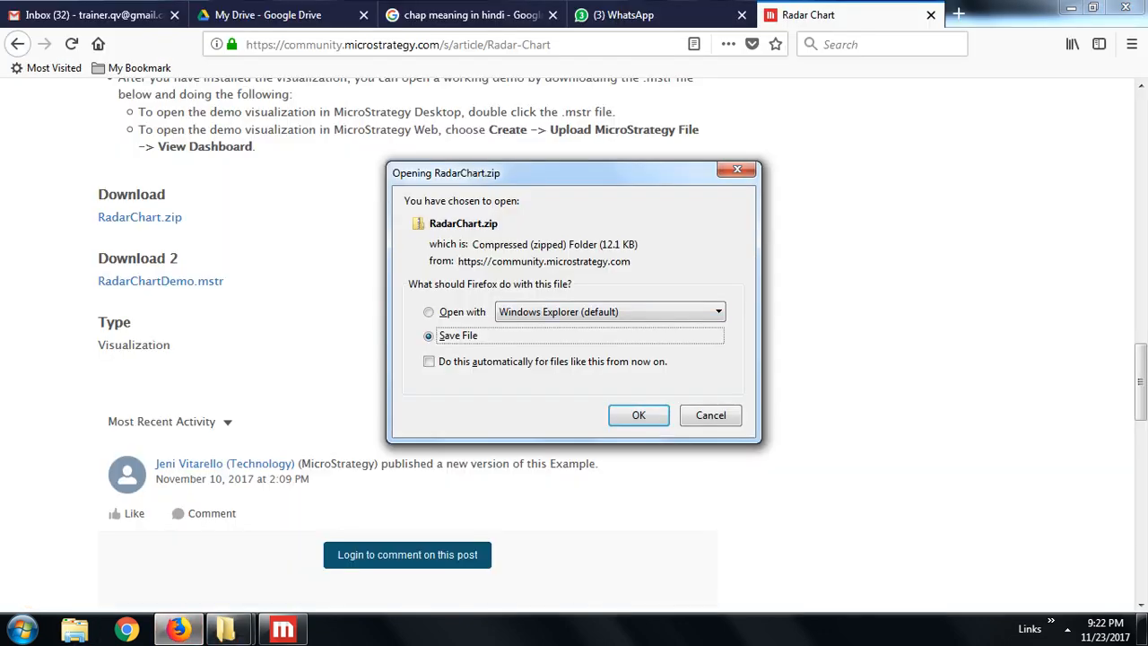
- Save the downloaded RadarChart.zip into the SalesDashboard\Source folder
left_click(638, 414)
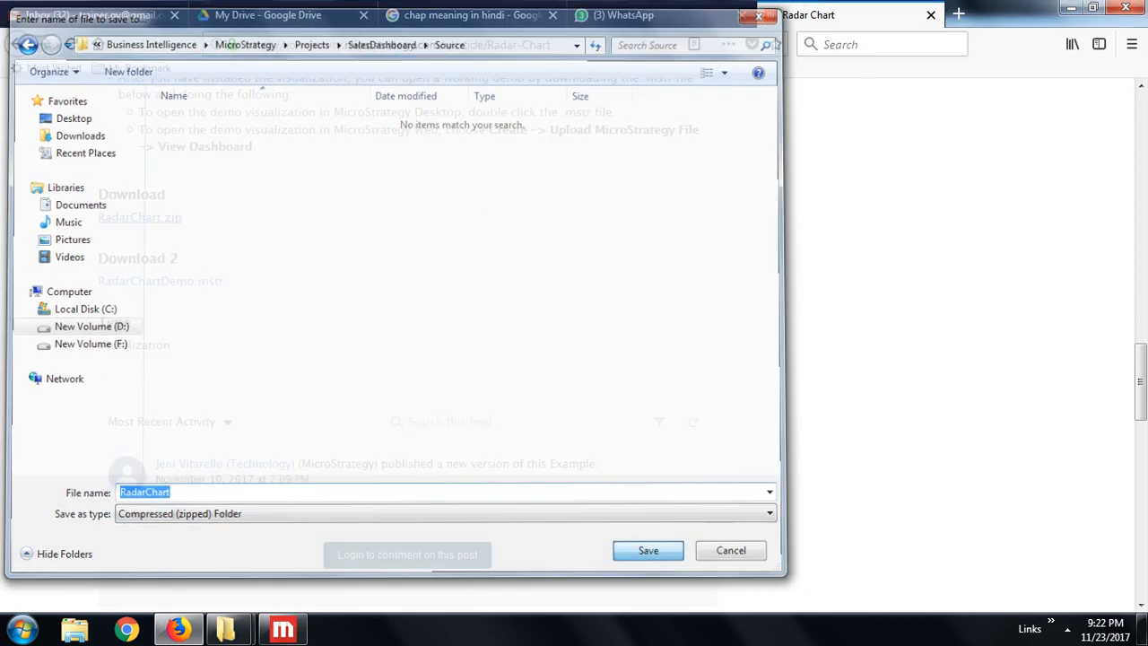
left_click(730, 548)
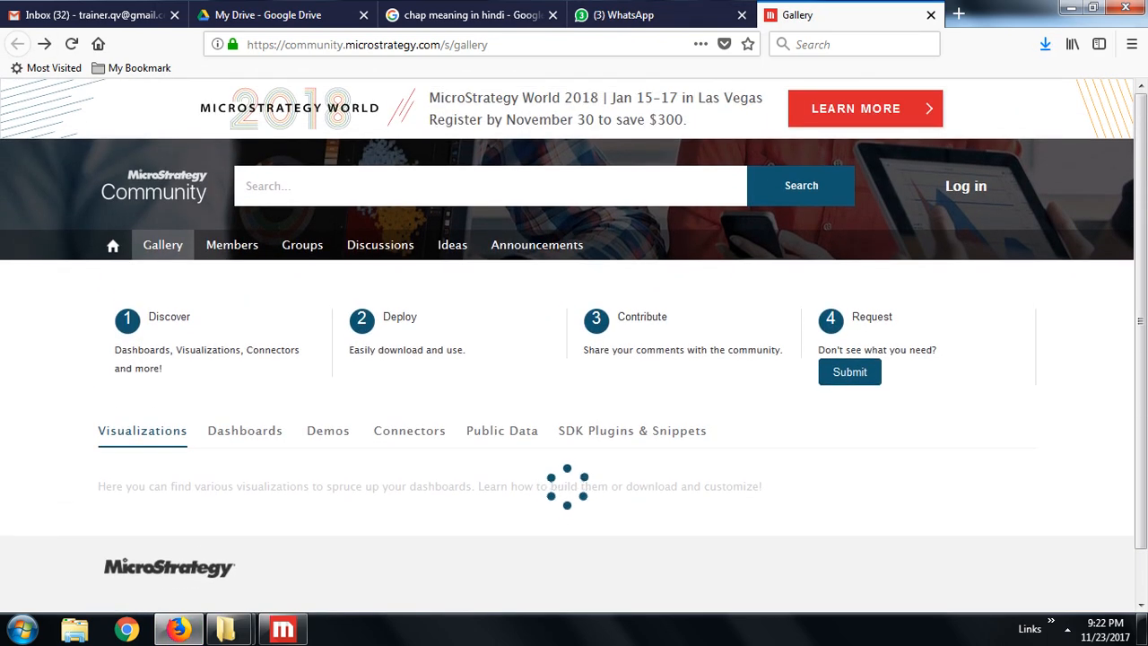
- Scroll the gallery past Waterfall, Narratives and VitaraCharts entries and open the Donut Chart article
scroll("down", 3)
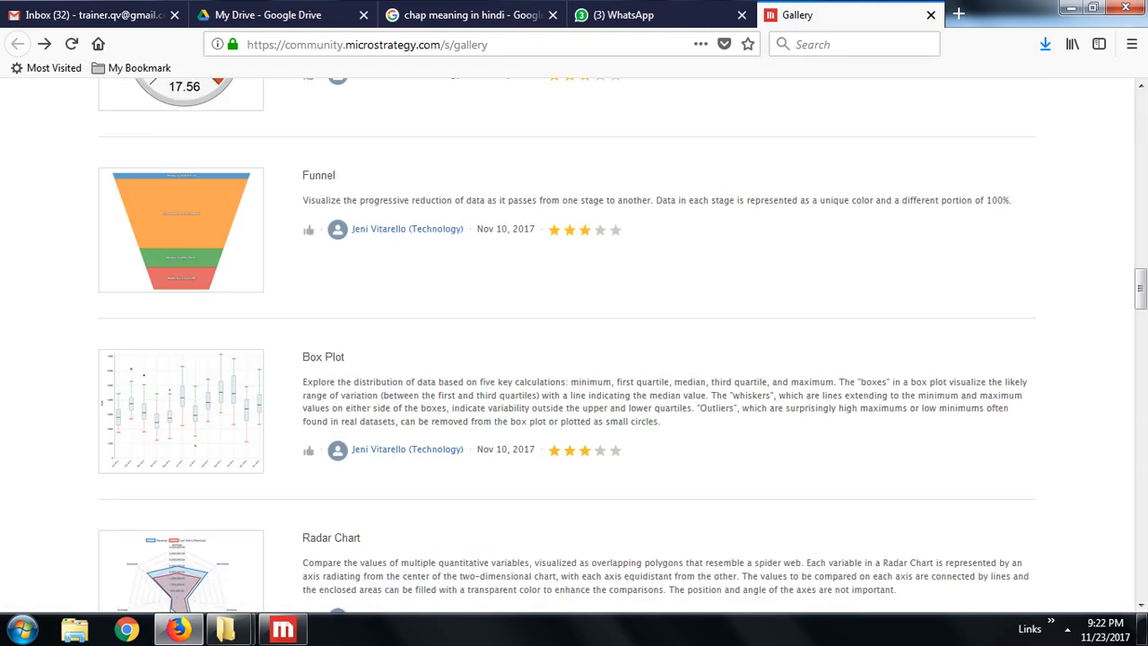
scroll("down", 3)
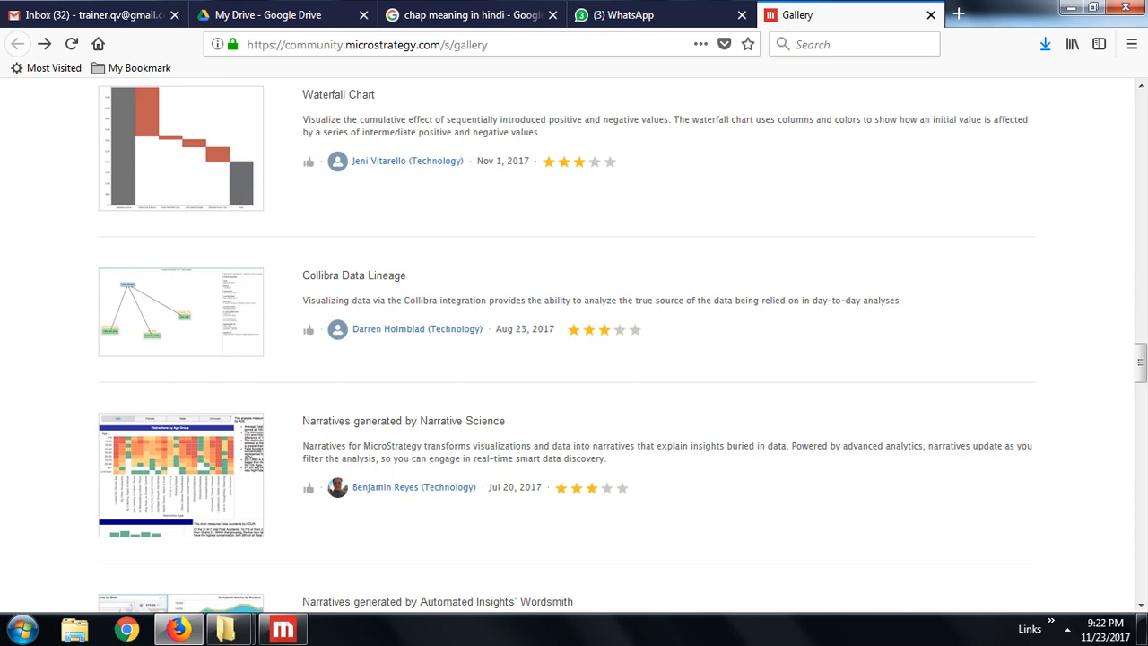
scroll("down", 3)
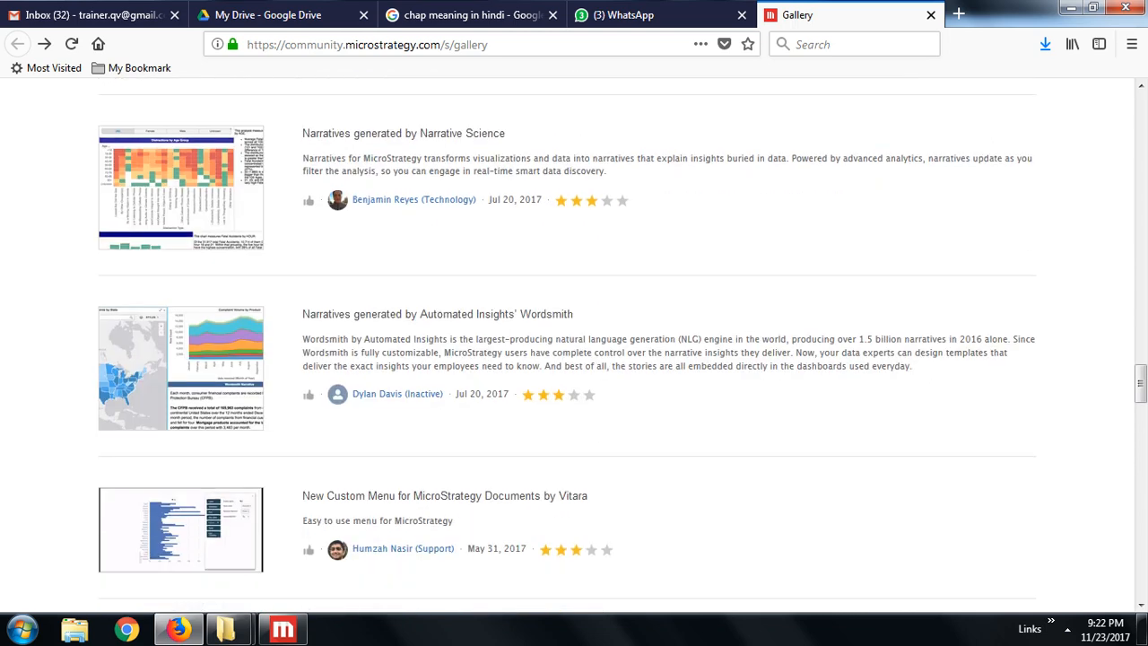
scroll("down", 3)
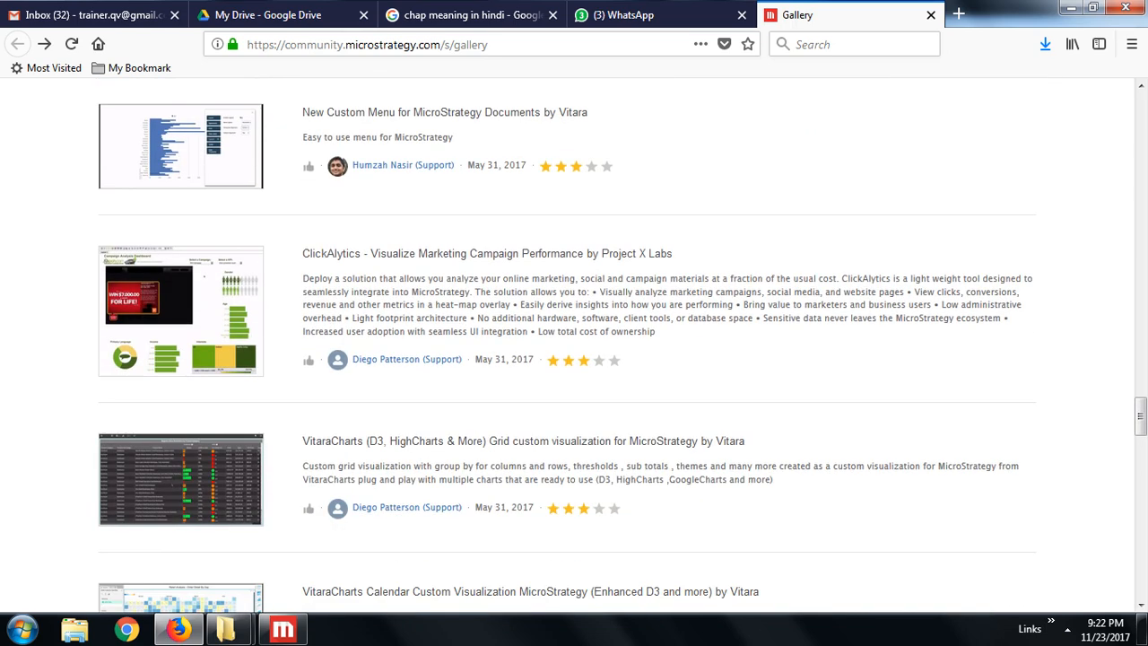
scroll("down", 3)
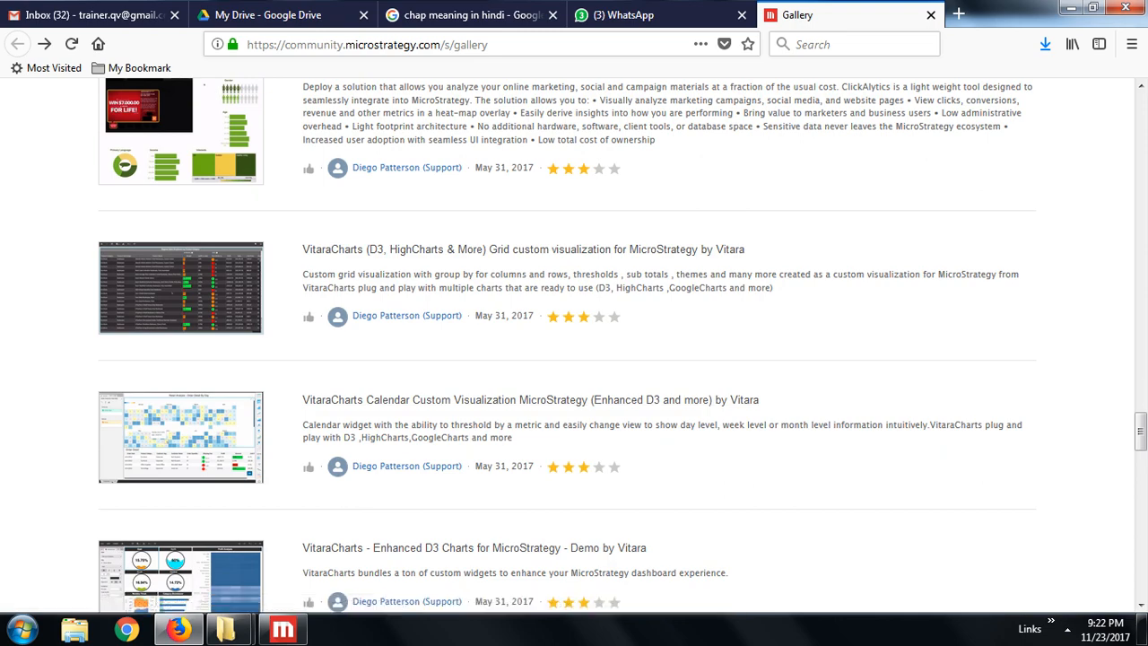
scroll("down", 3)
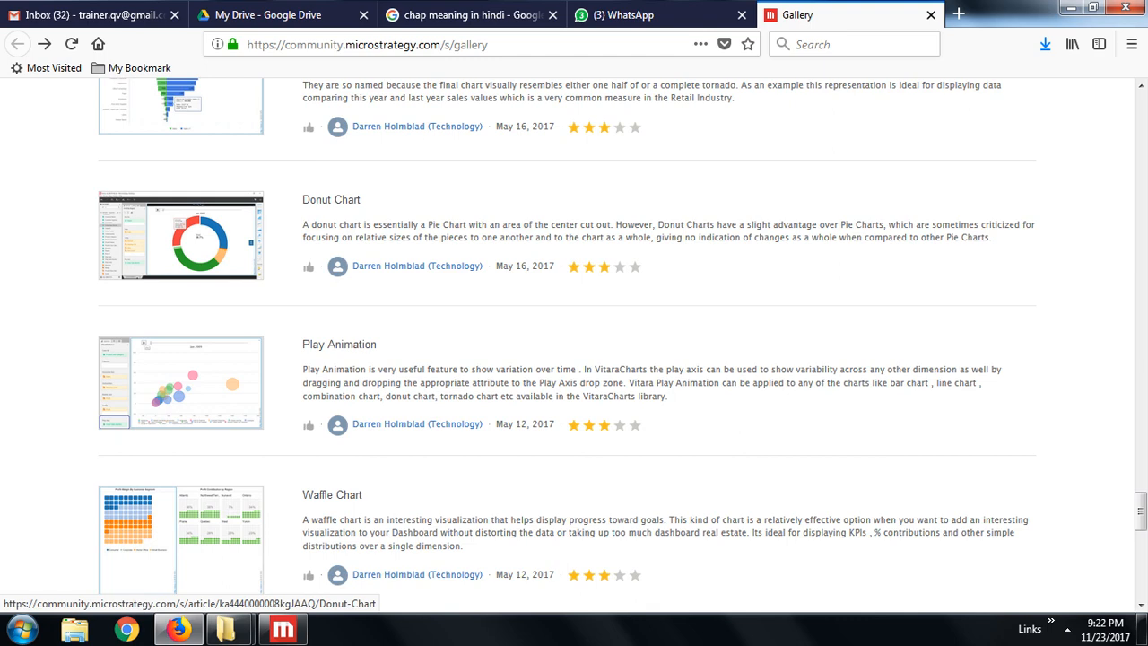
left_click(330, 199)
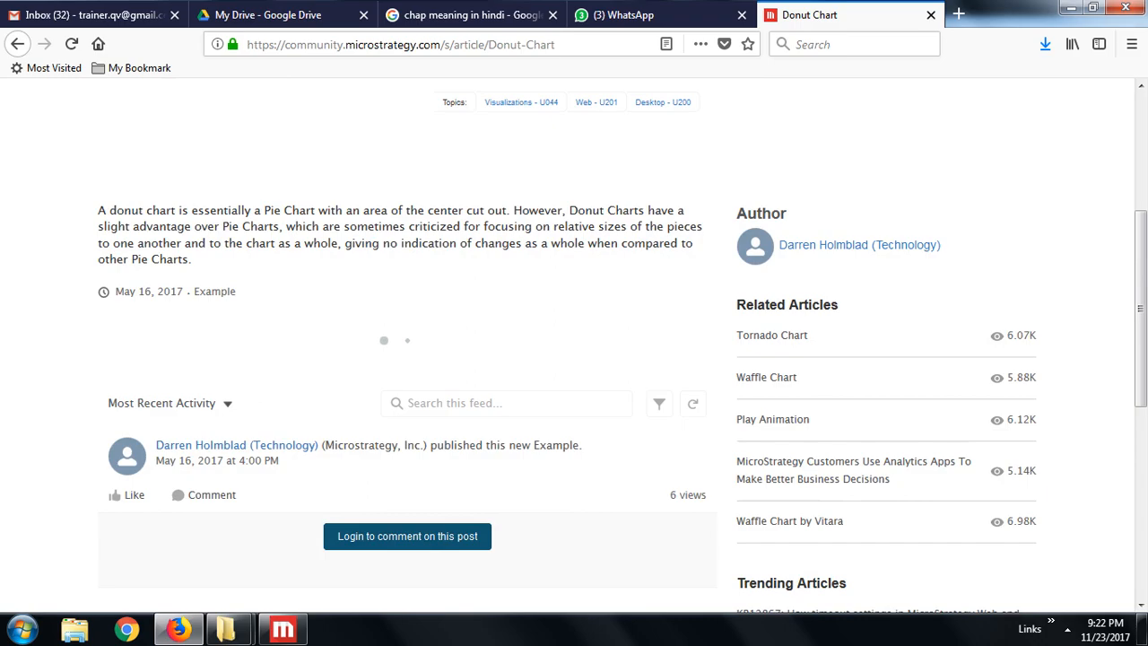
scroll("down", 3)
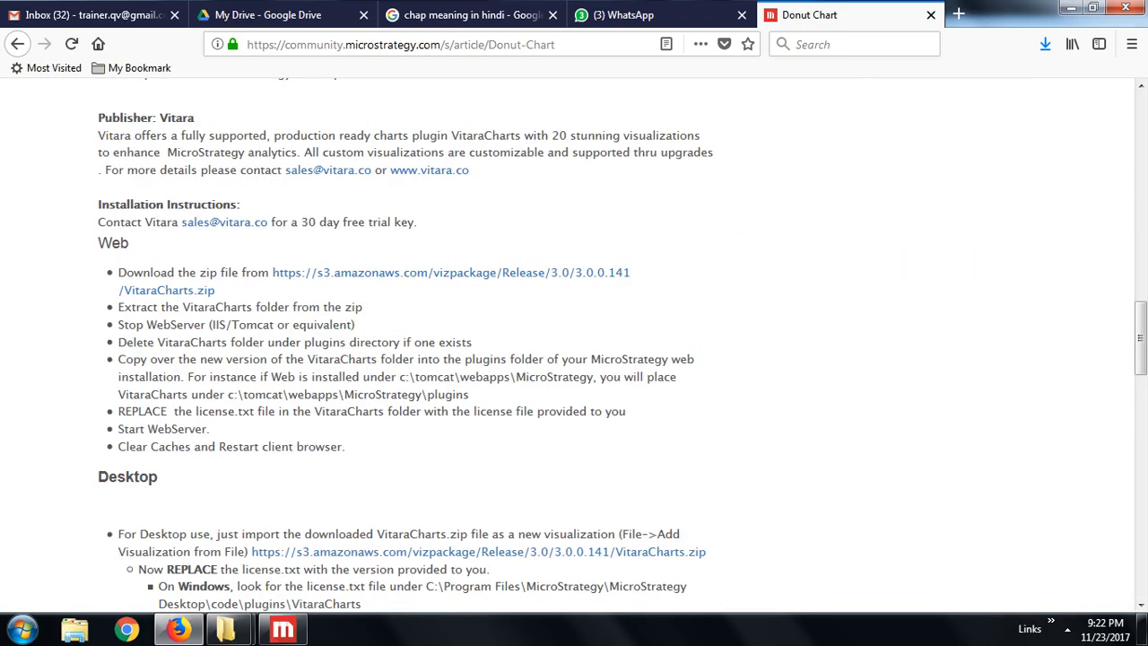
scroll("down", 3)
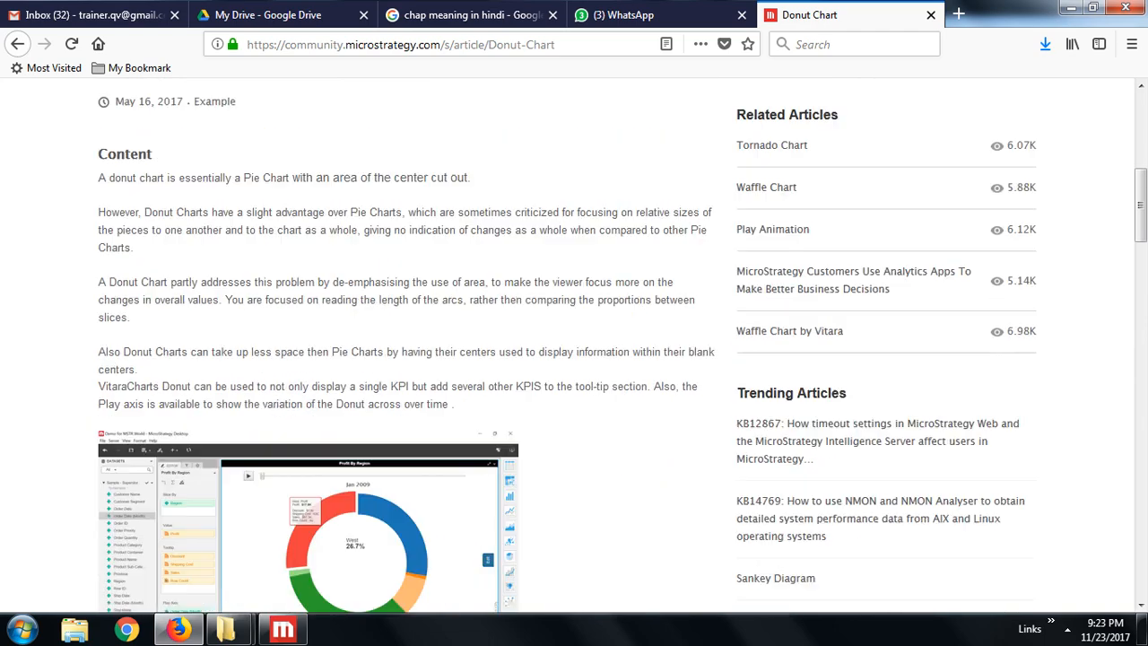
scroll("down", 3)
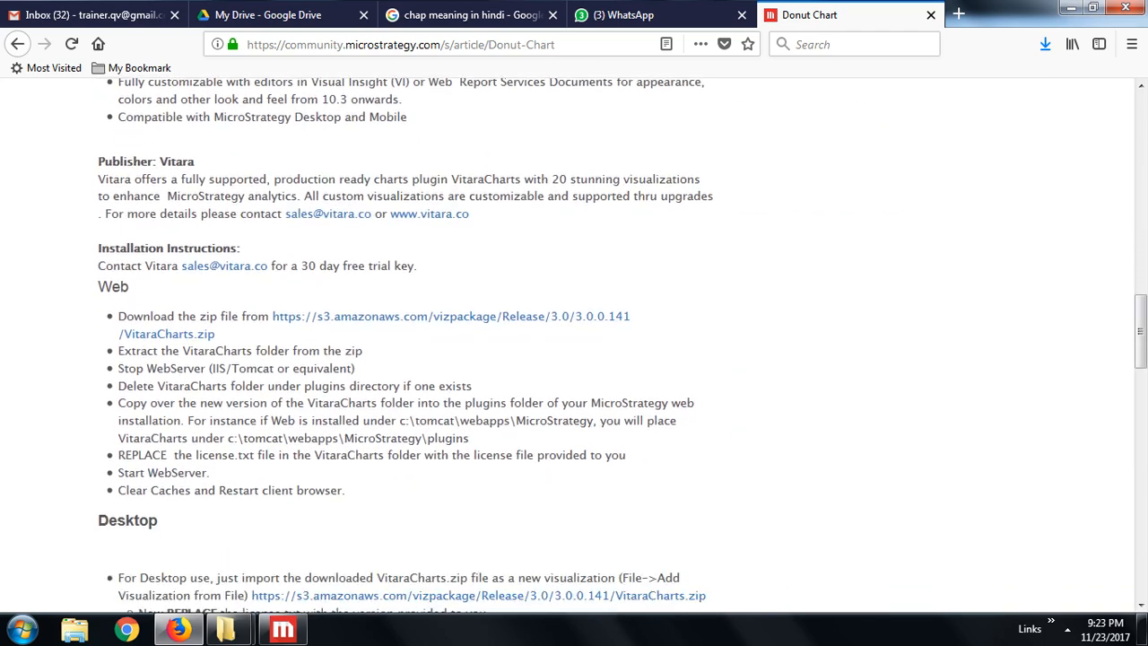
scroll("down", 3)
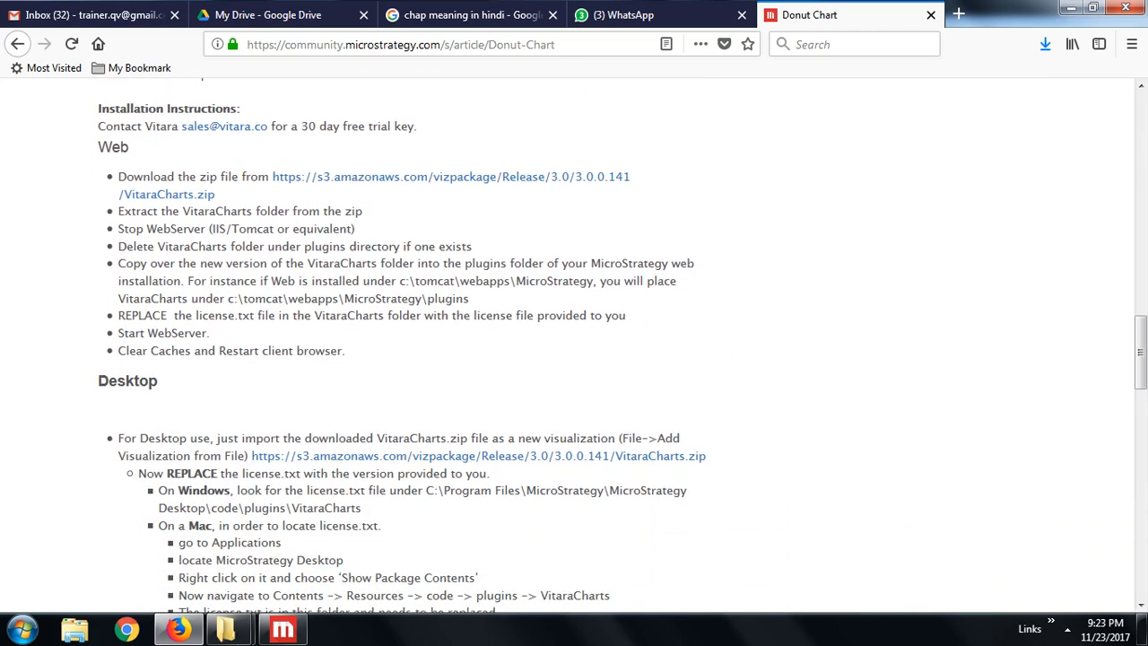
scroll("down", 3)
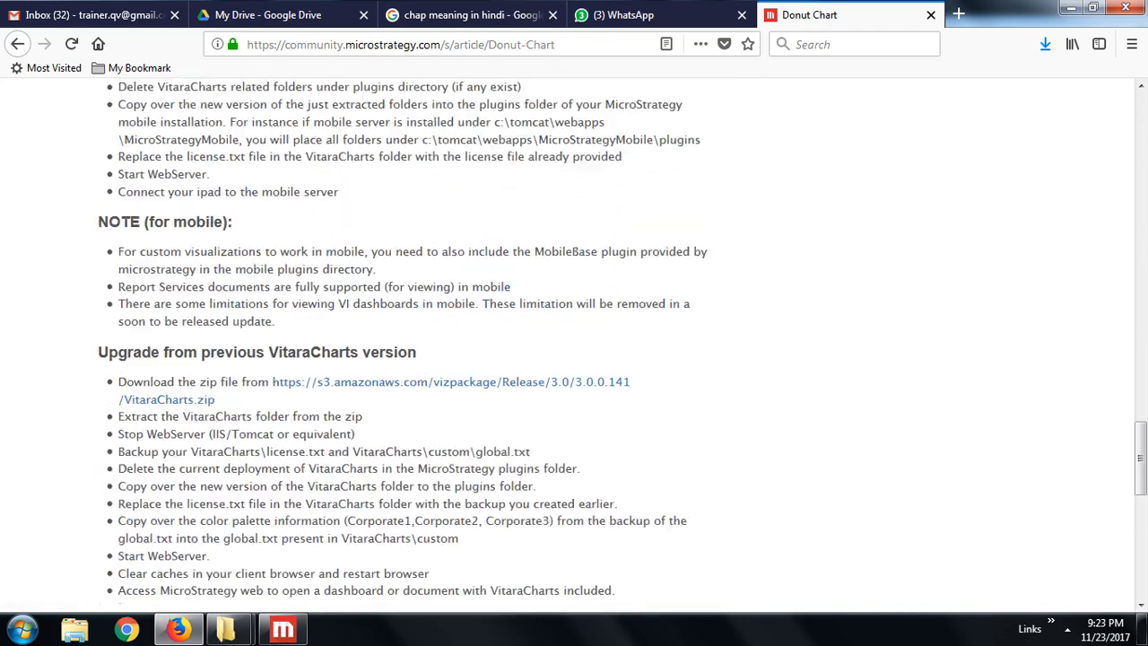
scroll("up", 3)
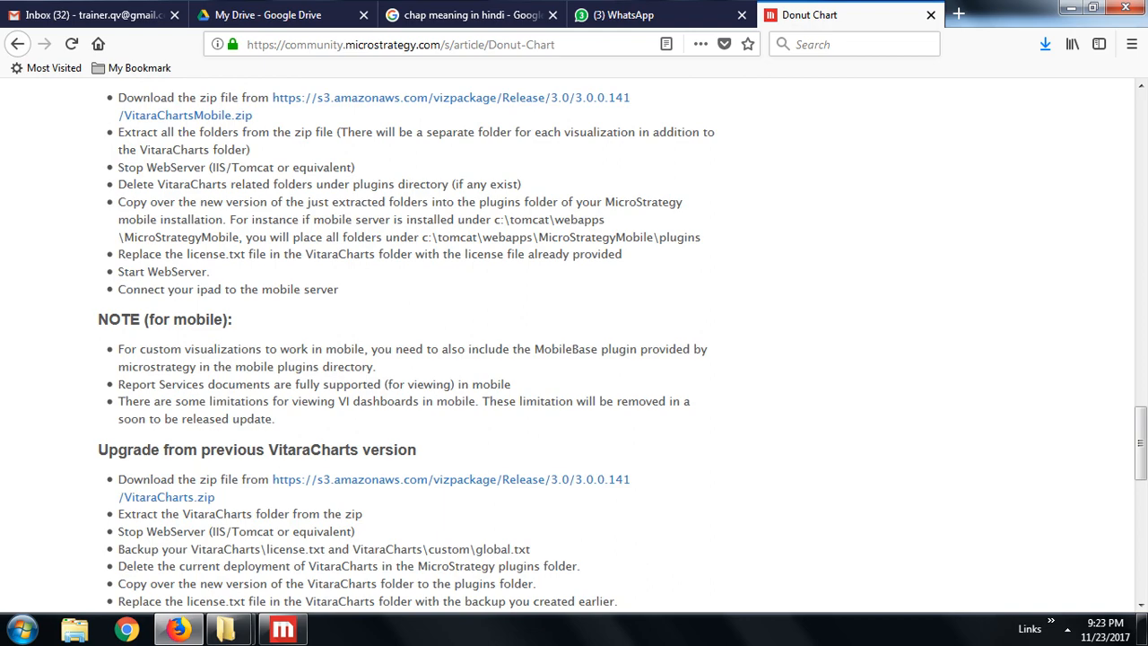
scroll("down", 3)
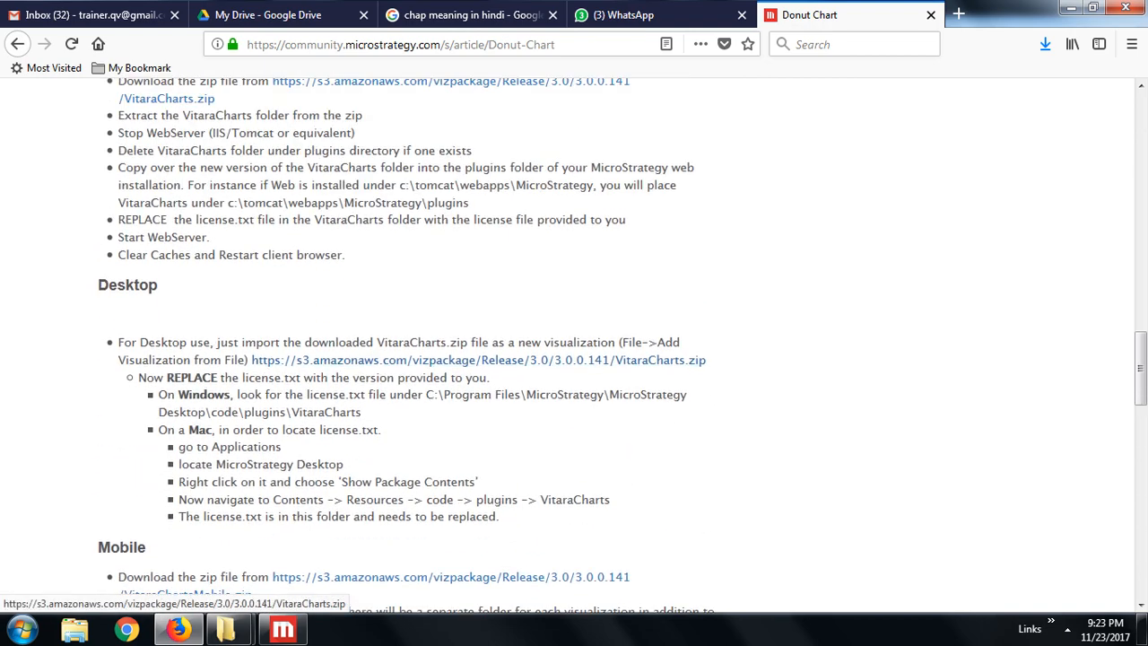
scroll("up", 3)
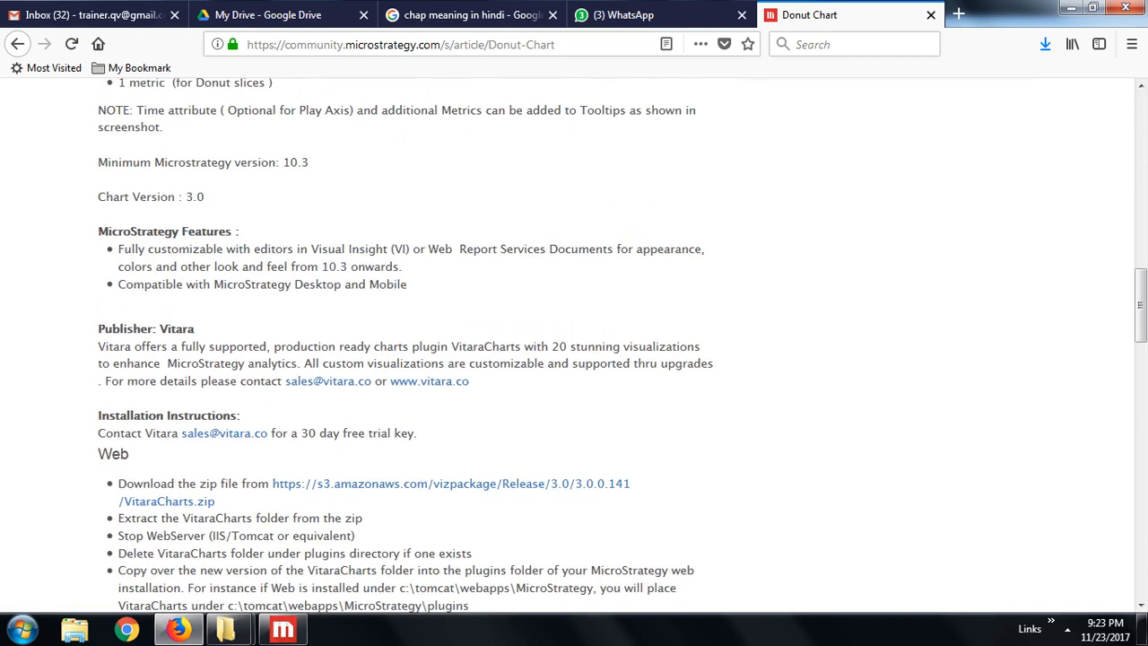
scroll("up", 3)
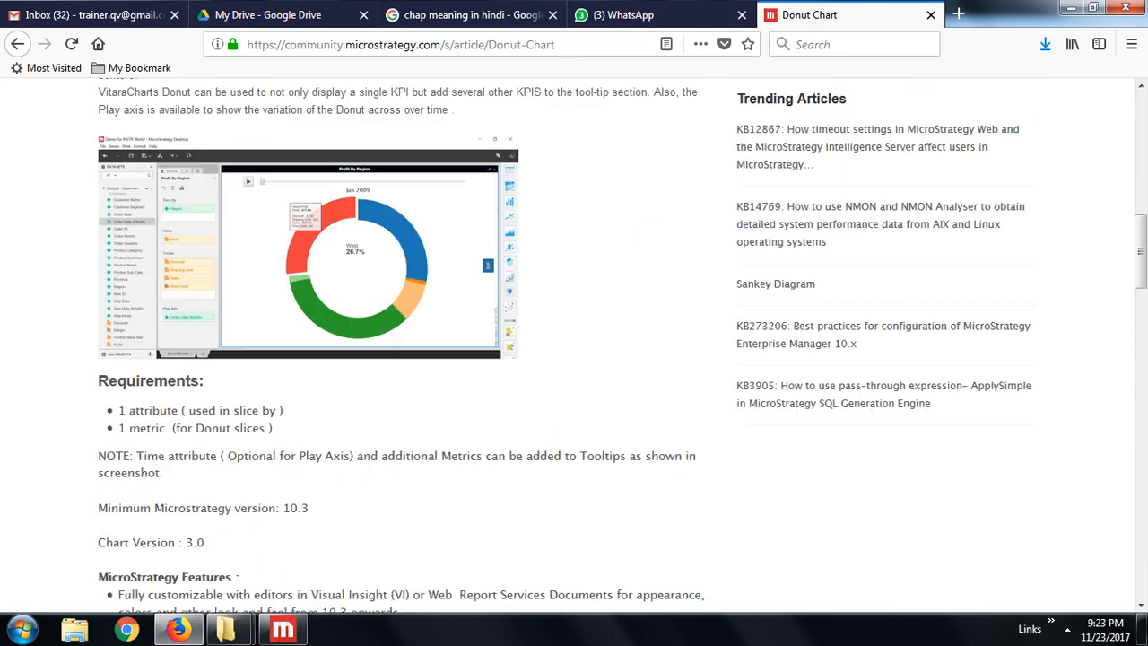
scroll("down", 3)
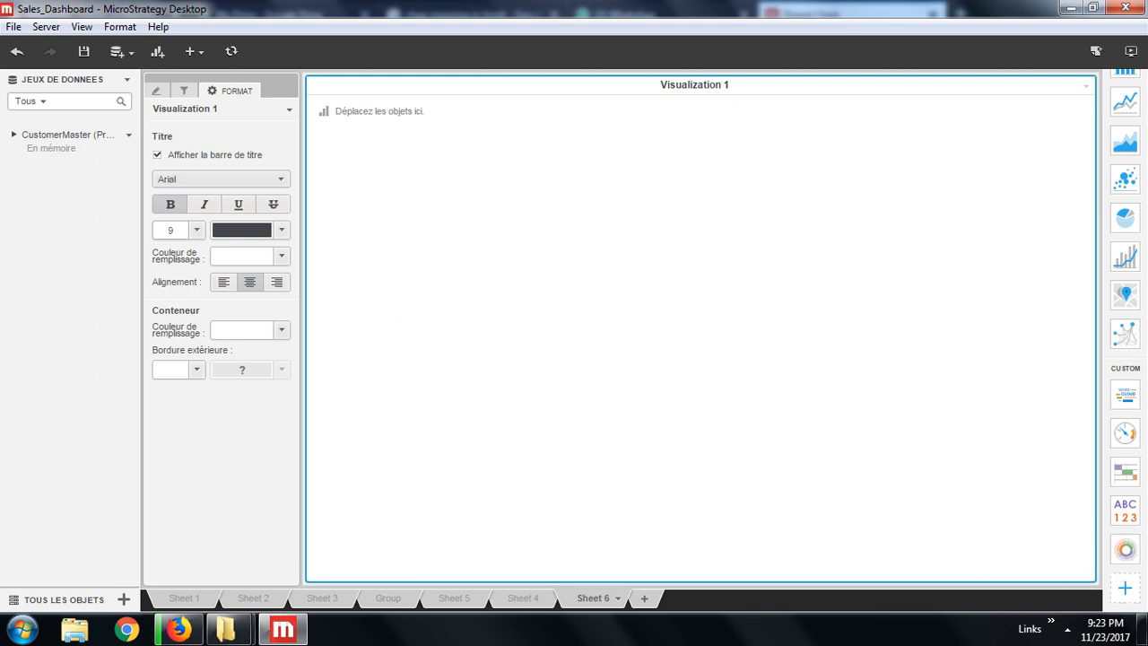
- Look through the Help, Format and View menus for a way to add a custom visualization
left_click(158, 27)
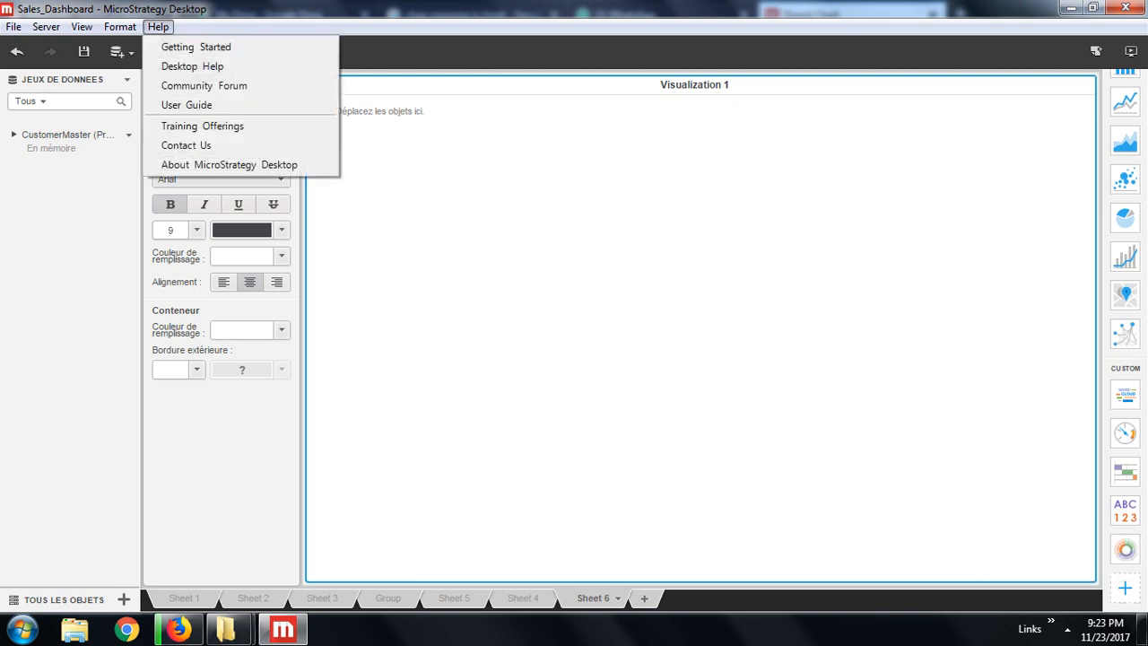
left_click(118, 27)
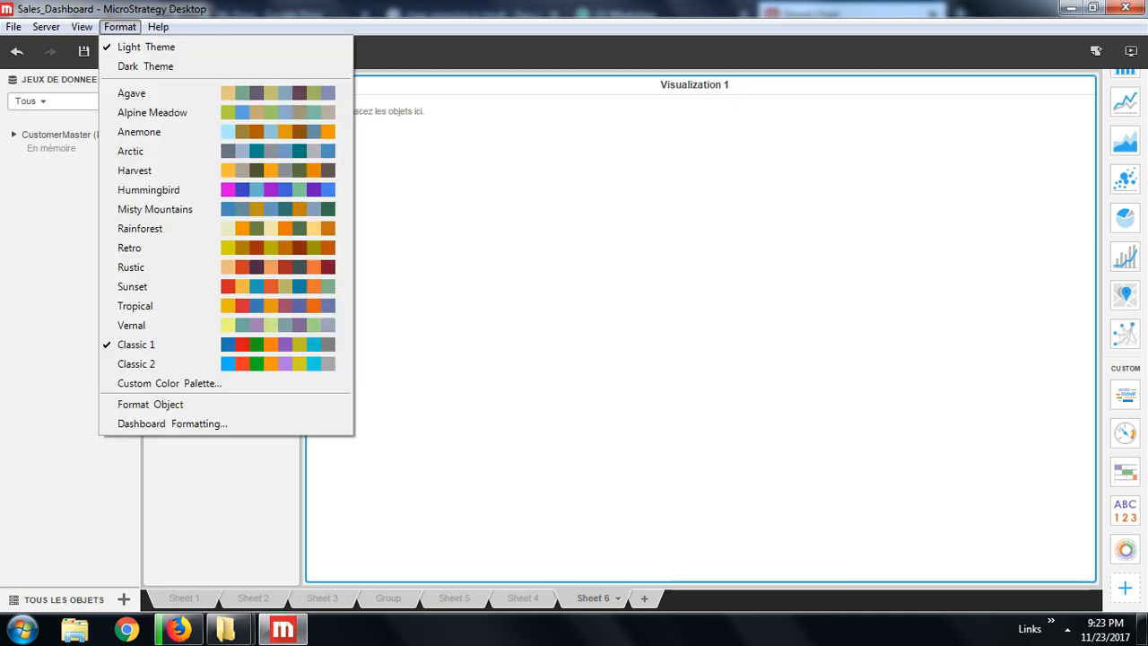
left_click(83, 27)
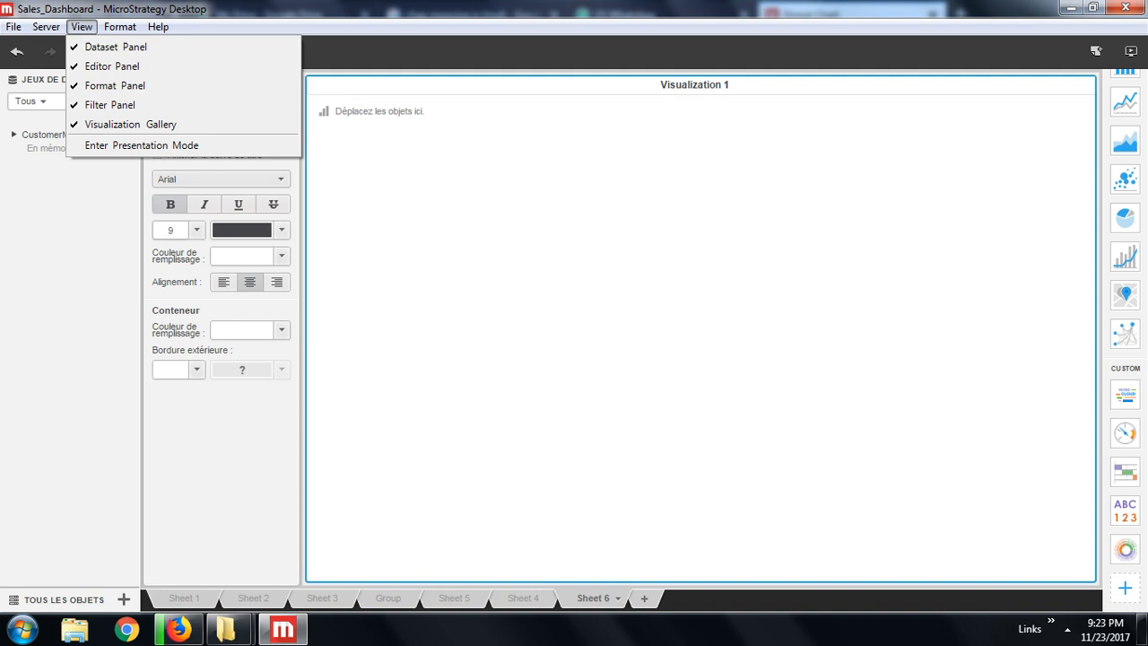
left_click(158, 27)
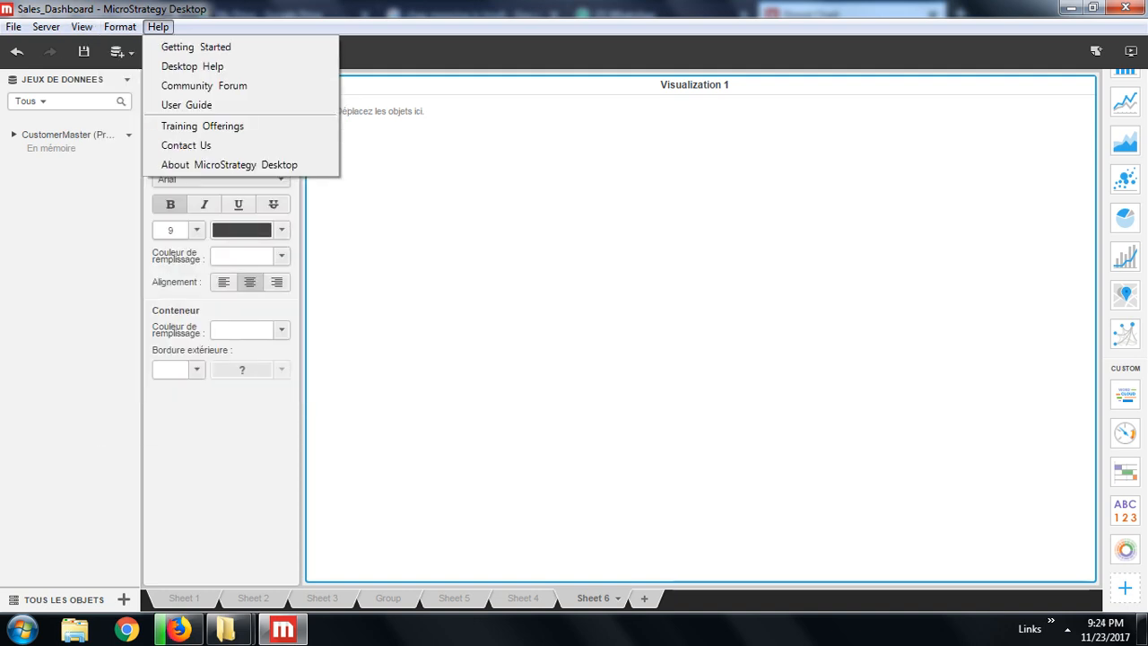
left_click(118, 27)
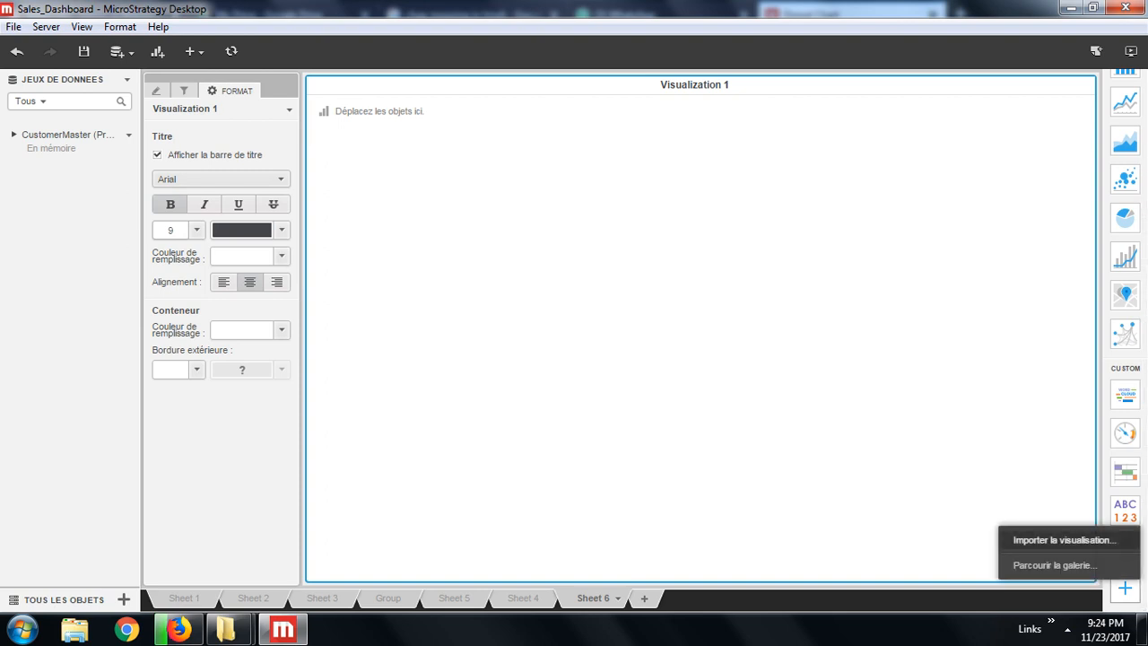
- Import the RadarChart package from the Source folder into the visualization gallery and acknowledge the success message
left_click(1064, 538)
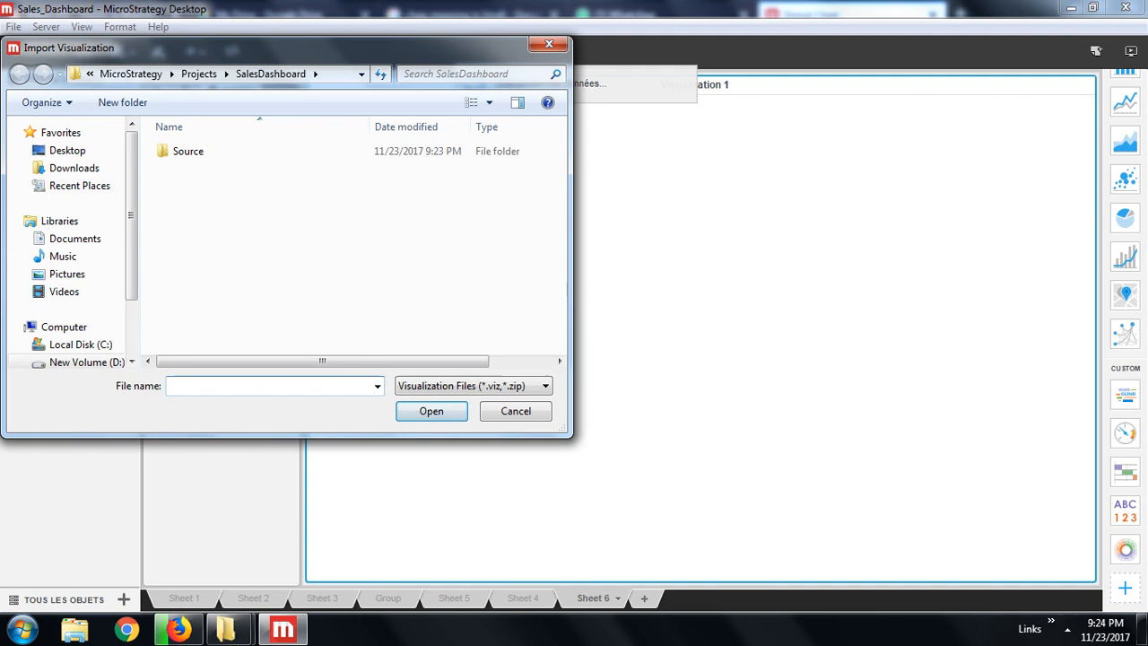
double_click(187, 151)
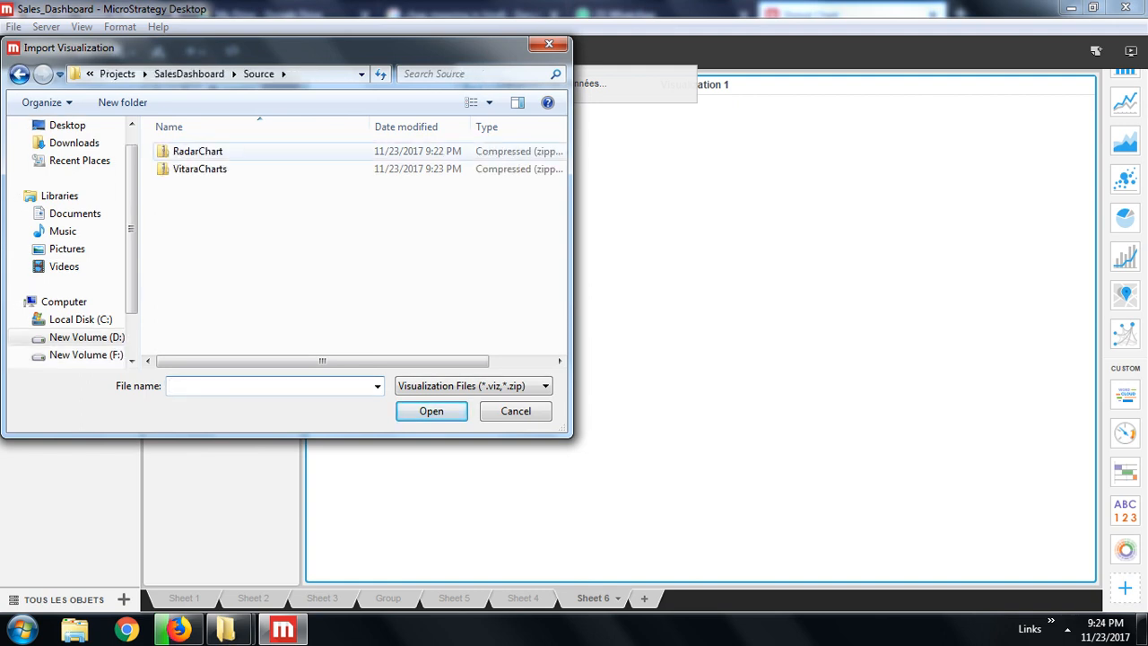
left_click(430, 411)
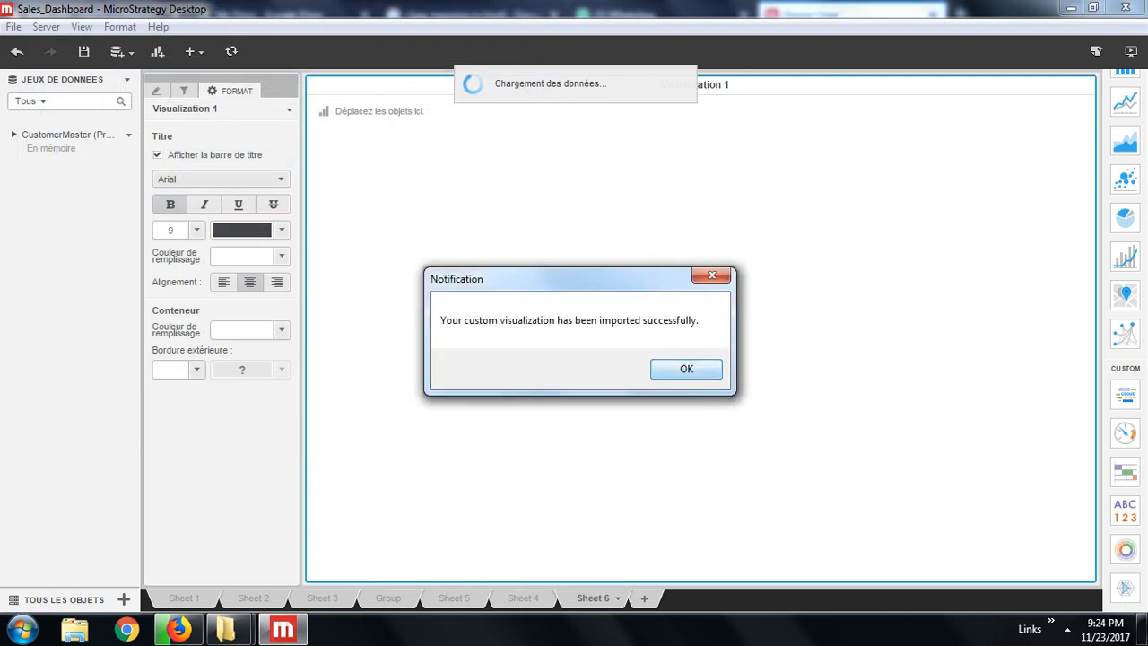
left_click(684, 369)
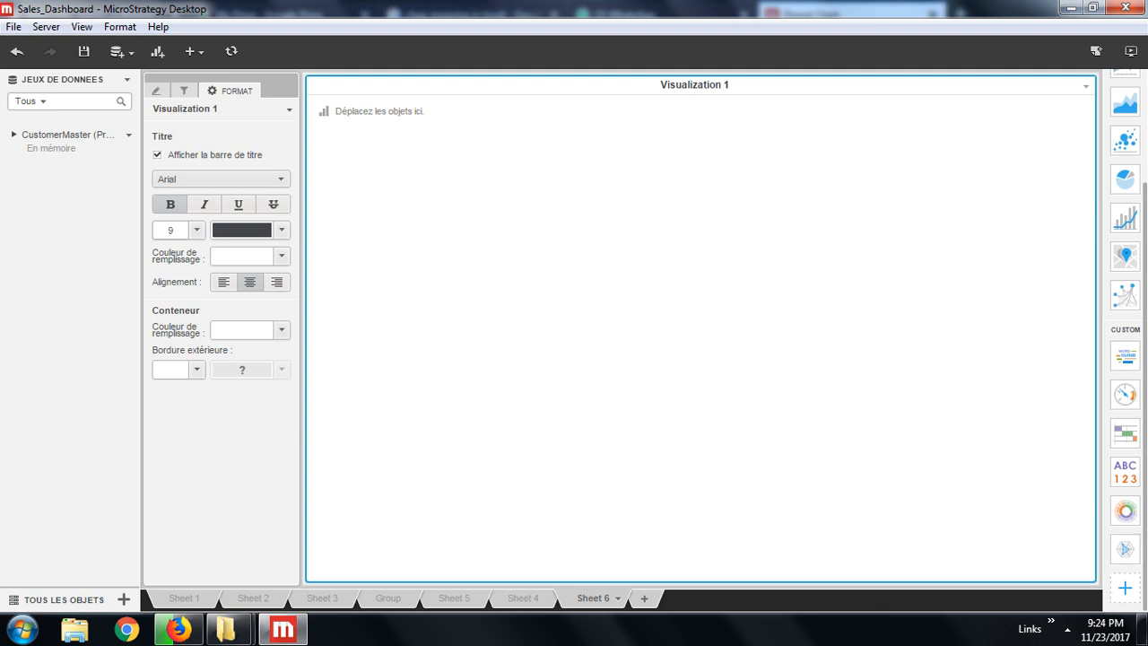
left_click(14, 27)
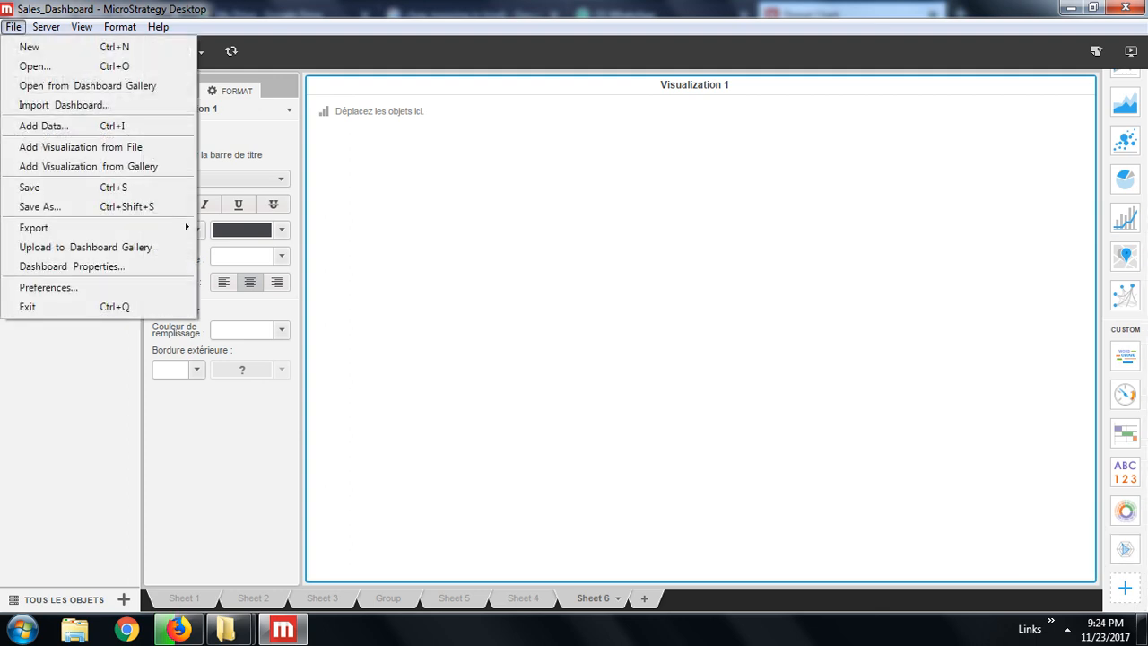
left_click(47, 27)
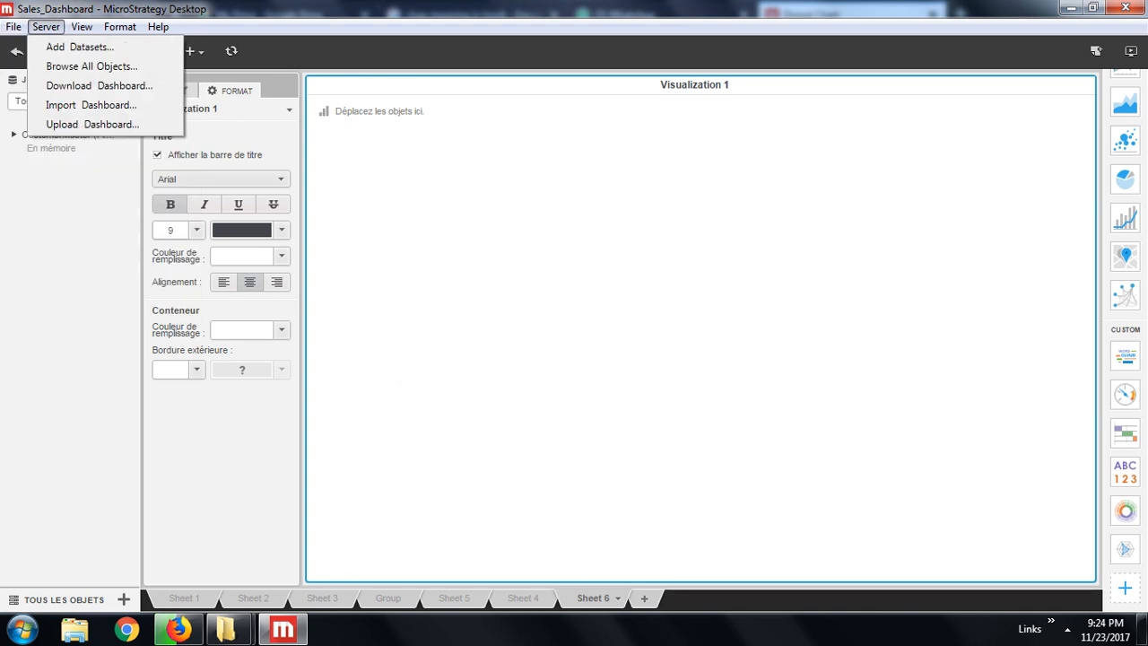
left_click(81, 27)
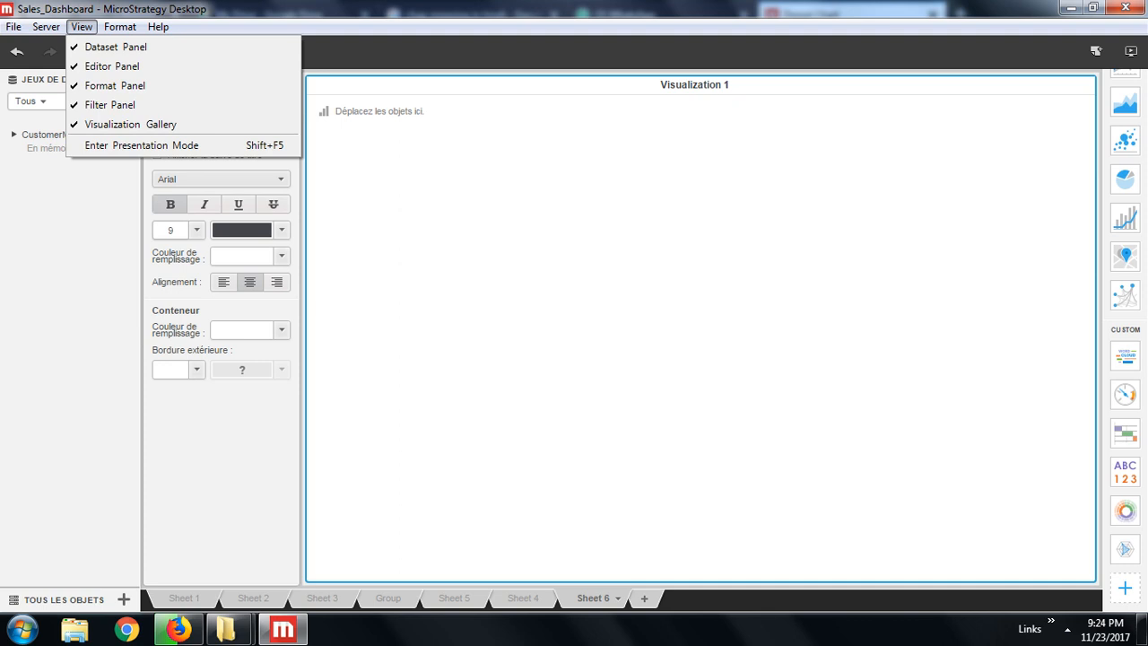
left_click(119, 27)
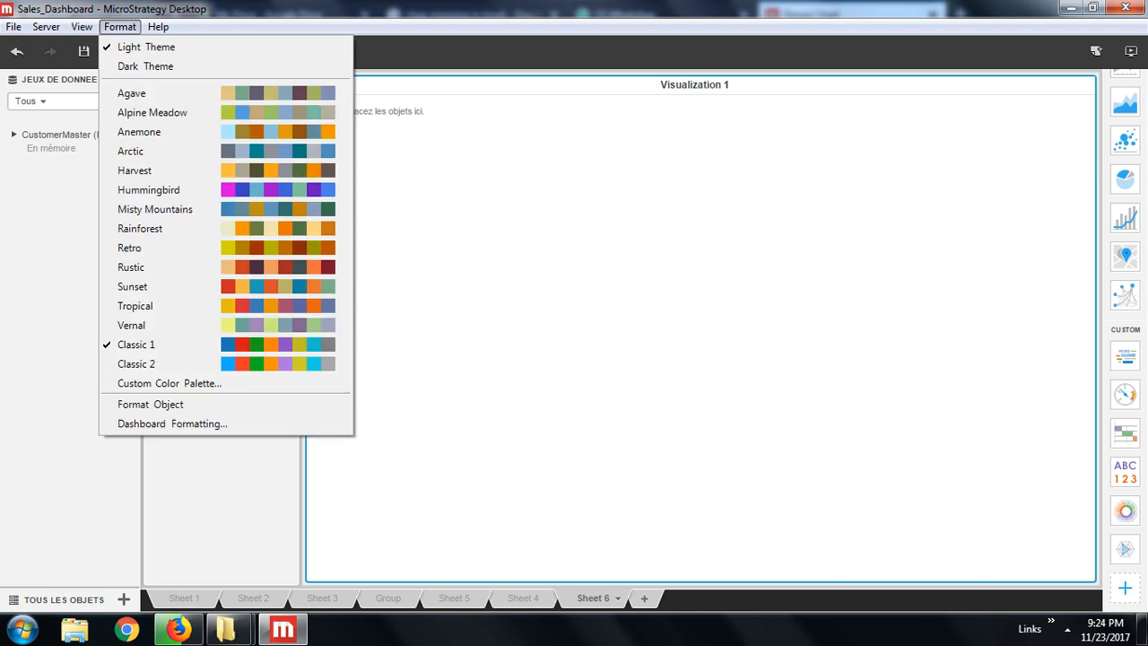
left_click(158, 27)
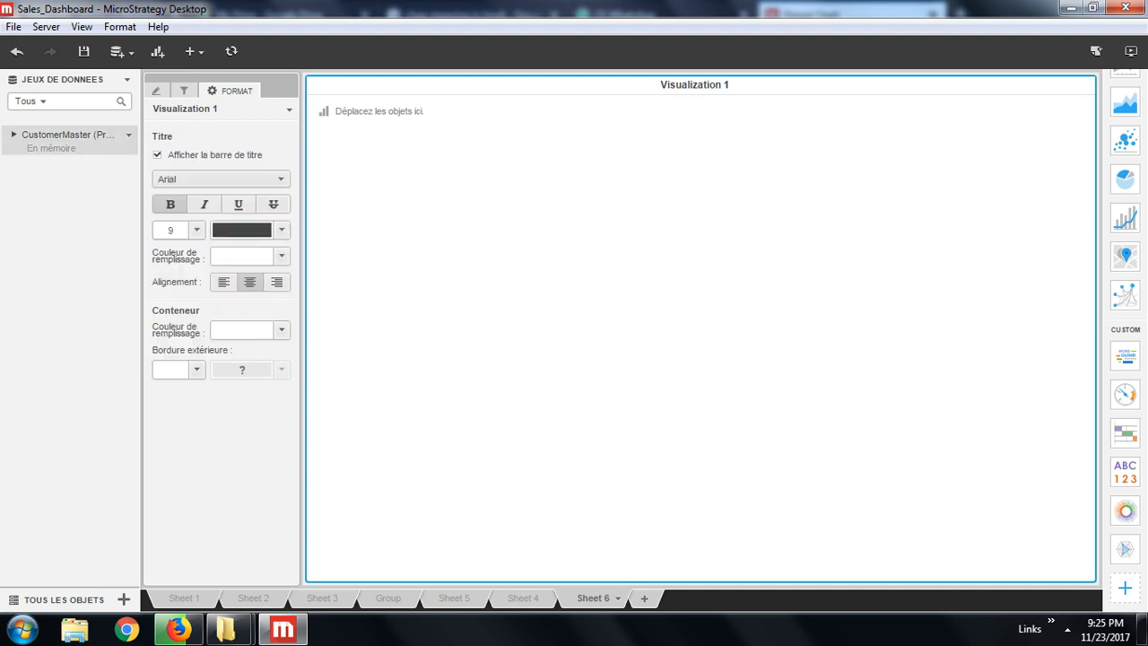
left_click(14, 135)
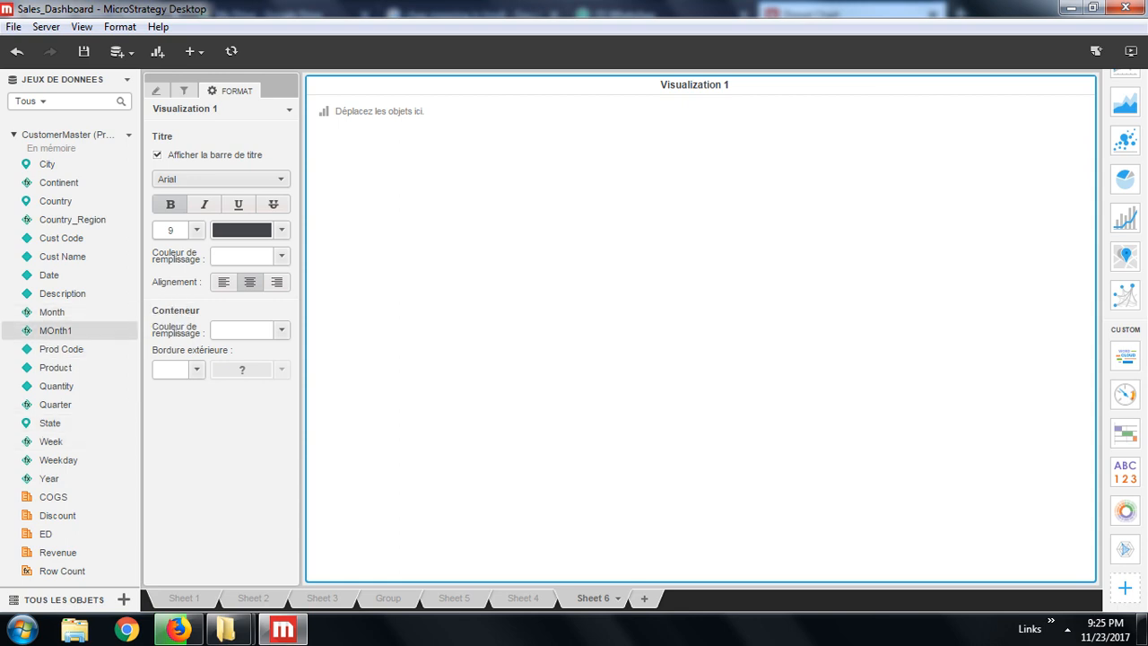
- Add the Revenue field from the CustomerMaster dataset to Visualization 1 through its context actions
right_click(56, 330)
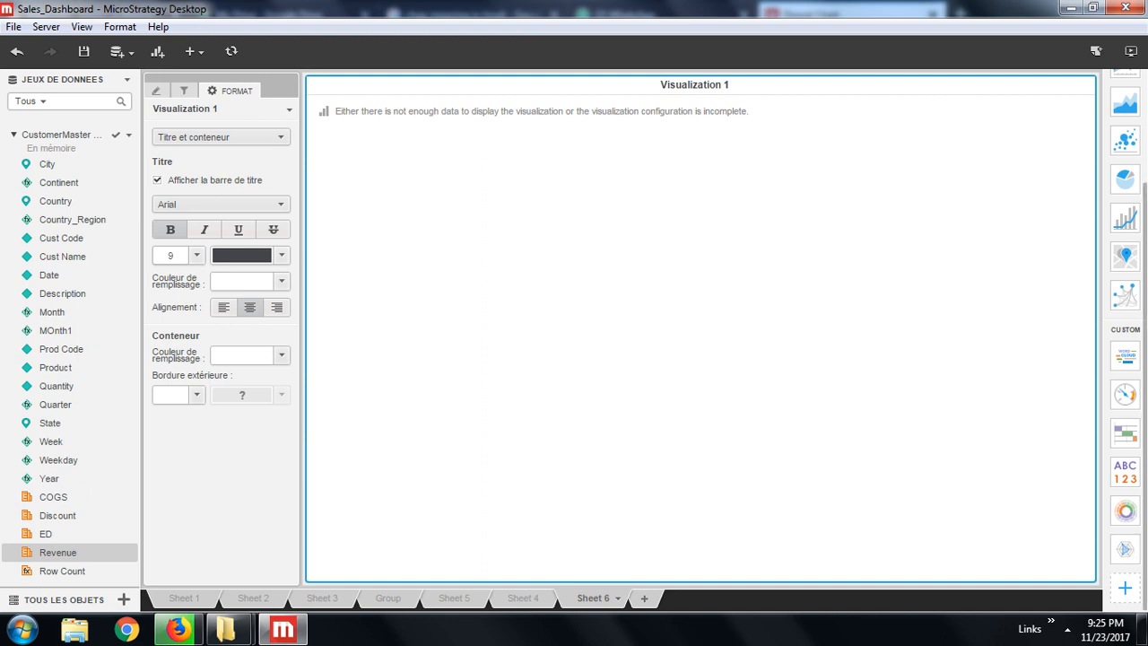
mouse_move(1123, 549)
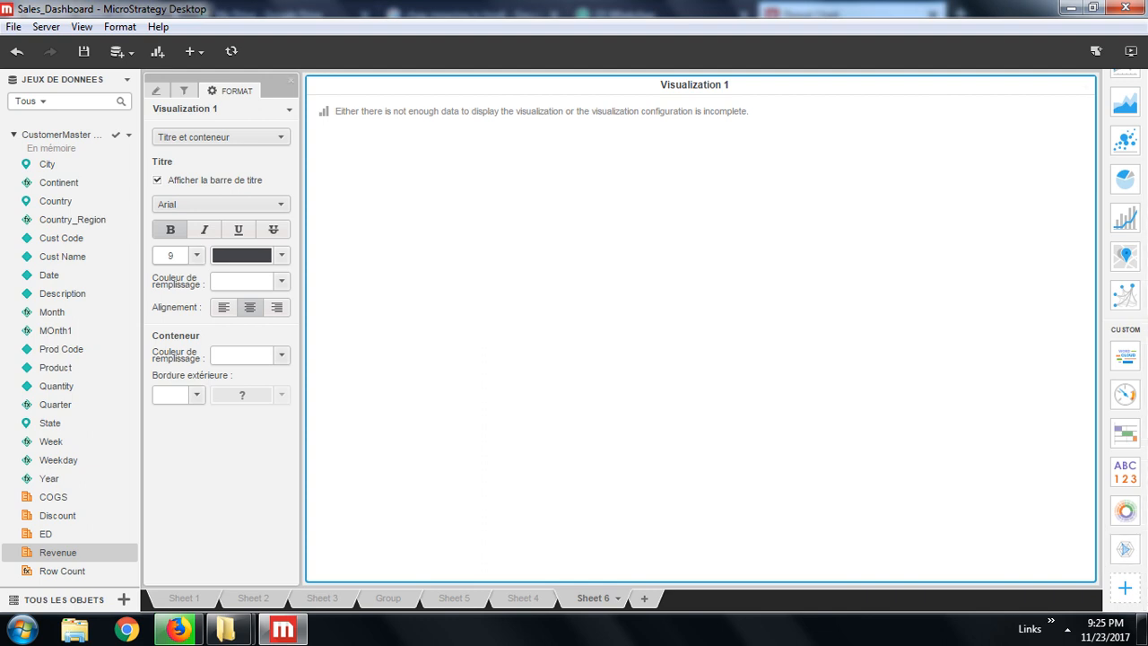
- Place Revenue in the Metrics zone so the radar chart plots Revenue across the twelve months
left_click(176, 90)
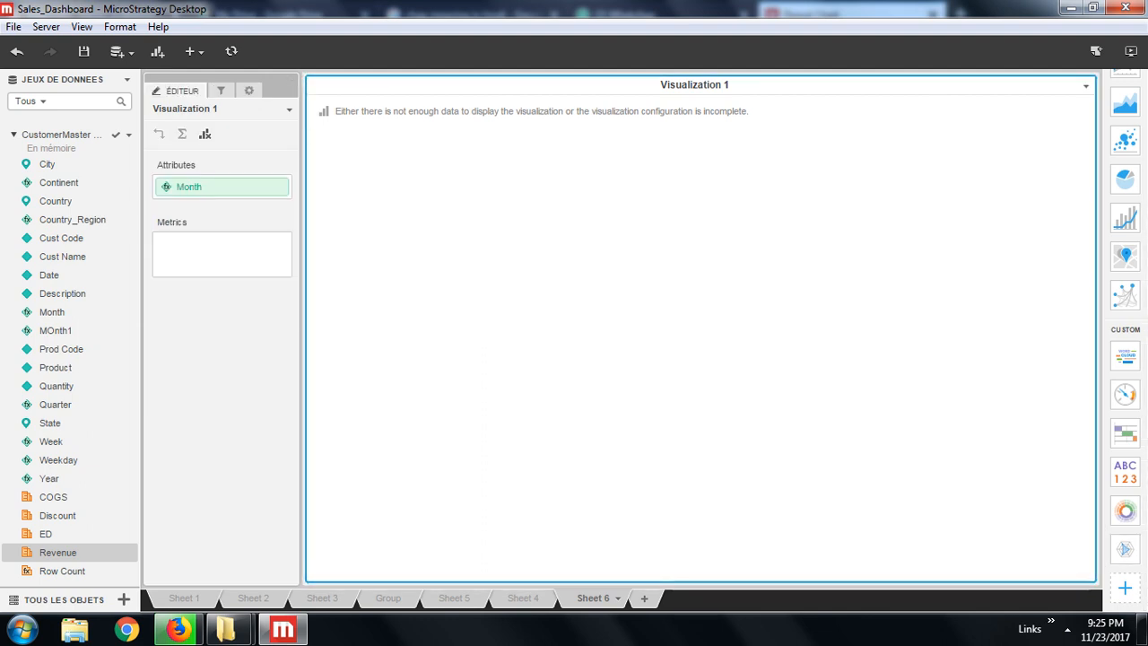
left_click_drag(57, 553, 223, 255)
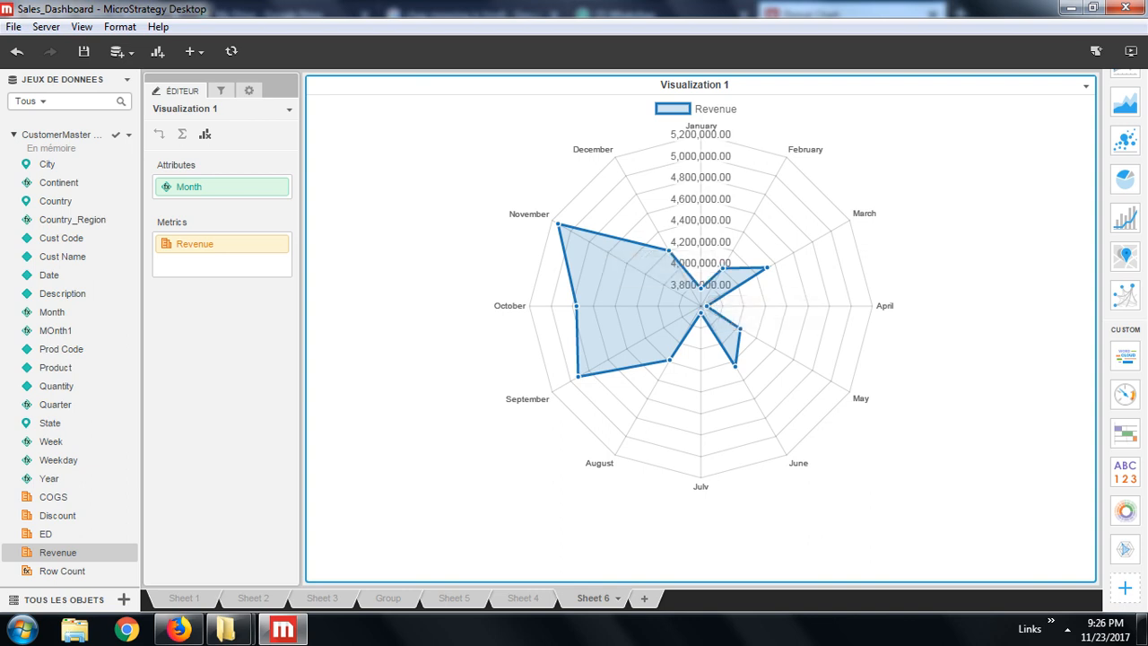
mouse_move(707, 269)
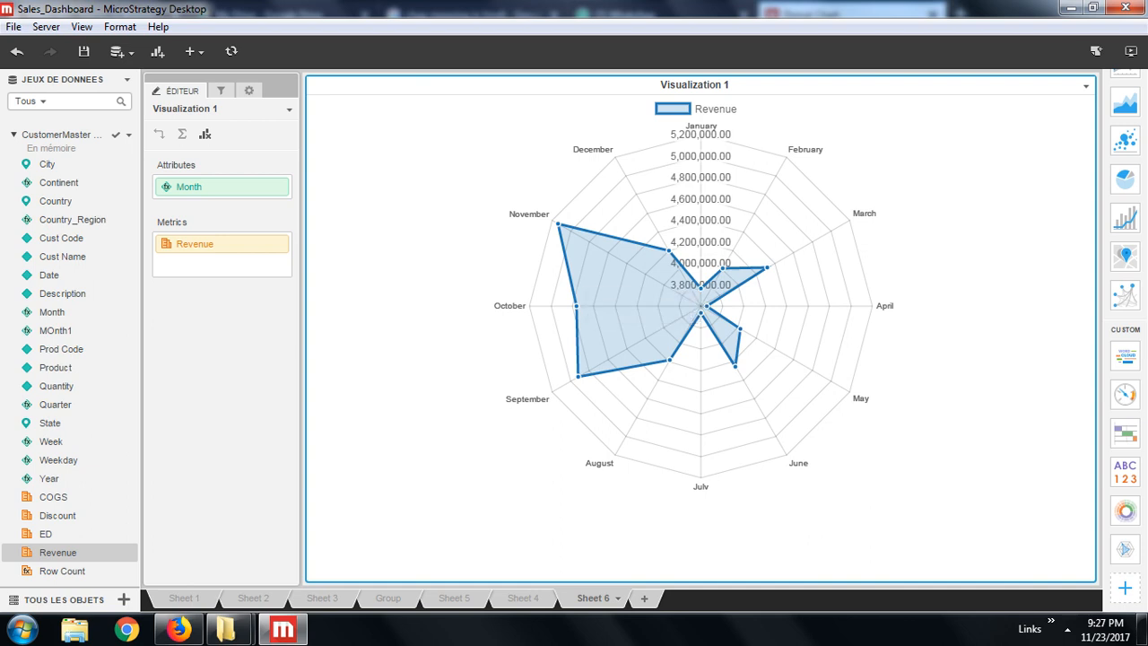
mouse_move(699, 309)
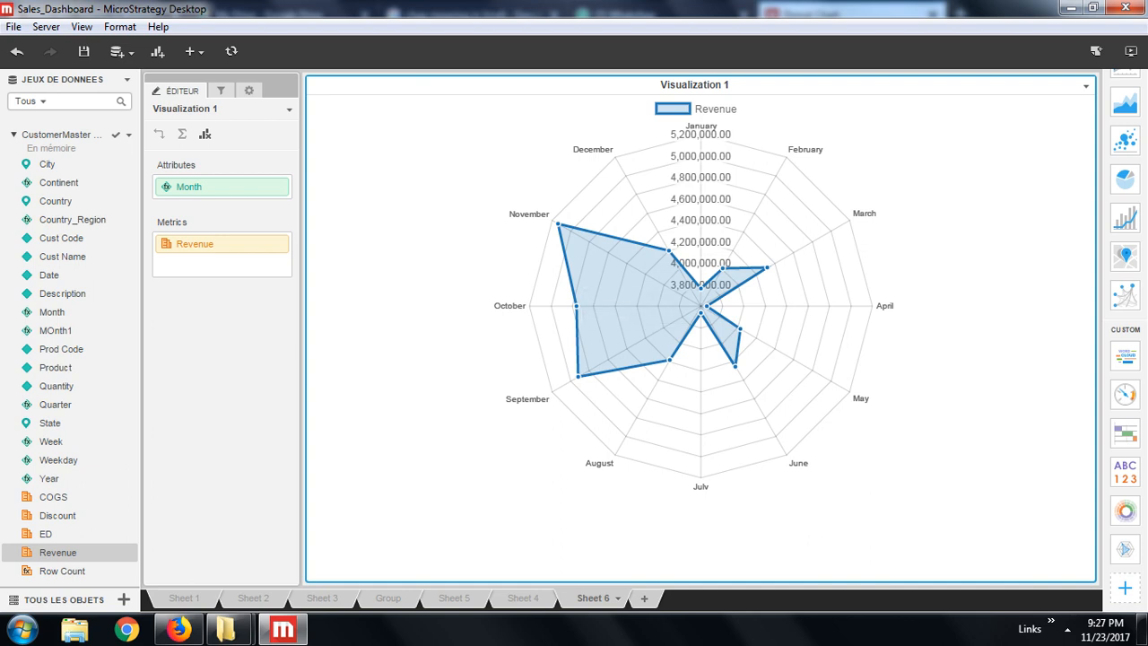
mouse_move(556, 226)
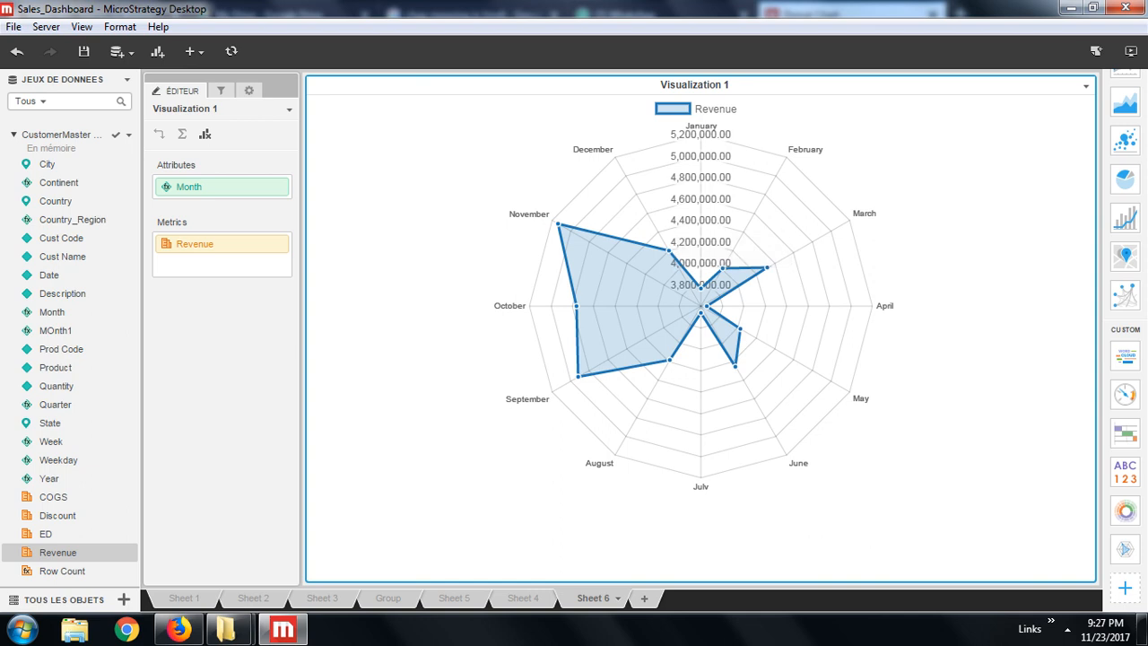
mouse_move(707, 305)
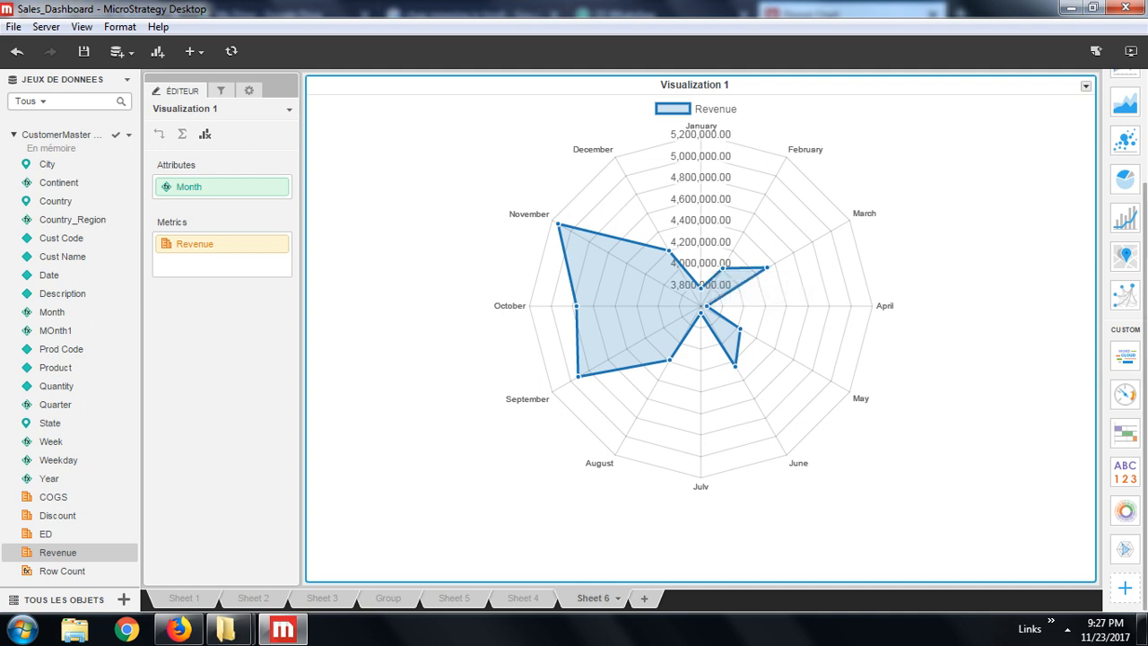
left_click(1085, 86)
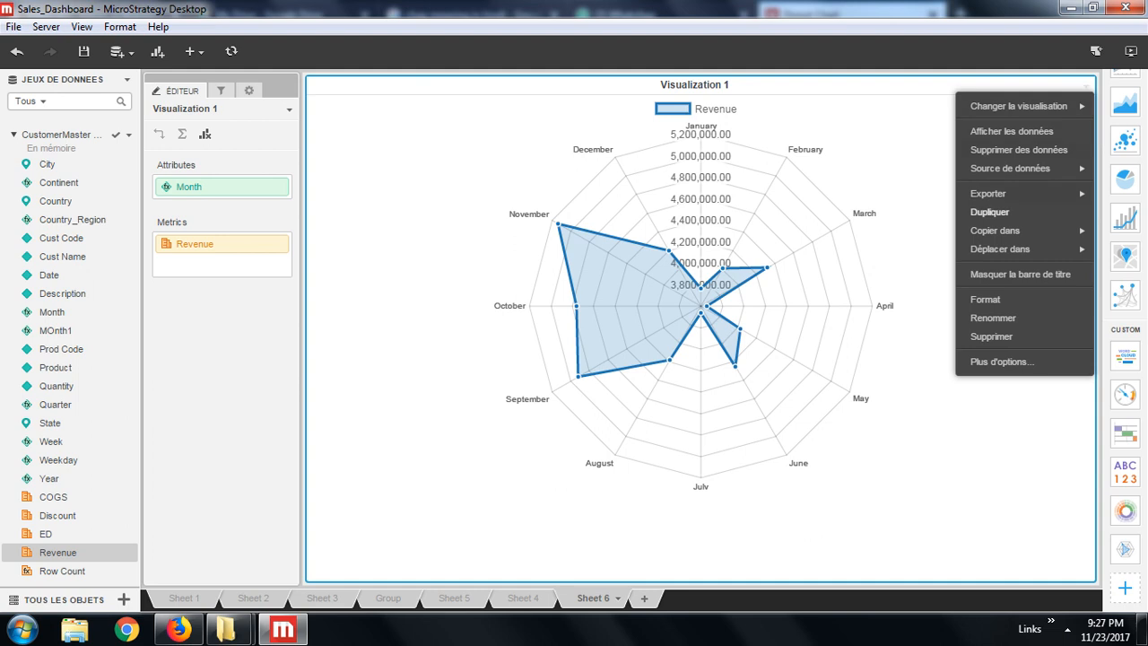
left_click(990, 211)
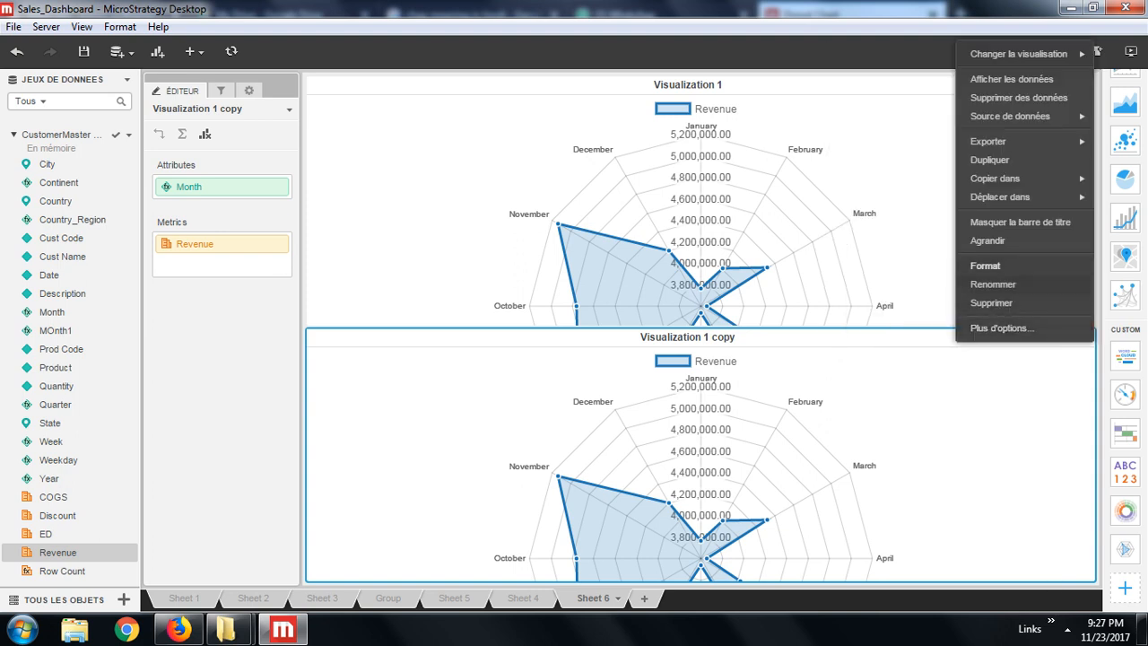
mouse_move(993, 179)
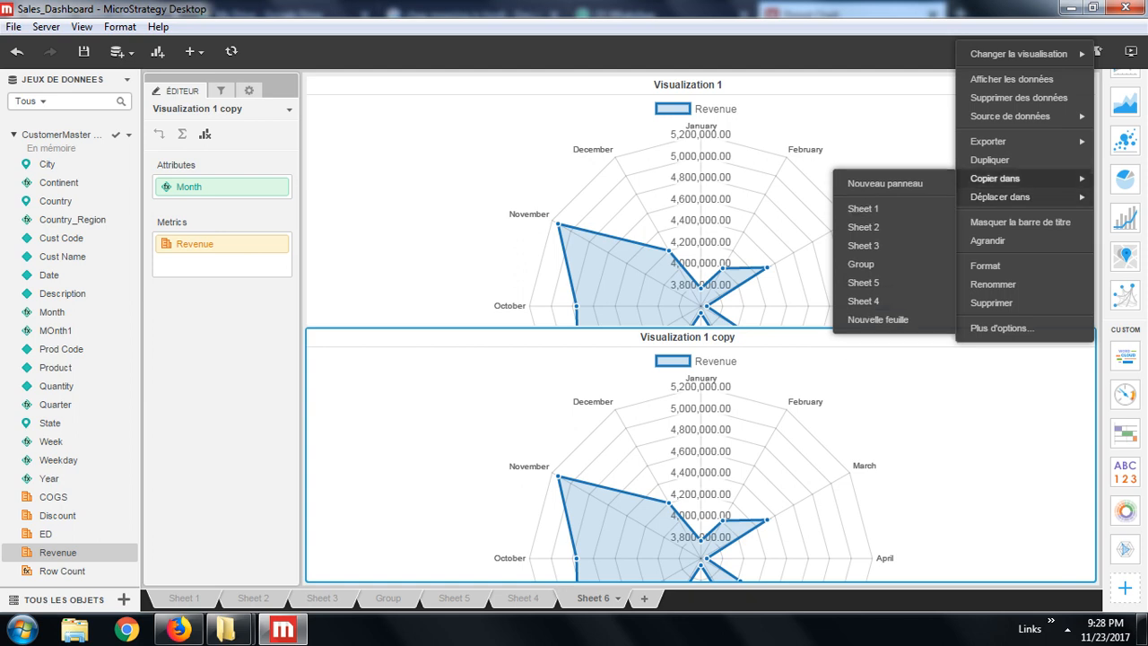
mouse_move(1000, 195)
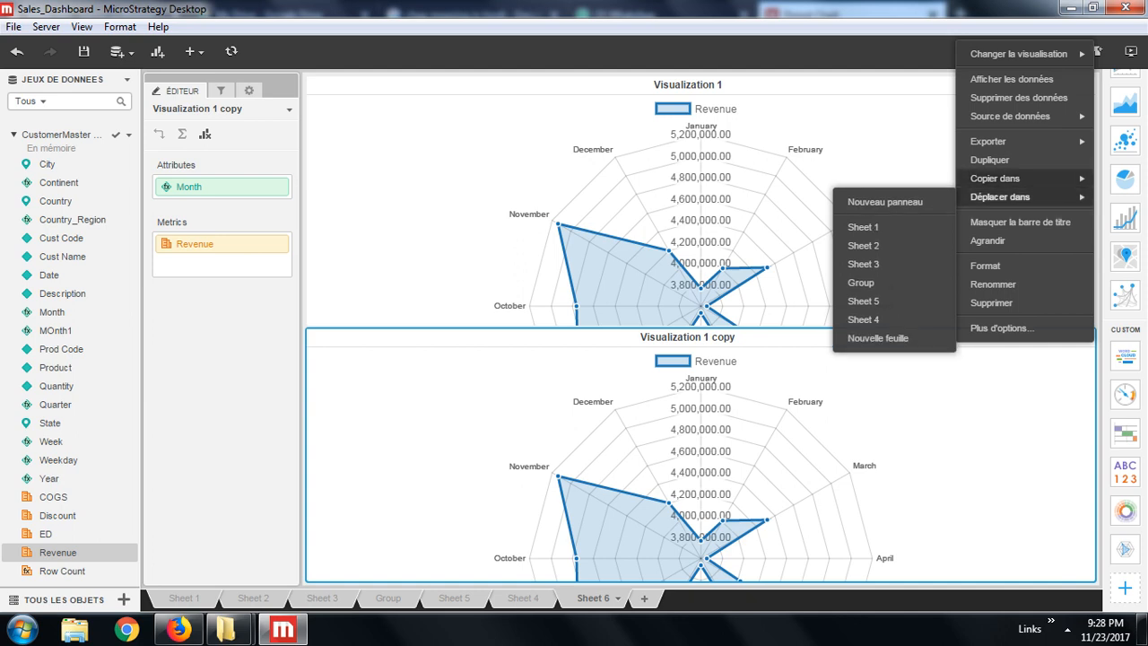
mouse_move(1000, 195)
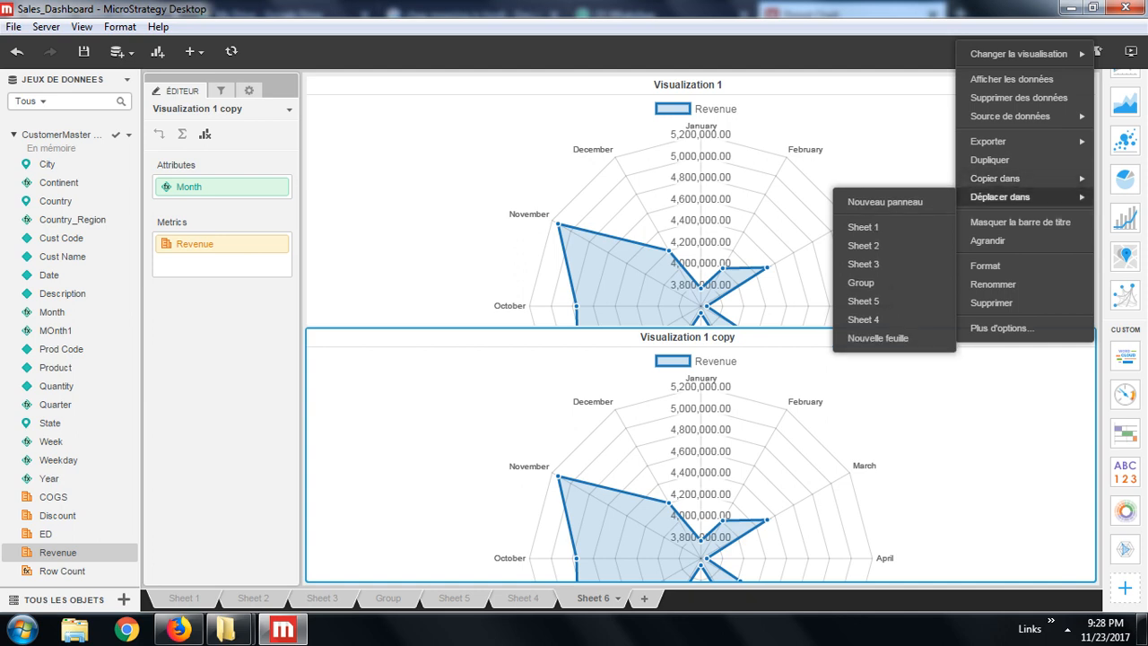
mouse_move(994, 177)
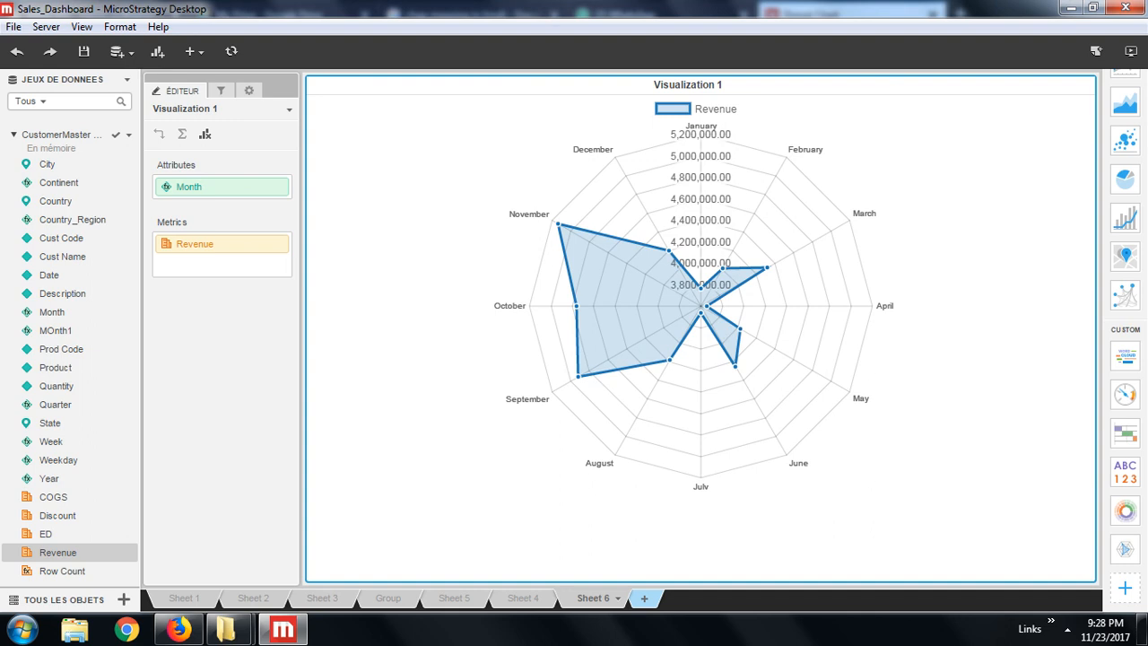
- Add Sheet 7 and build a radar chart of COGS by Prod Code on it
left_click(711, 599)
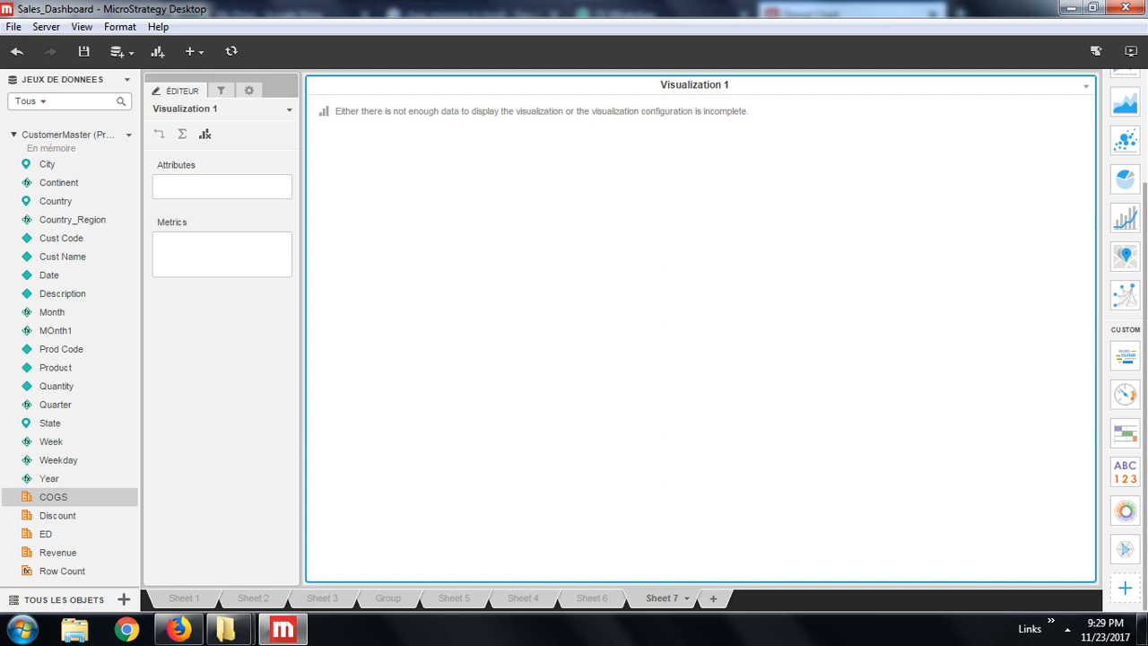
left_click(54, 366)
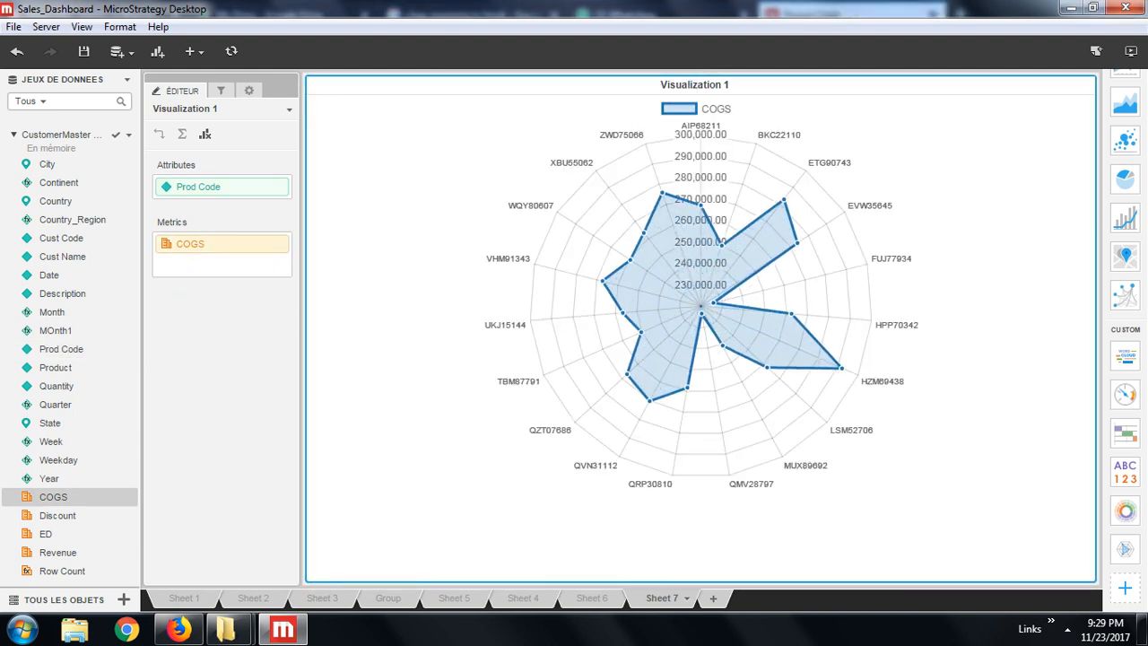
- Replace the Prod Code attribute with Product on the radar chart
right_click(222, 186)
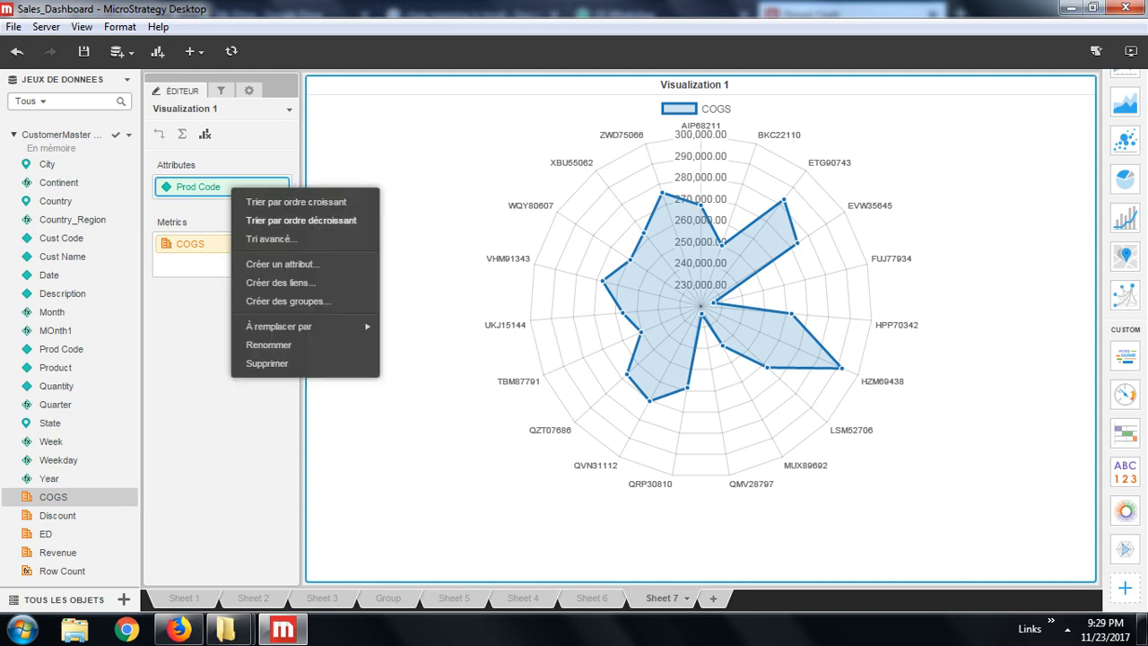
left_click(265, 362)
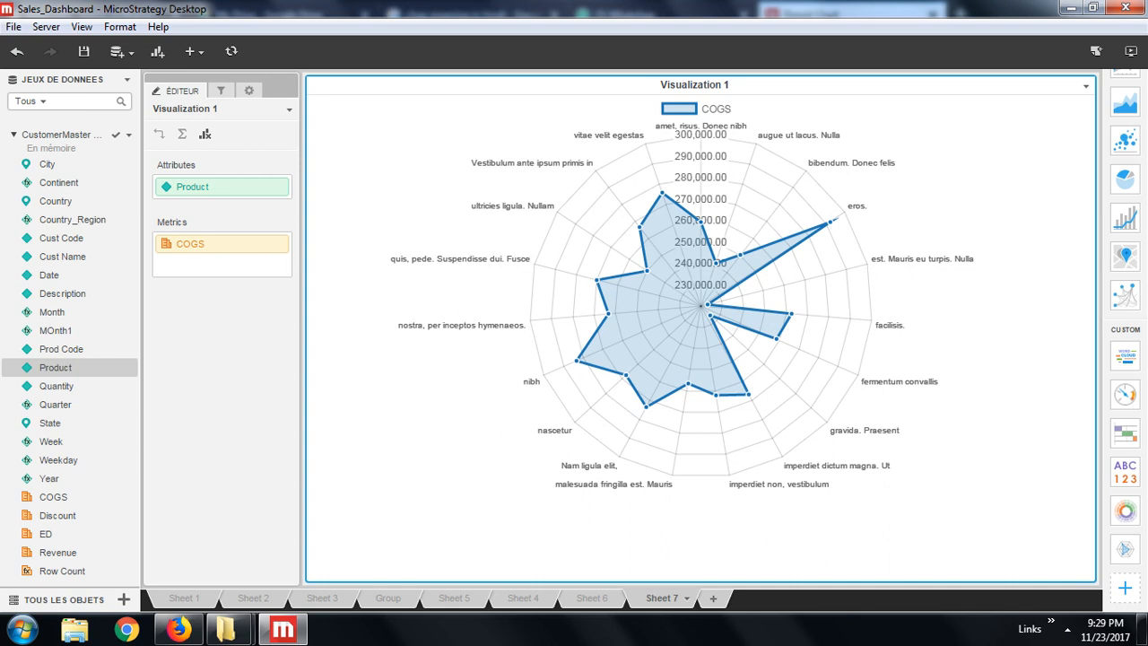
mouse_move(826, 222)
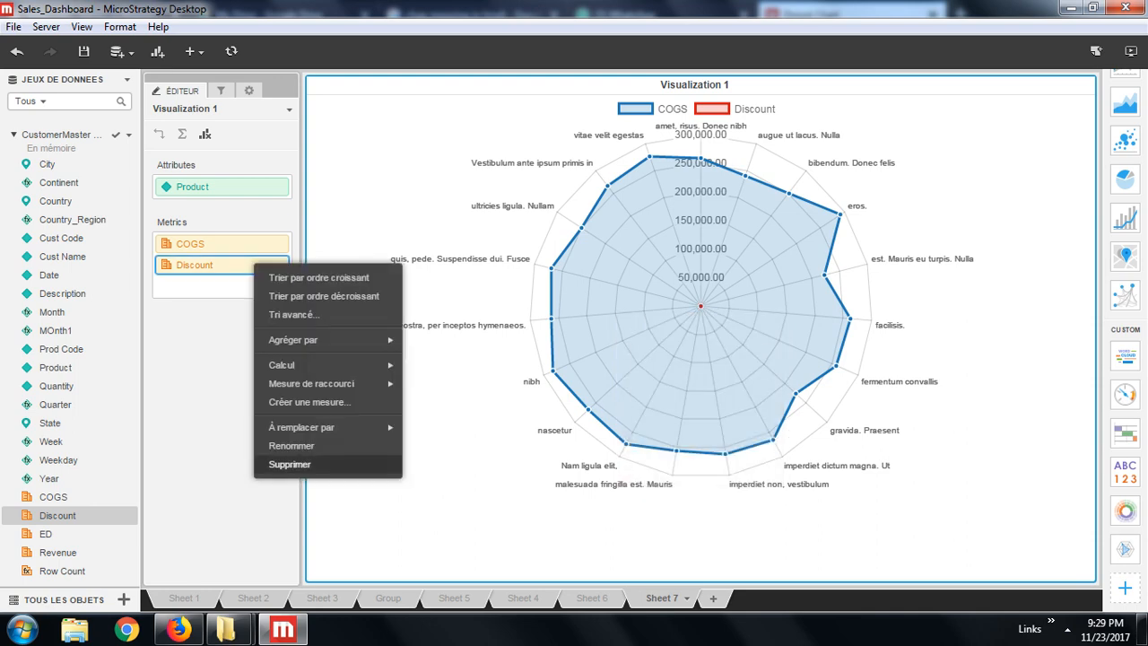
- Remove Discount and add ED as a metric below COGS
left_click(288, 463)
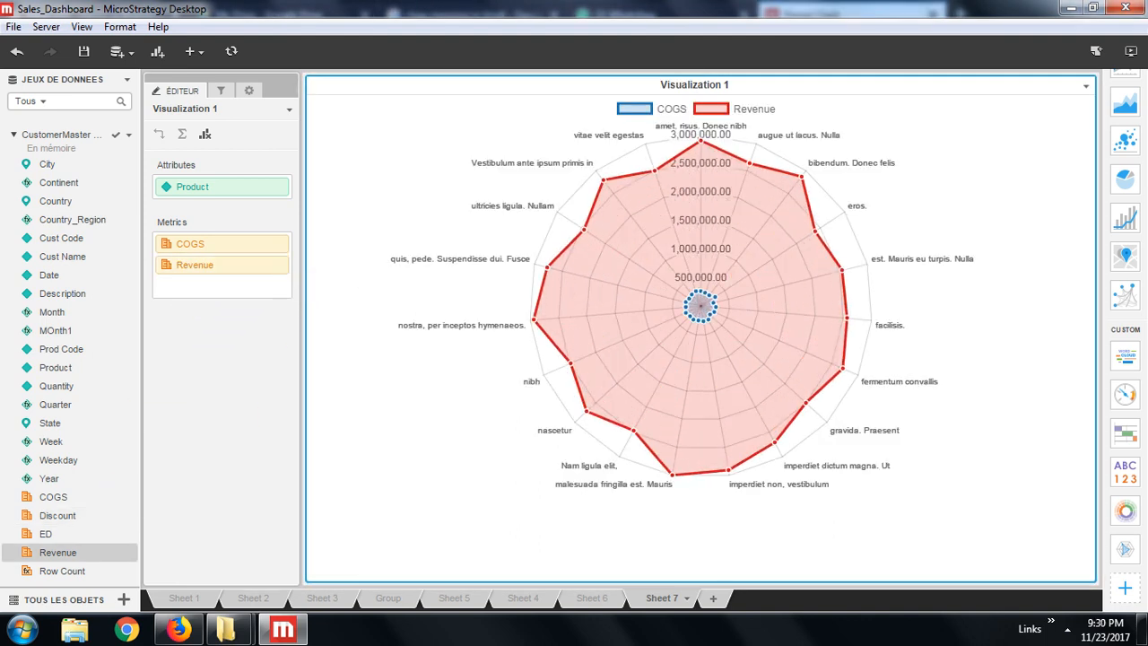
mouse_move(701, 306)
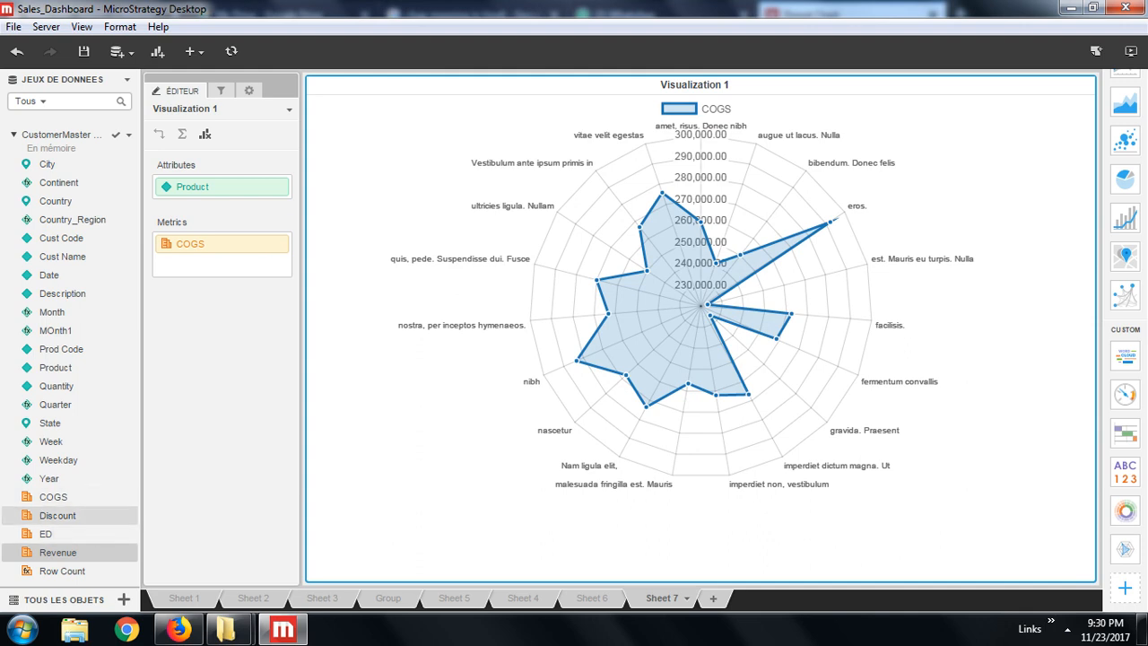
left_click_drag(45, 534, 258, 314)
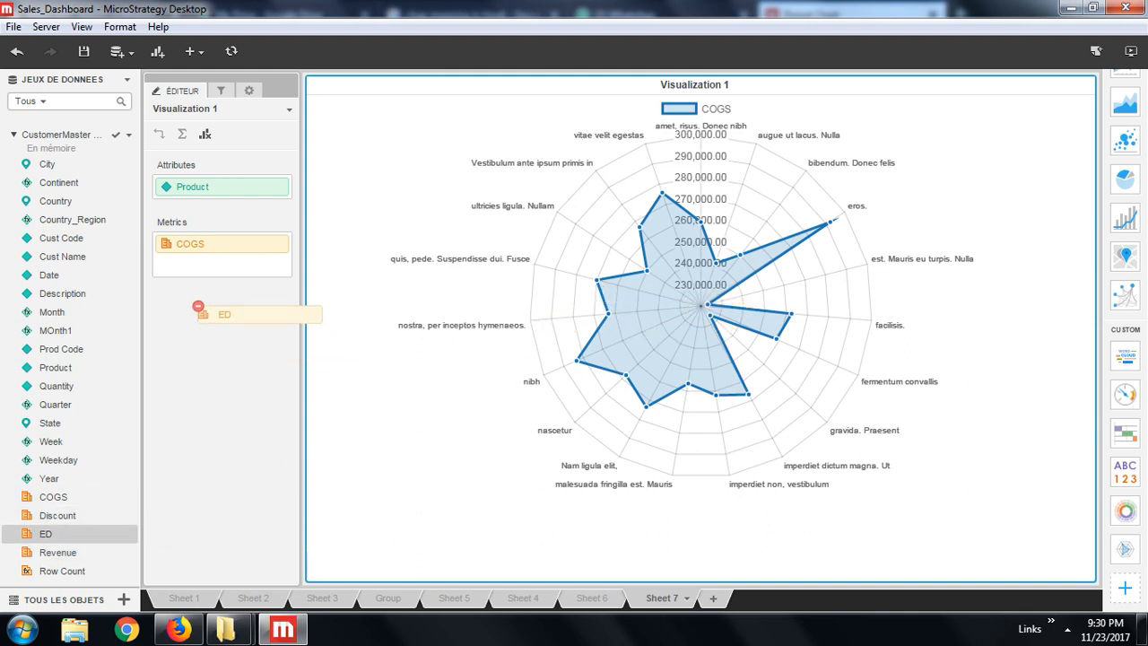
left_click_drag(255, 314, 222, 264)
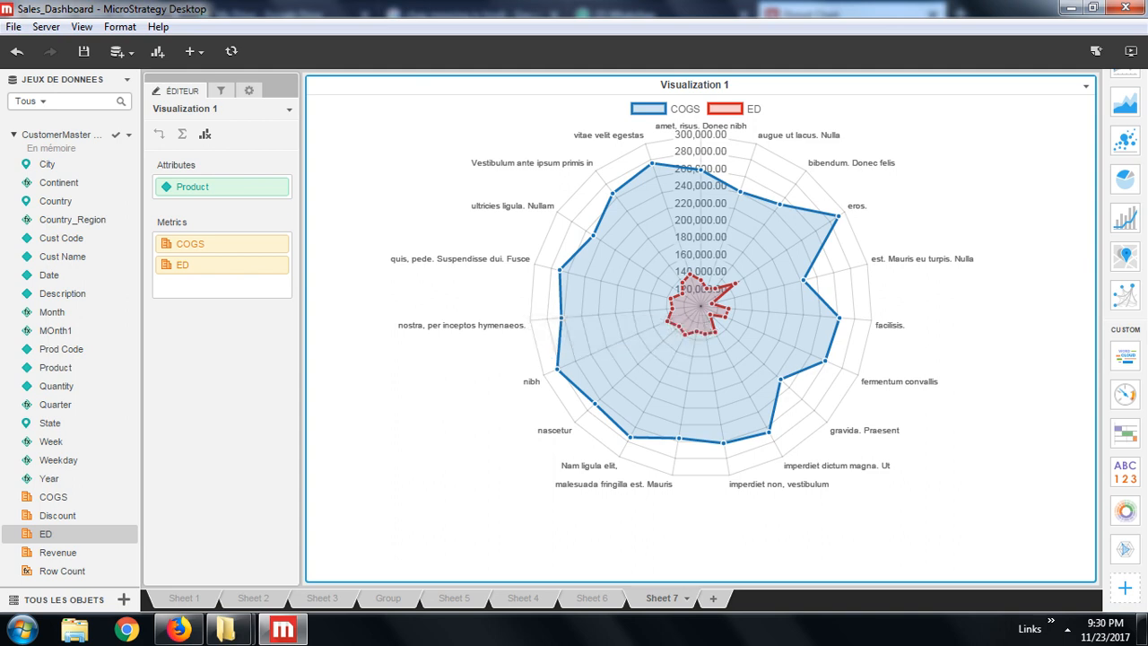
mouse_move(685, 333)
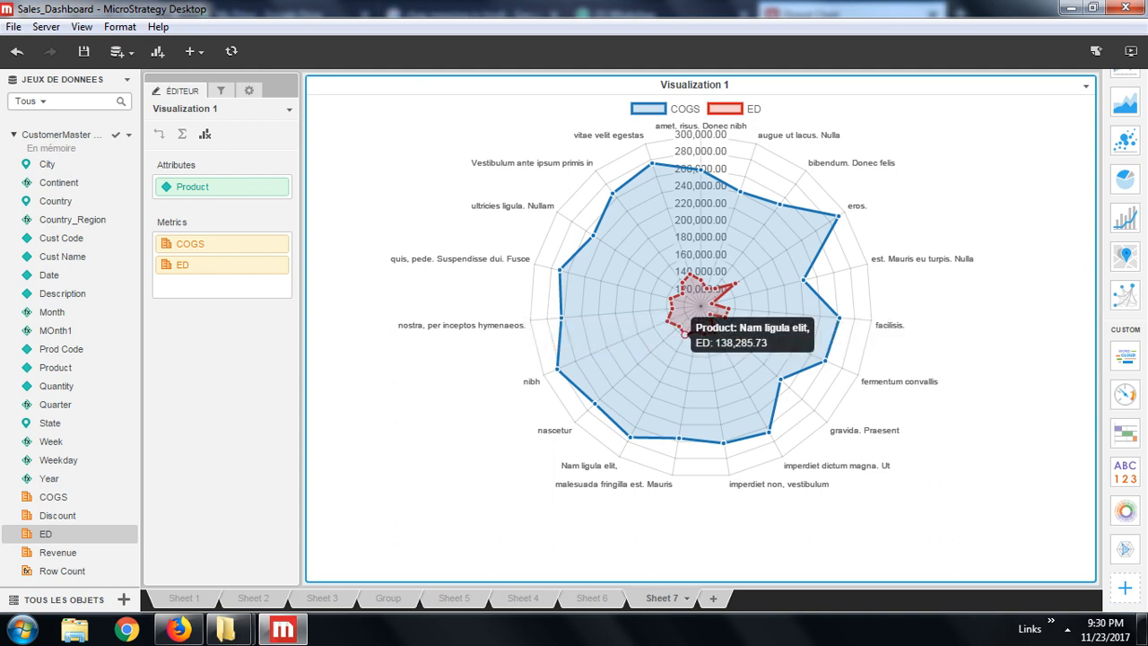